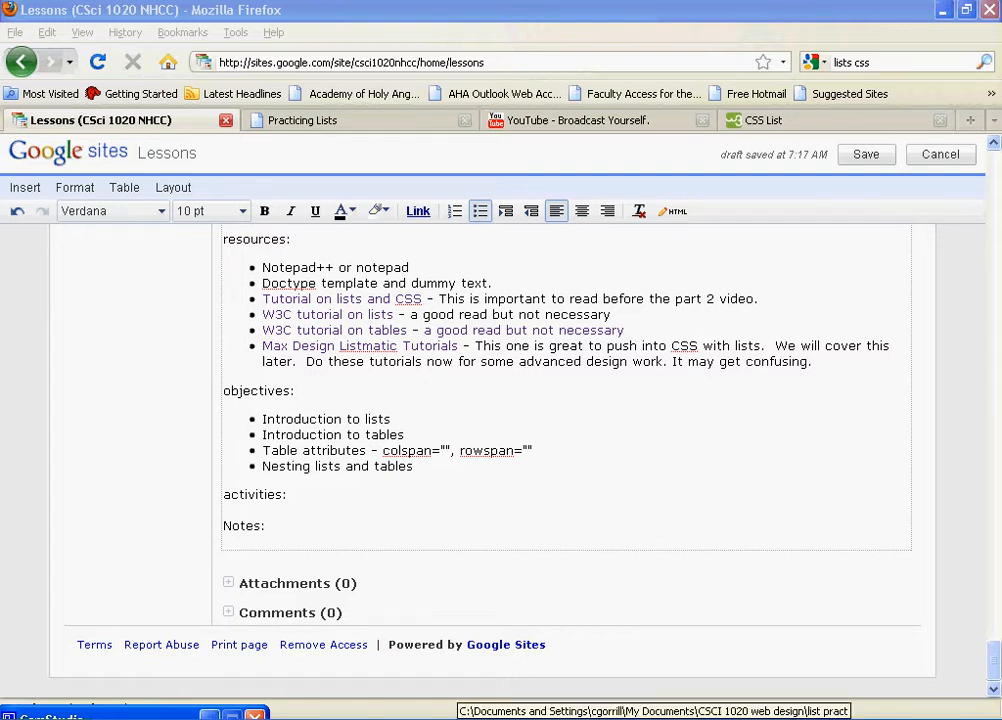
Return to the HTML source and open blank lines in the head below the title
{"action": "left_click", "coordinate": [130, 716]}
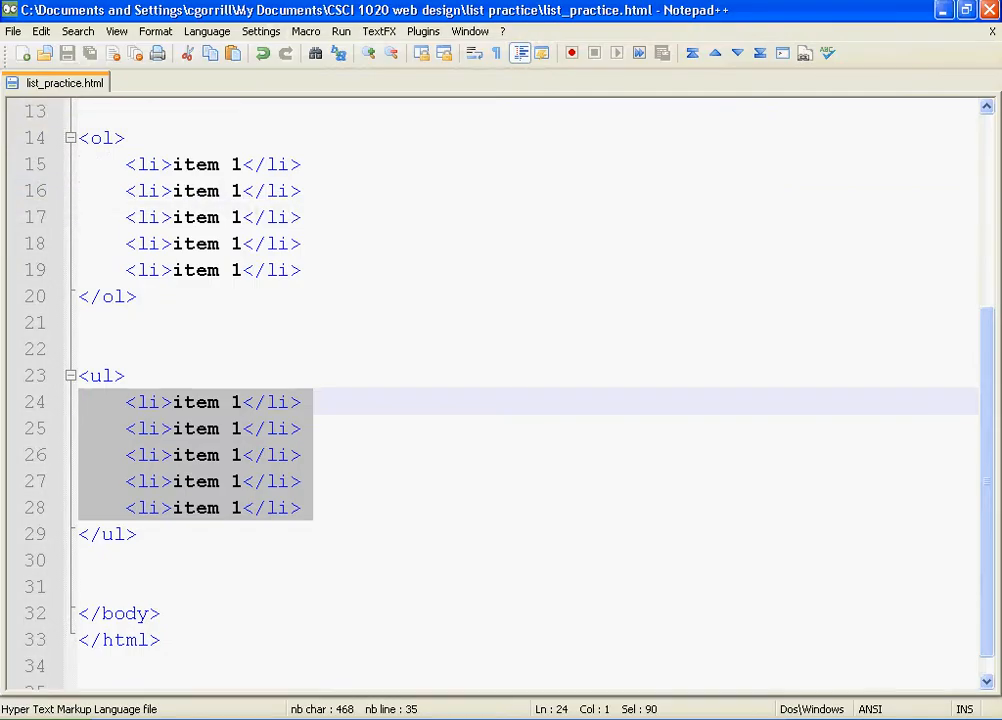
{"action": "left_click", "coordinate": [302, 508]}
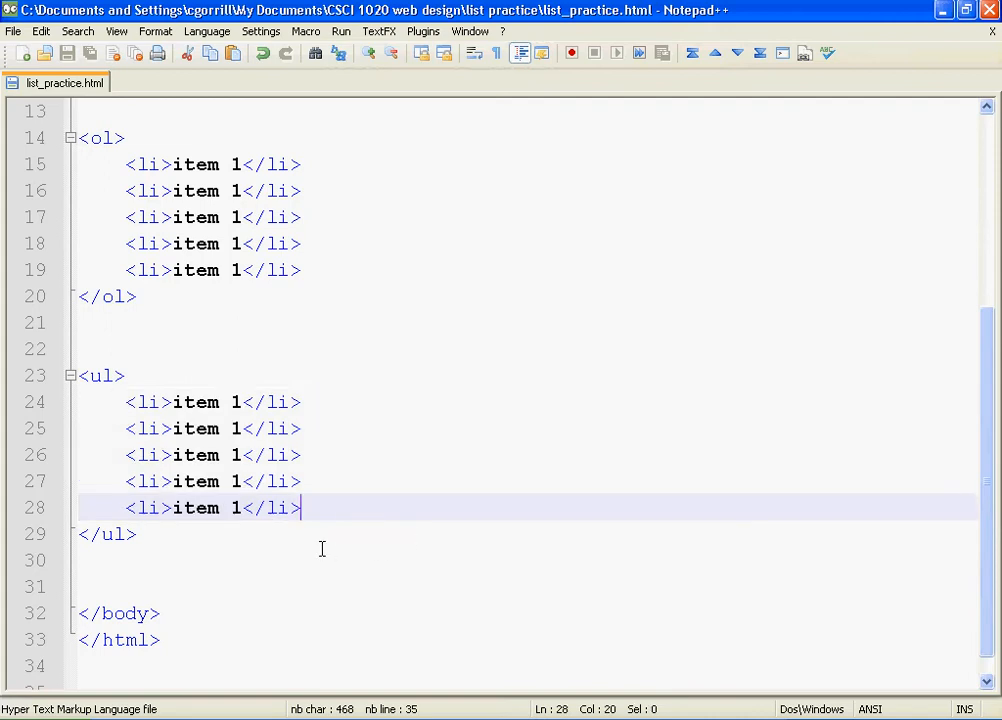
{"action": "scroll", "scroll_direction": "up", "scroll_amount": 3}
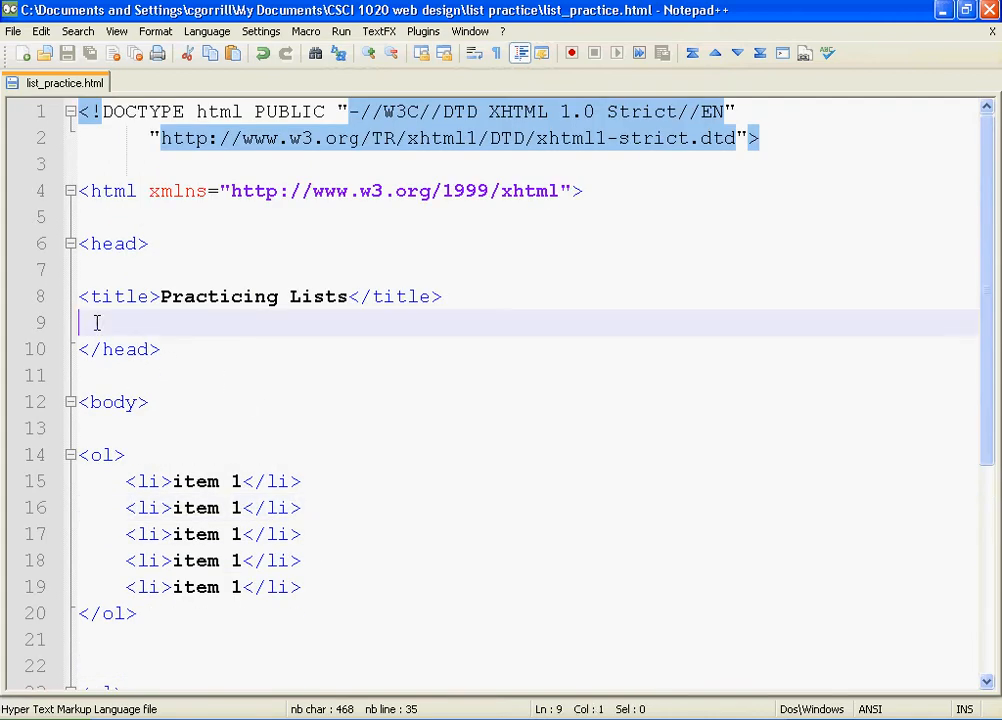
{"action": "key", "text": "enter"}
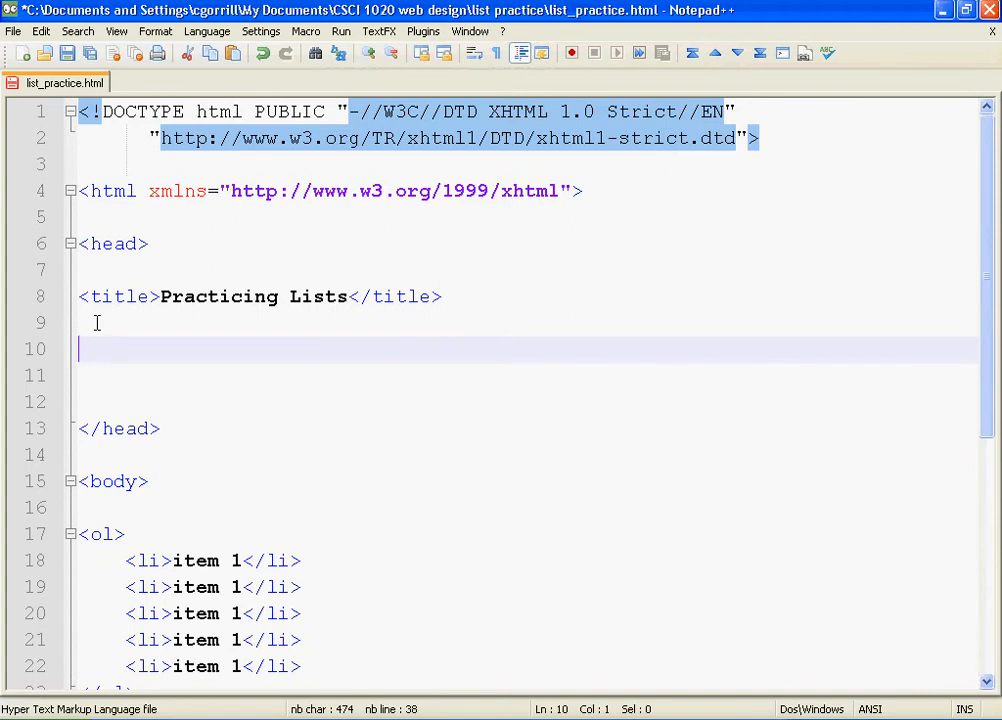
Add an empty <style type="text/css"> ... </style> block in the head
{"action": "type", "text": "<><>"}
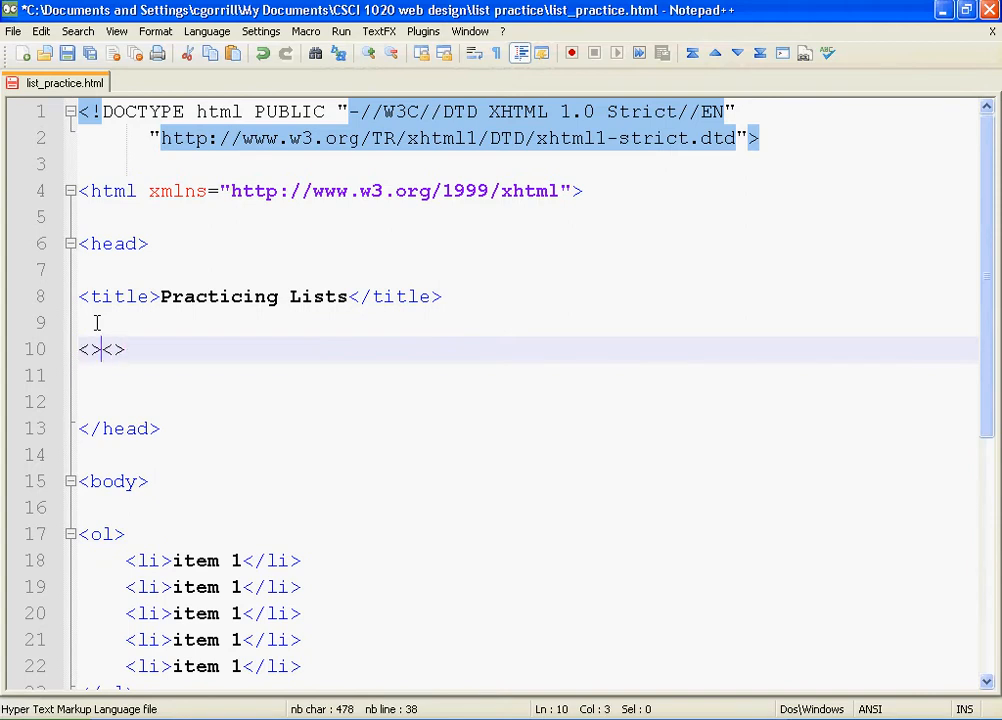
{"action": "type", "text": "s"}
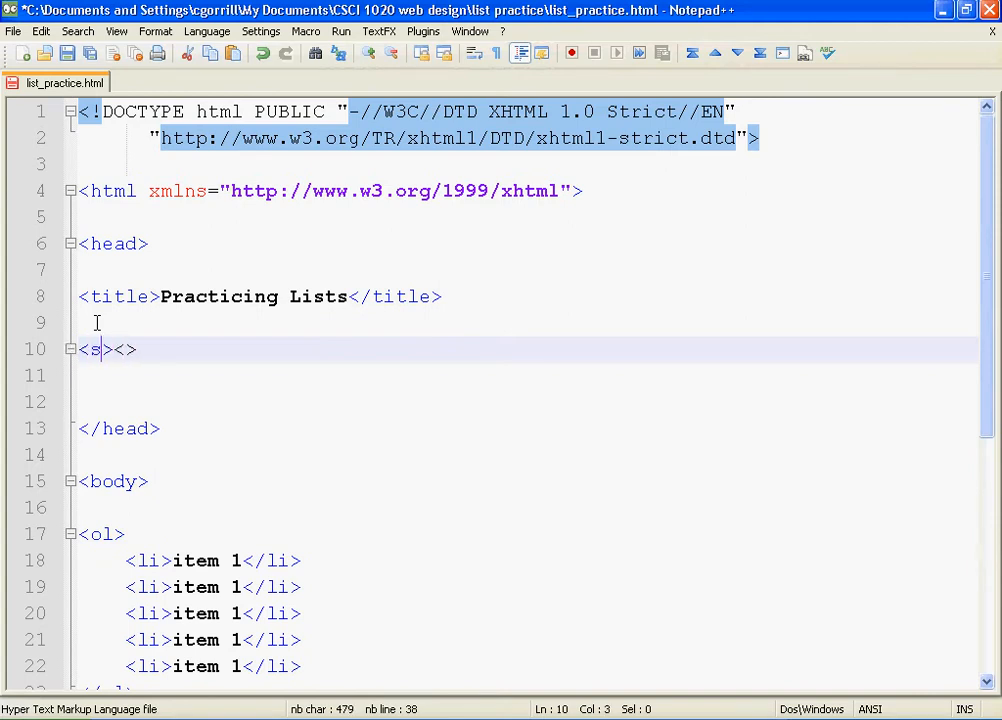
{"action": "type", "text": "tyle"}
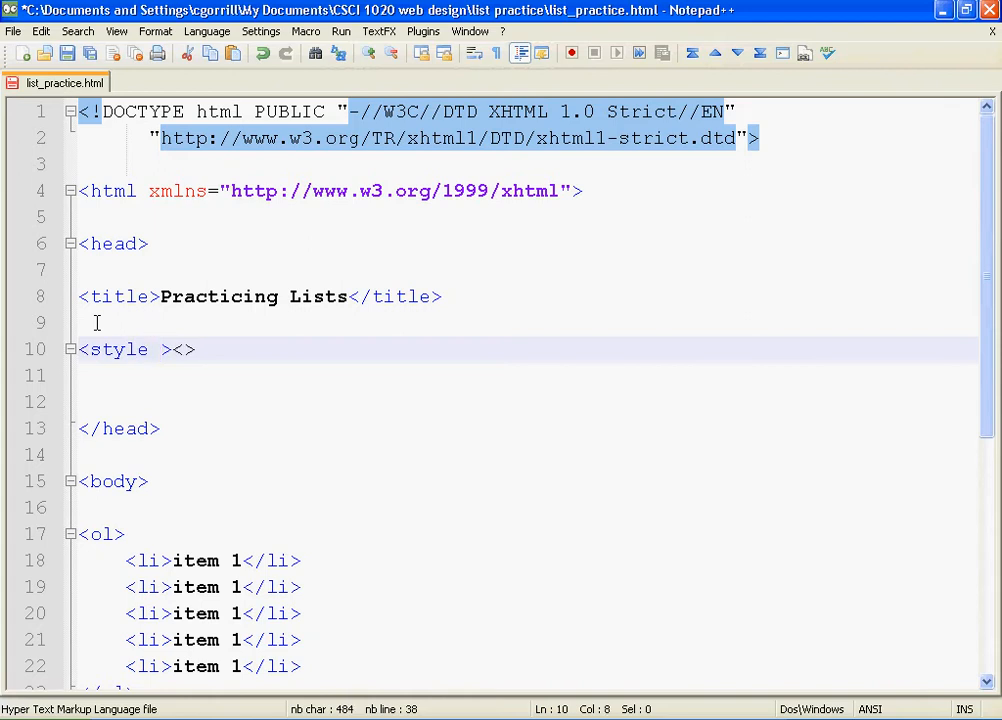
{"action": "type", "text": "type"}
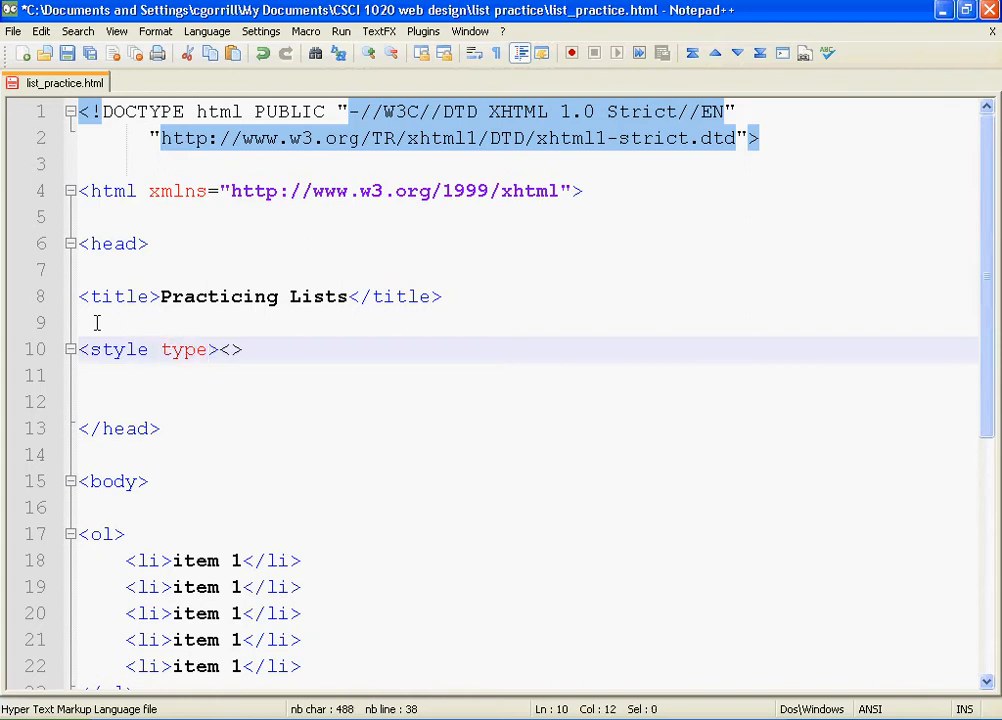
{"action": "type", "text": "=\"tex"}
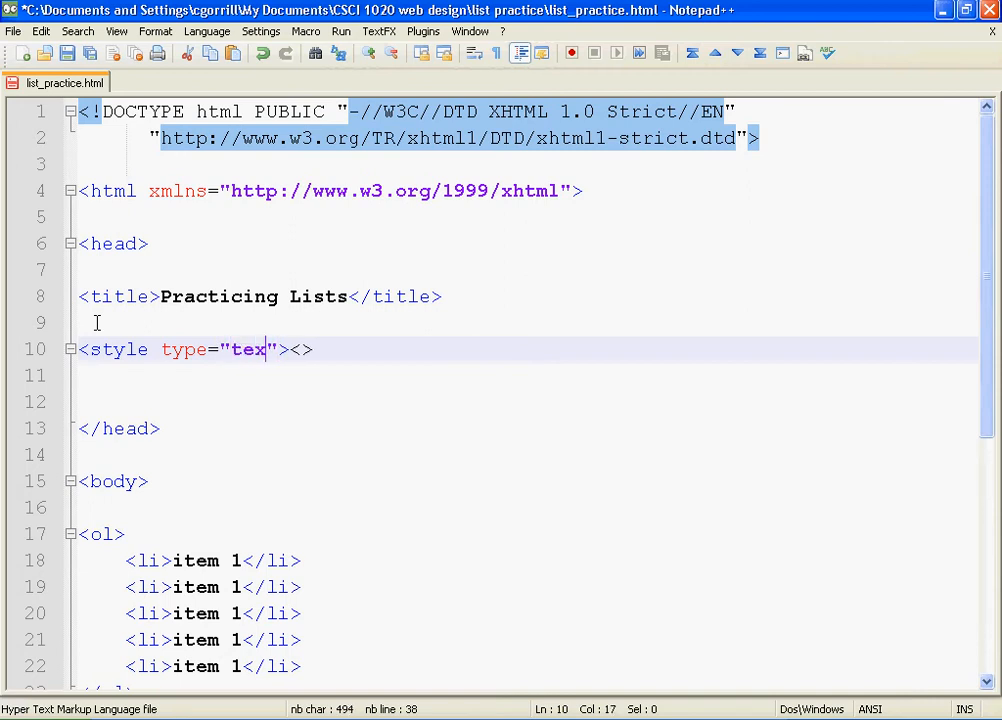
{"action": "type", "text": "t/css"}
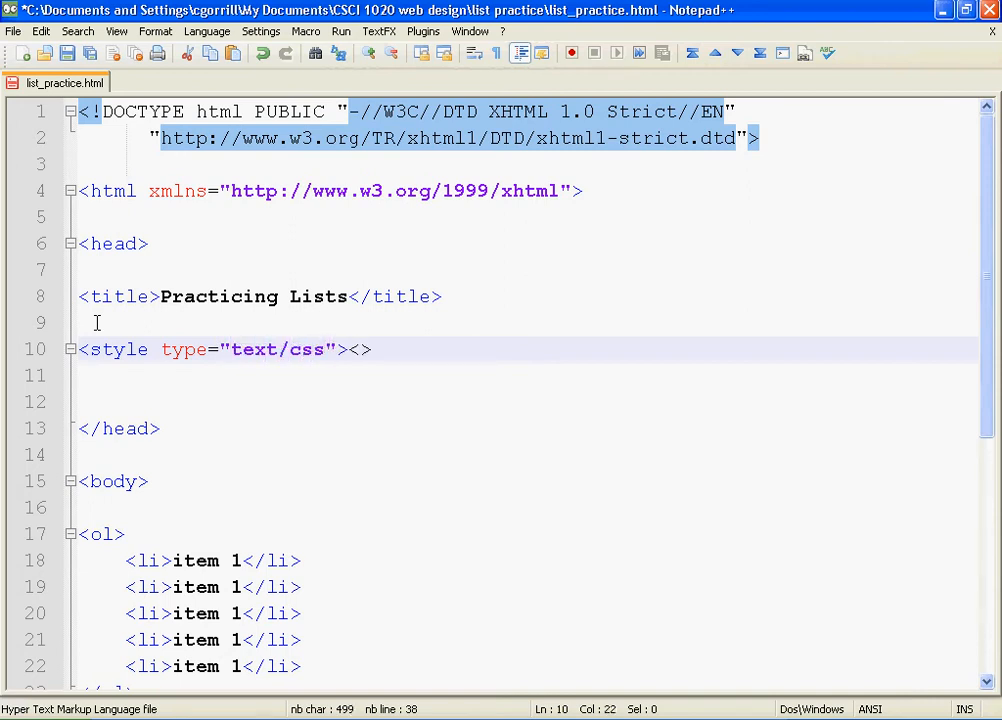
{"action": "type", "text": "/"}
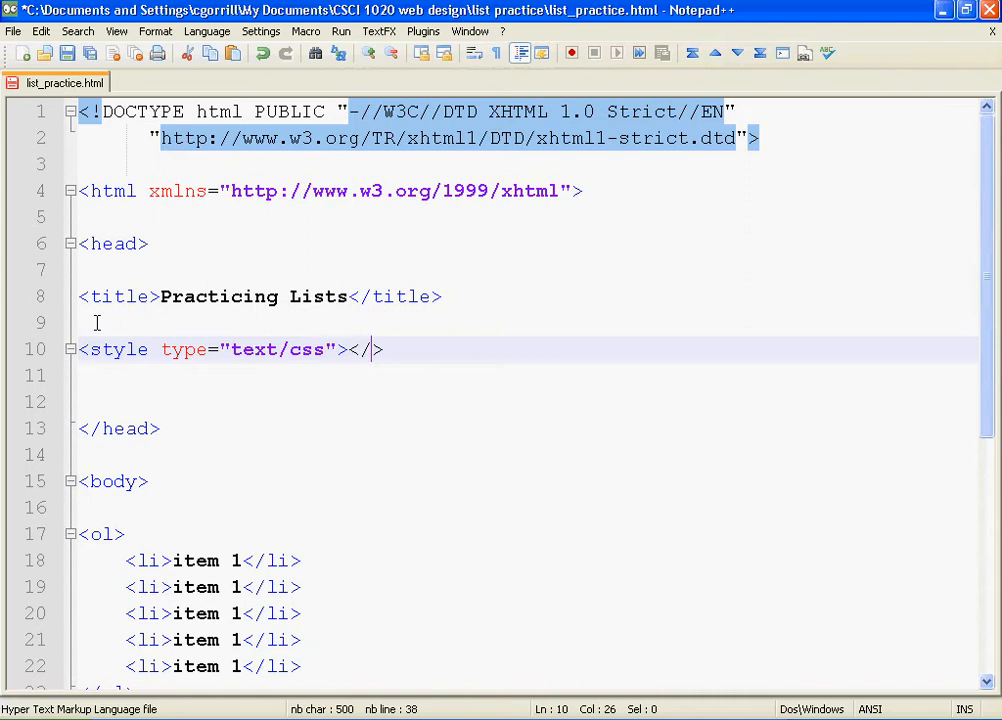
{"action": "type", "text": "style>"}
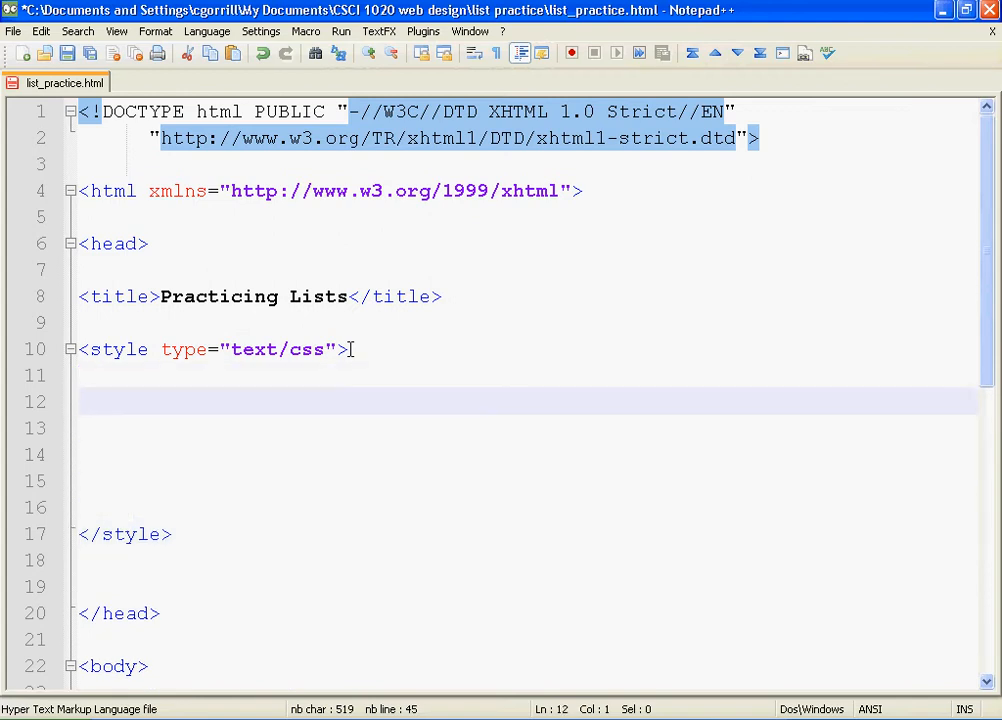
{"action": "scroll", "scroll_direction": "down", "scroll_amount": 3}
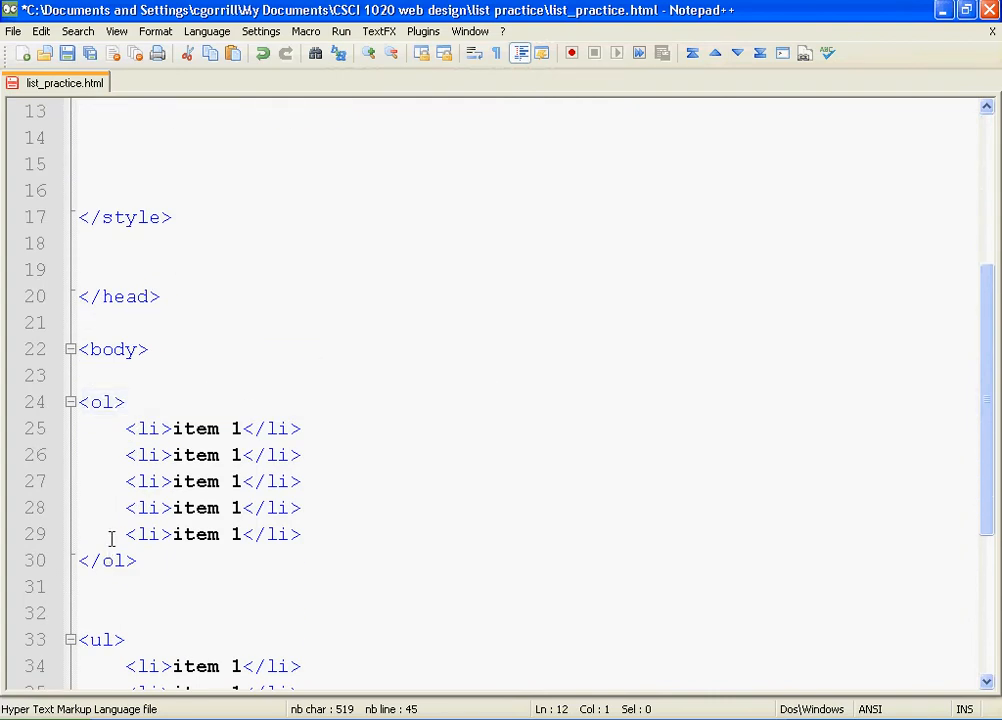
Add an ol { } rule inside the style block with braces on separate lines
{"action": "double_click", "coordinate": [100, 400]}
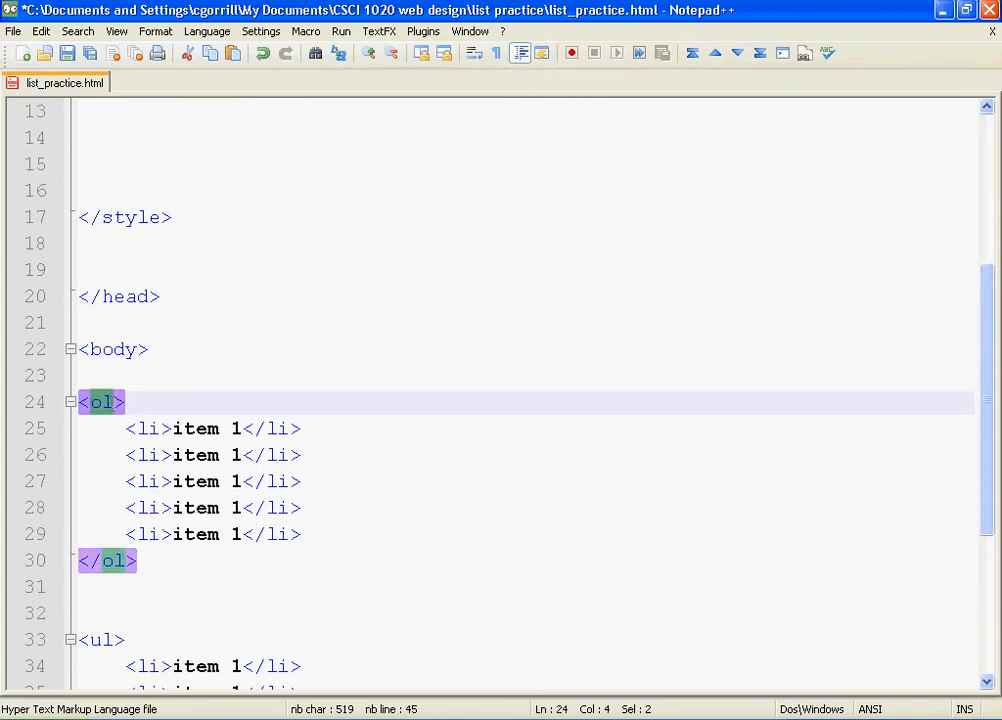
{"action": "scroll", "scroll_direction": "up", "scroll_amount": 3}
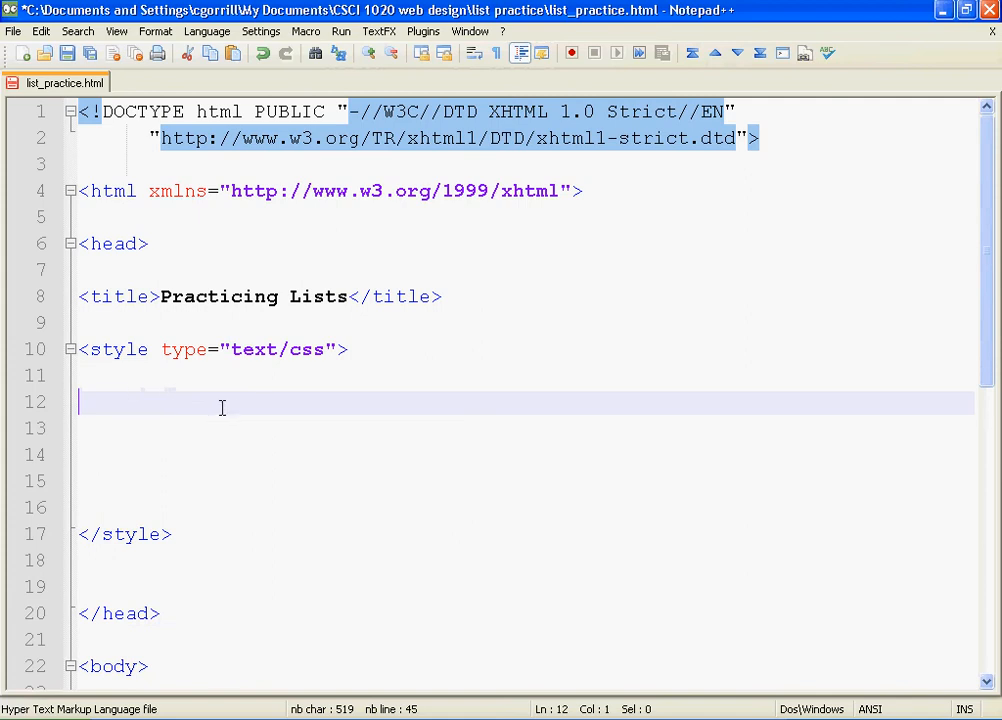
{"action": "type", "text": "o"}
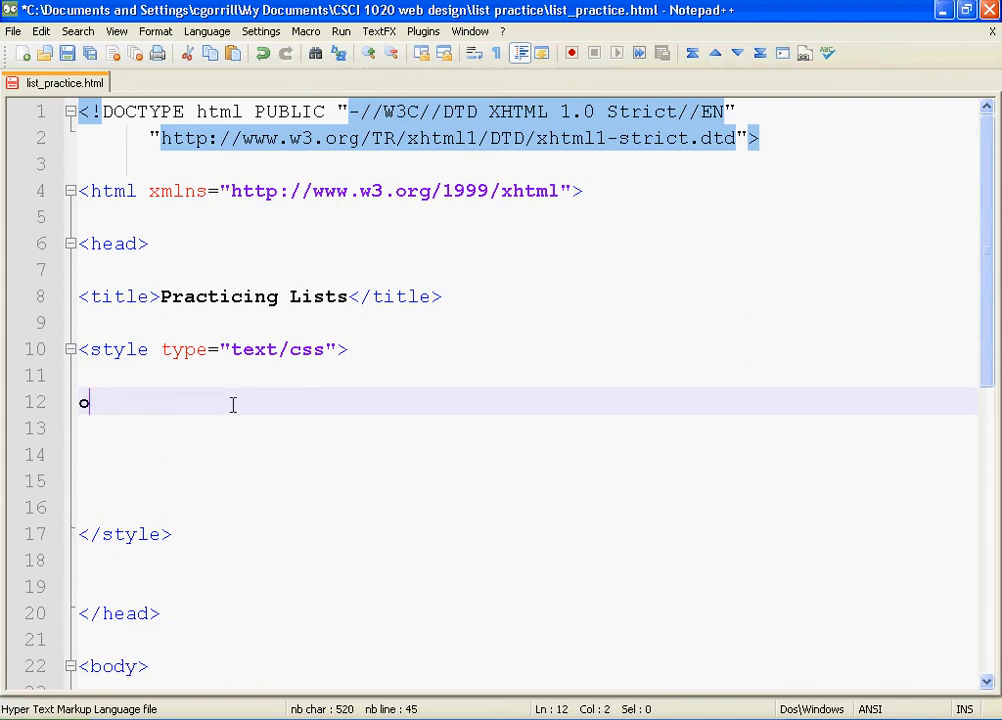
{"action": "type", "text": "l {}"}
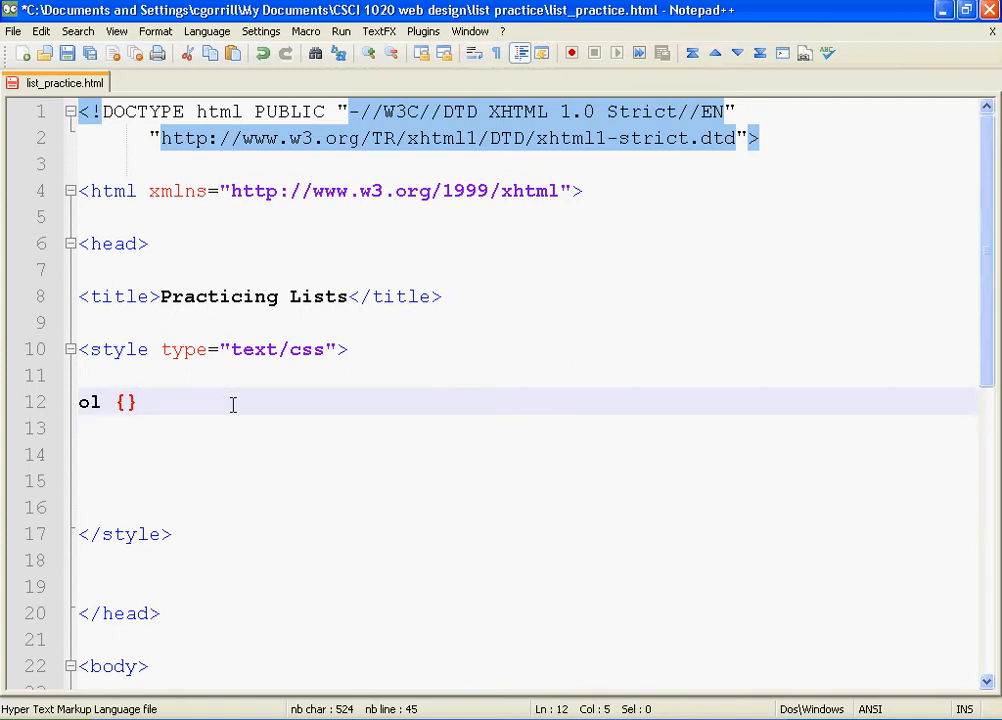
{"action": "key", "text": "Enter"}
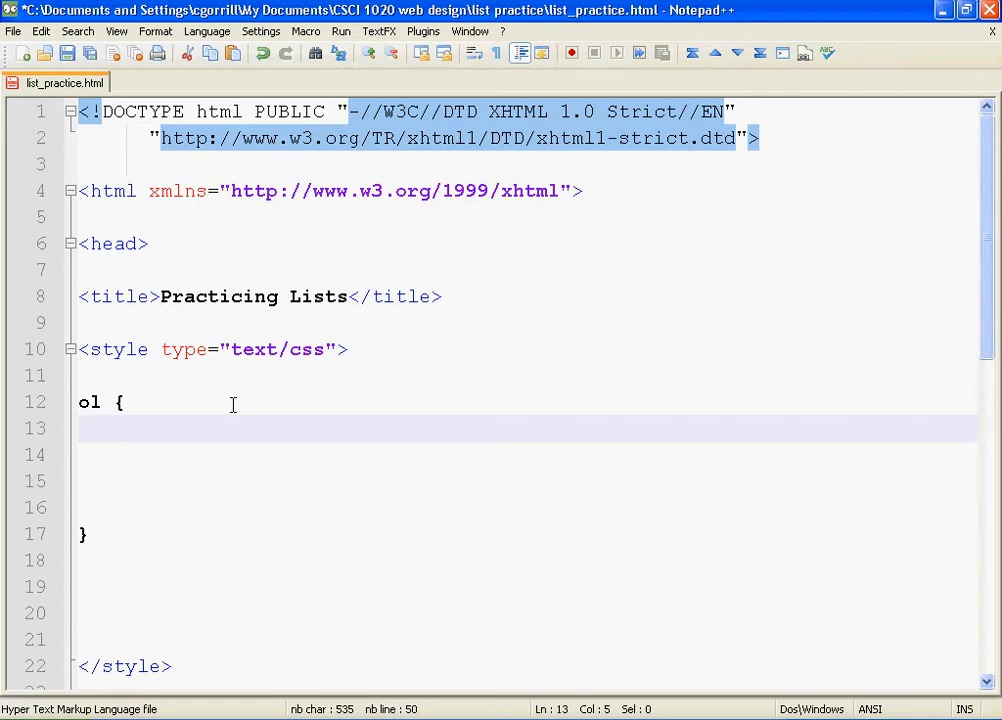
Write a list-style-type: ; property inside the ol rule, value still empty
{"action": "type", "text": "list-s"}
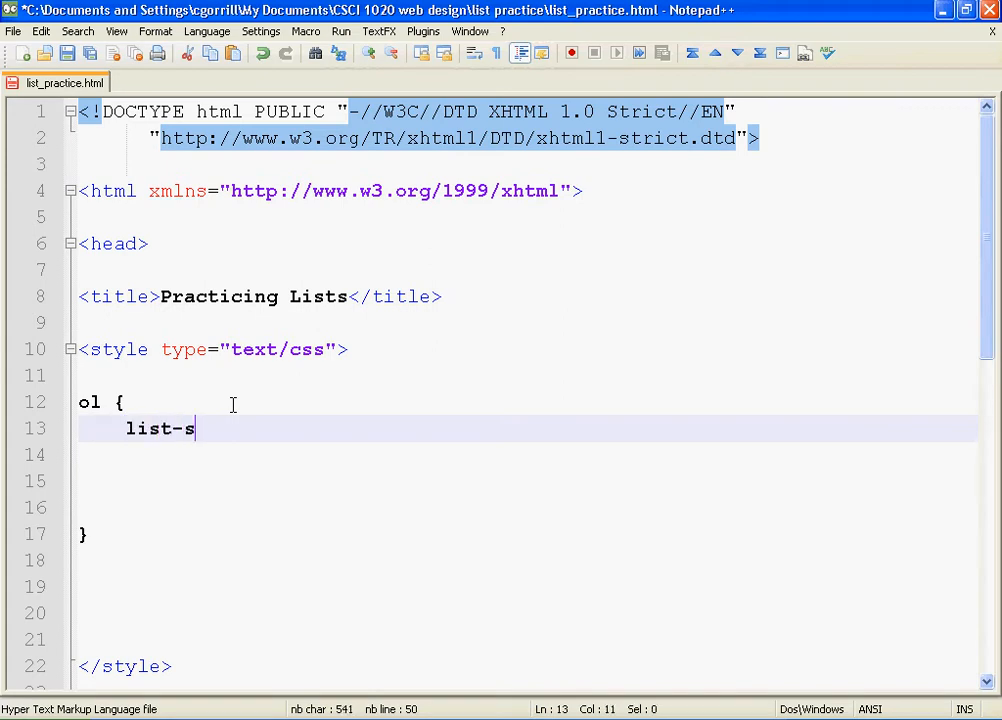
{"action": "type", "text": "tyle-"}
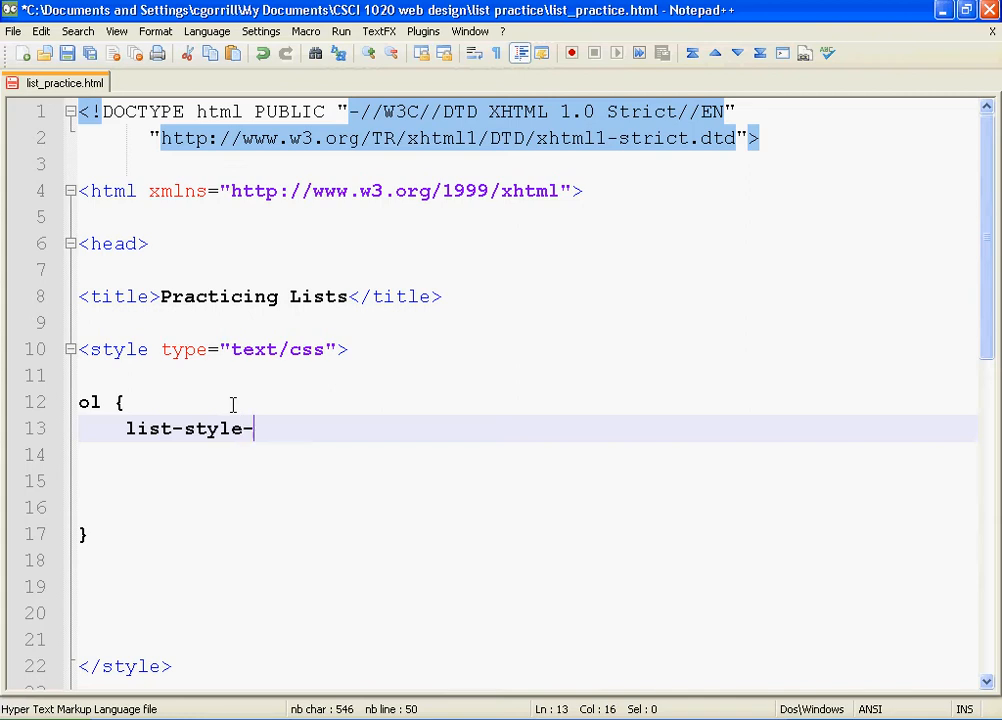
{"action": "type", "text": "type"}
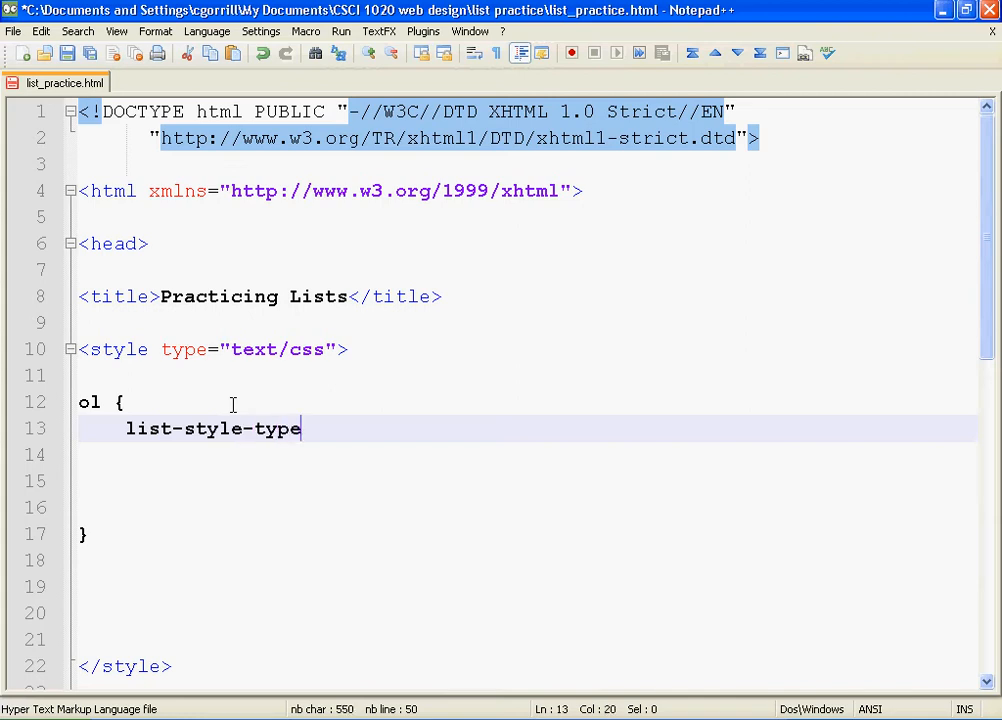
{"action": "type", "text": ": ;"}
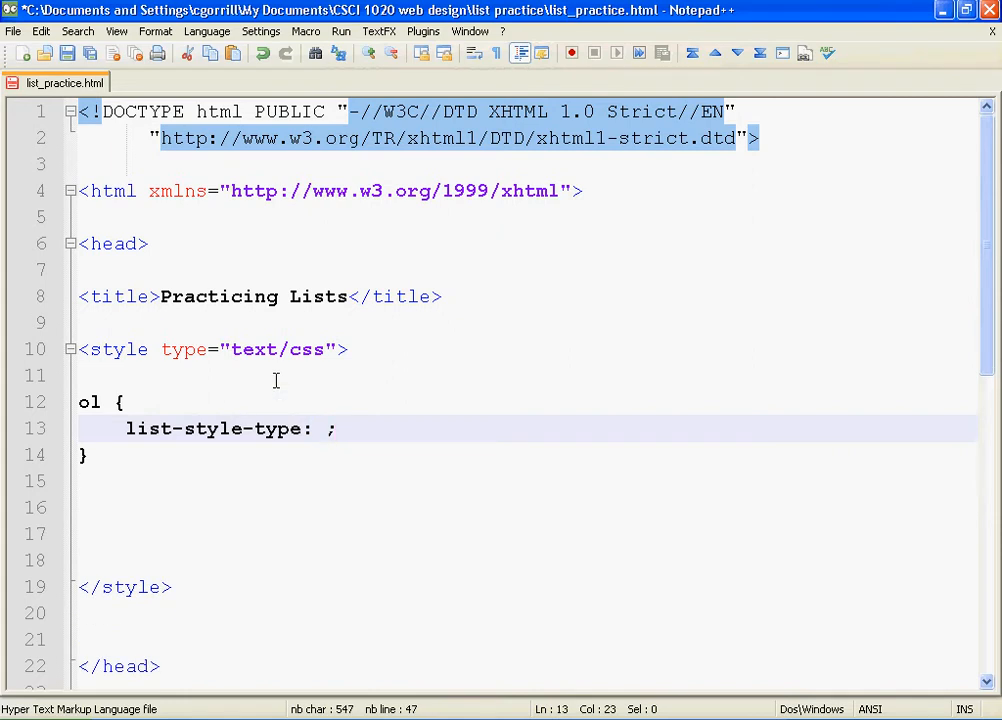
{"action": "mouse_move", "coordinate": [296, 344]}
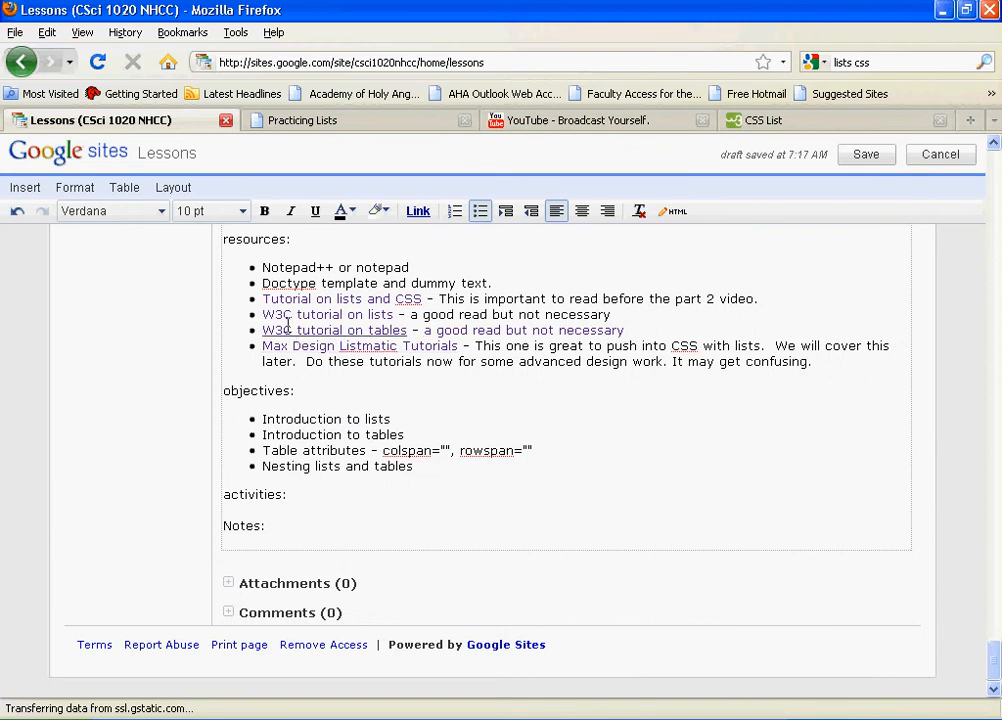
{"action": "mouse_move", "coordinate": [438, 298]}
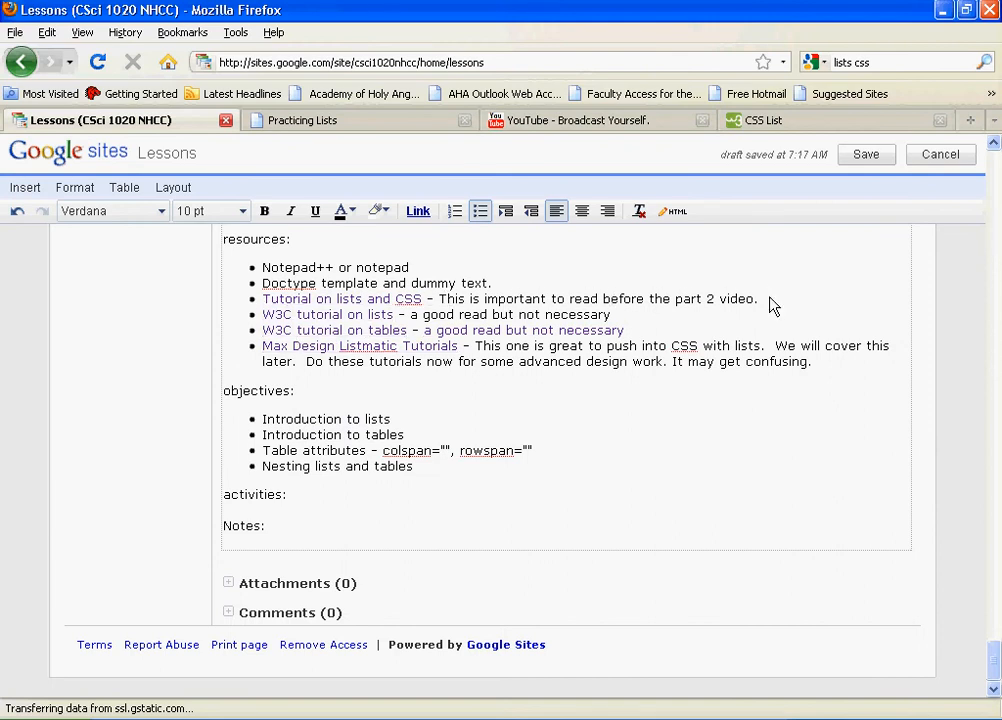
Consult the w3schools CSS List page for the list-style-type value tables
{"action": "triple_click", "coordinate": [510, 298]}
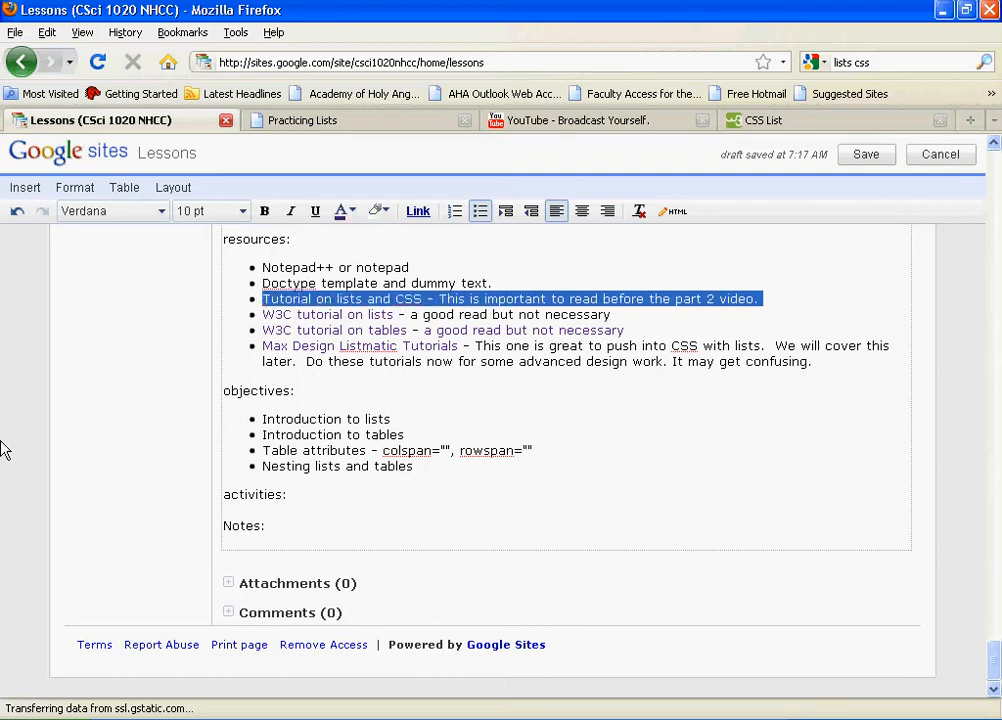
{"action": "mouse_move", "coordinate": [778, 184]}
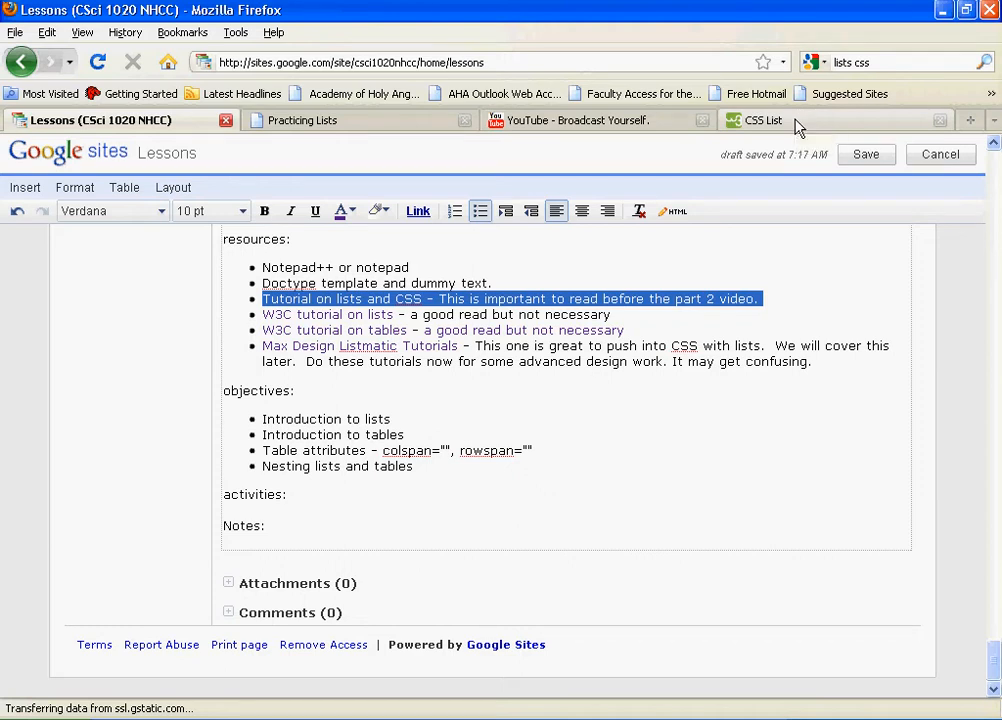
{"action": "left_click", "coordinate": [770, 120]}
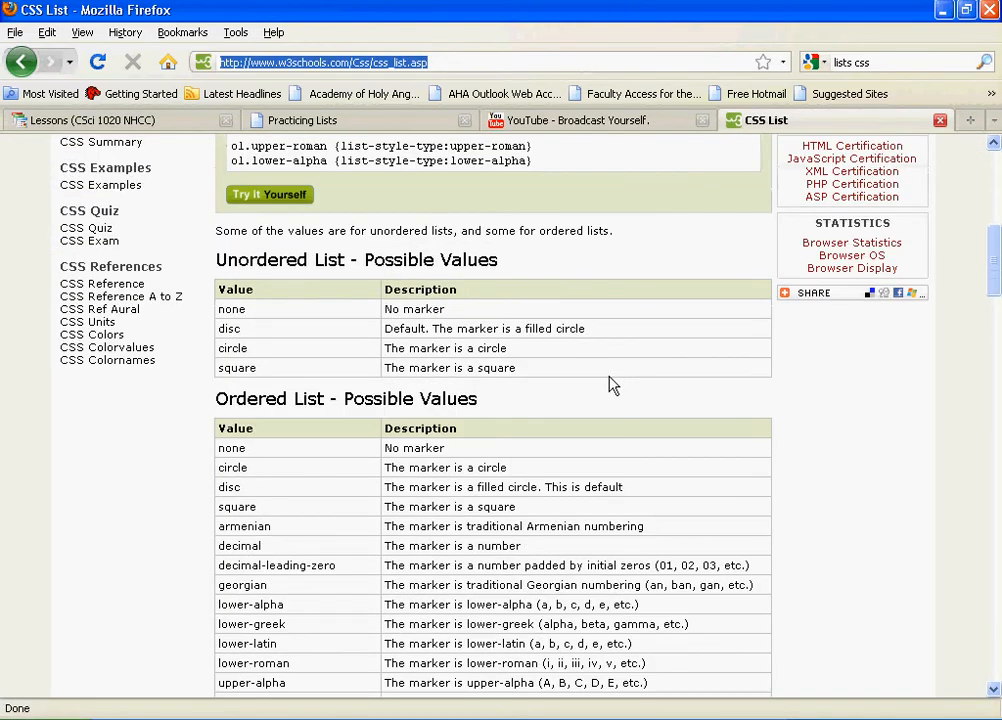
{"action": "left_click_drag", "start_coordinate": [216, 260], "coordinate": [404, 348]}
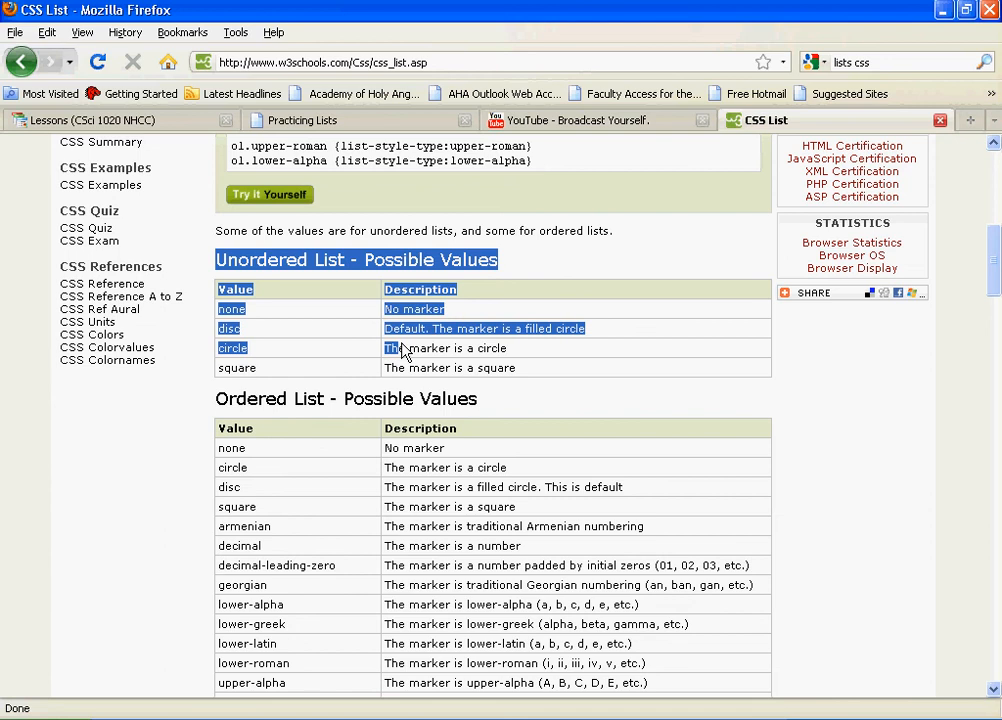
{"action": "scroll", "scroll_direction": "down", "scroll_amount": 3}
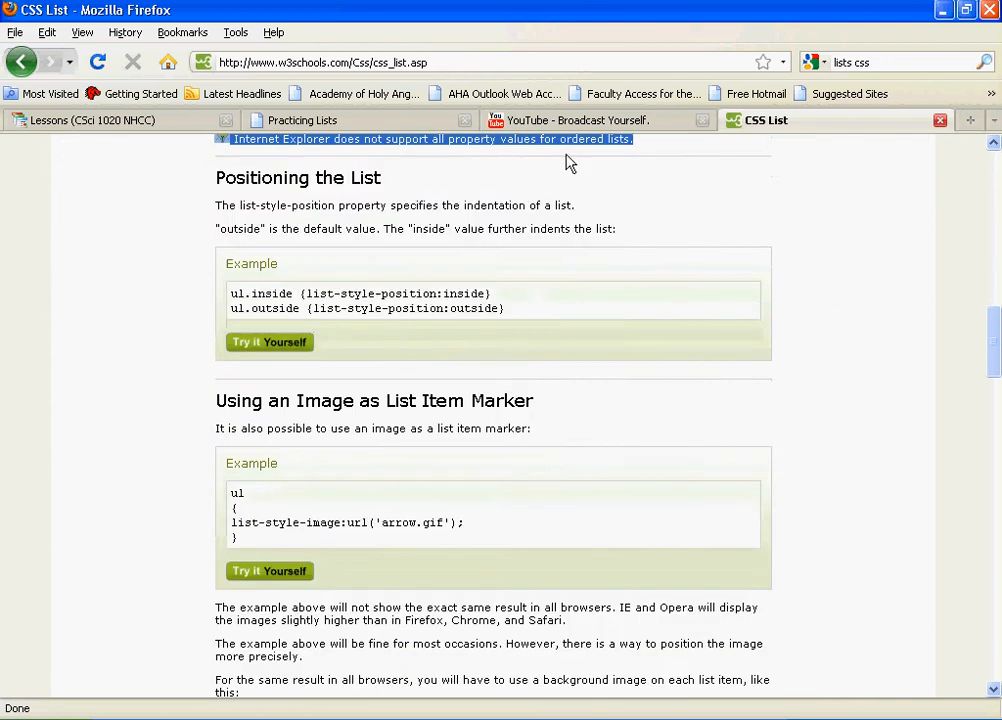
{"action": "scroll", "scroll_direction": "up", "scroll_amount": 3}
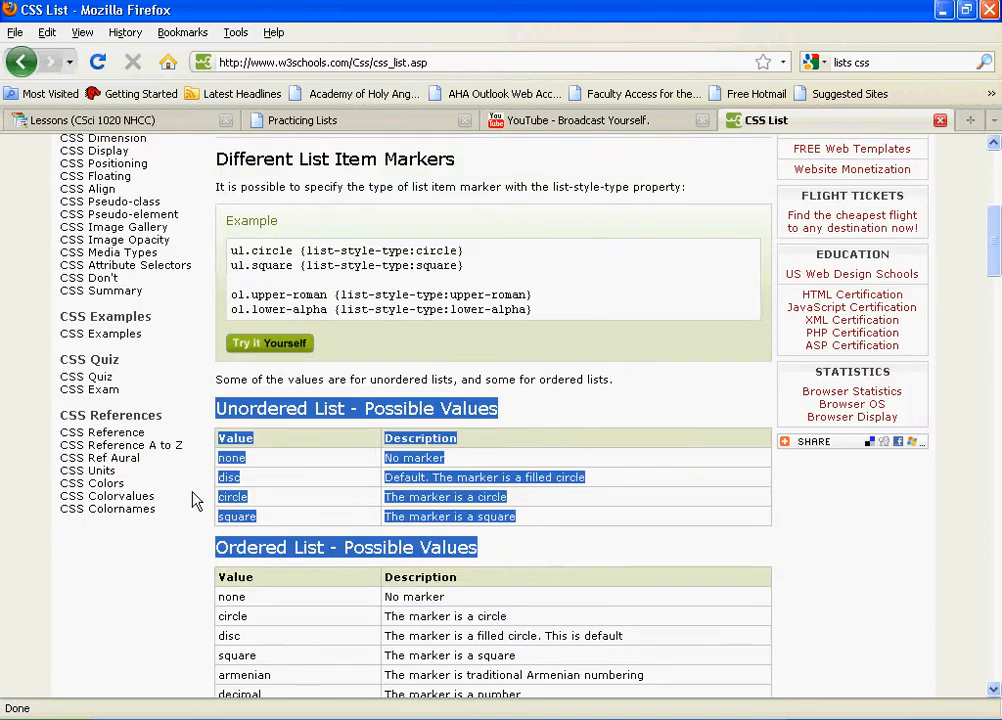
{"action": "scroll", "scroll_direction": "down", "scroll_amount": 3}
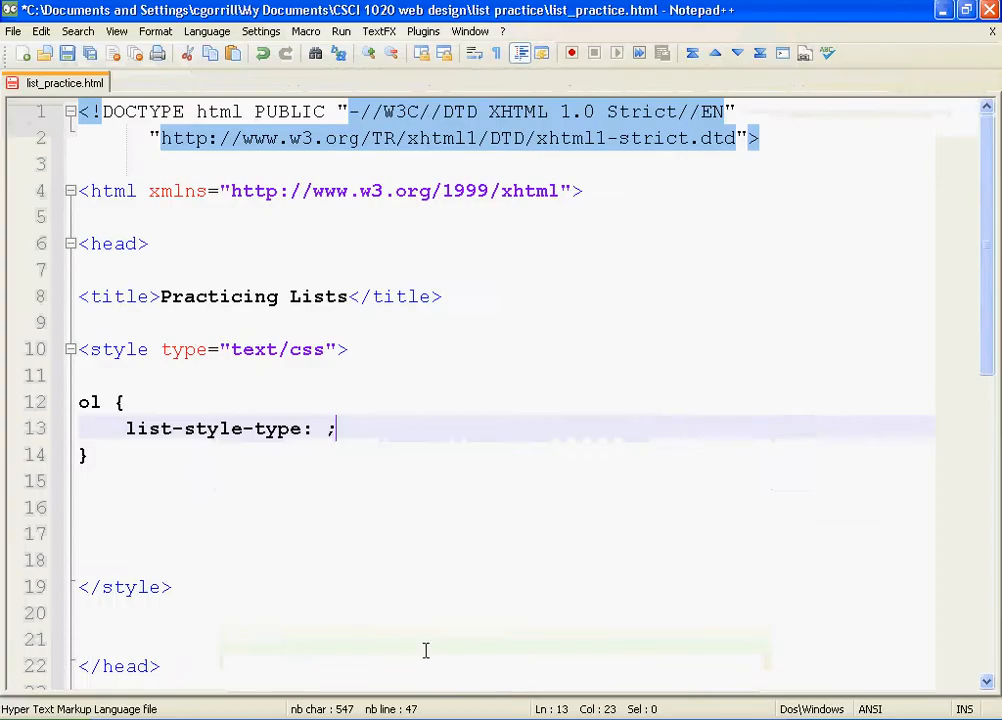
Set the ol list-style-type to none and reload the Practicing Lists preview to see unnumbered items
{"action": "key", "text": "Backspace"}
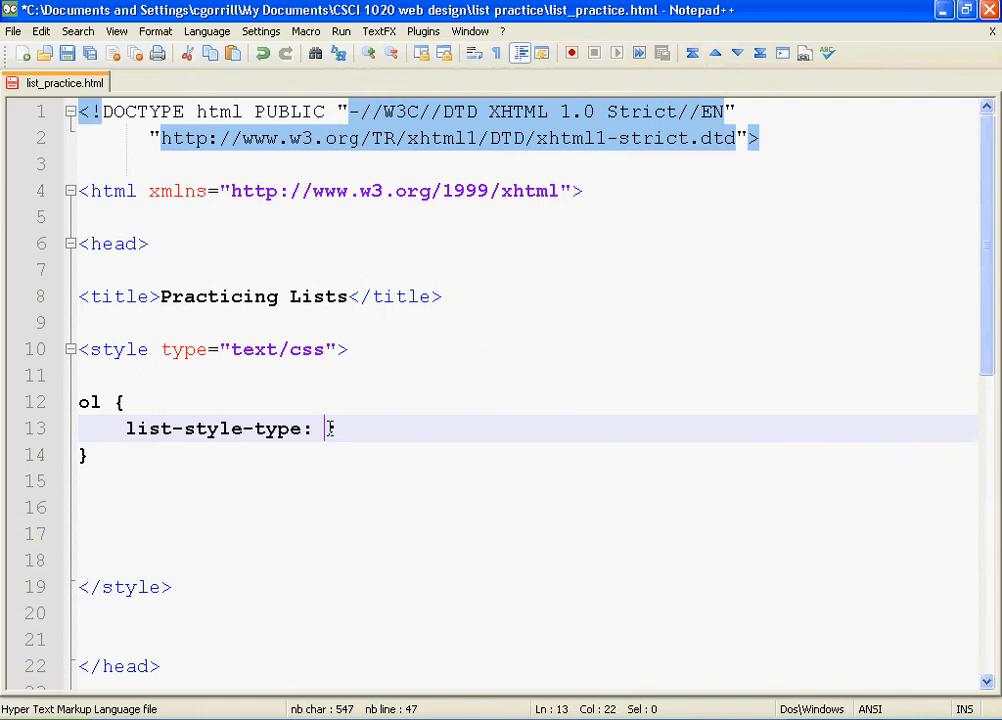
{"action": "type", "text": "none"}
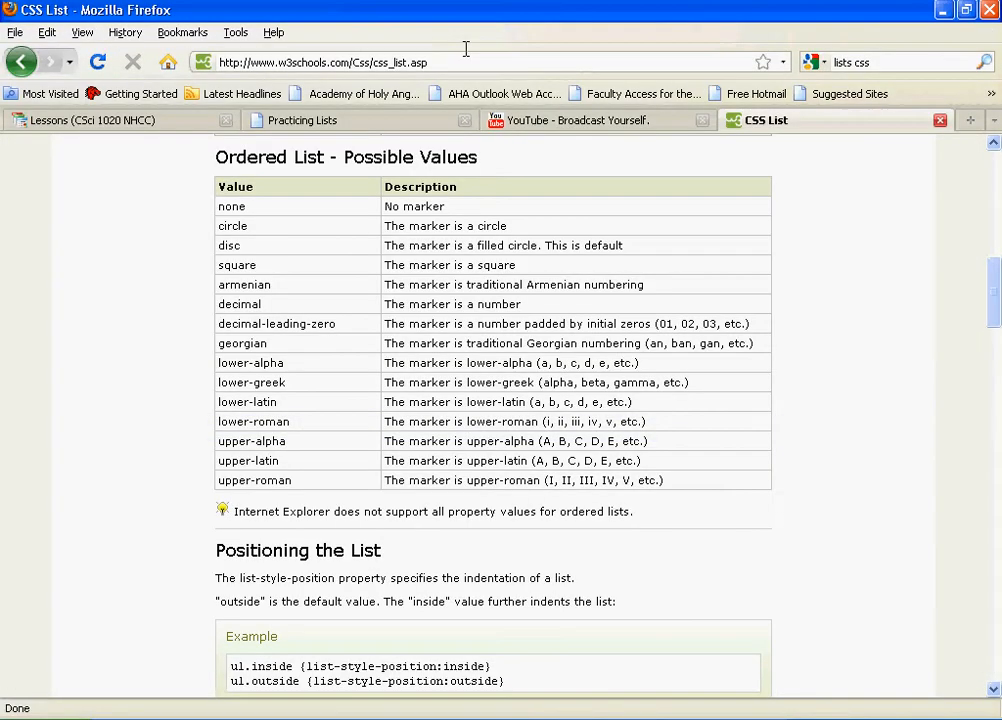
{"action": "left_click", "coordinate": [310, 120]}
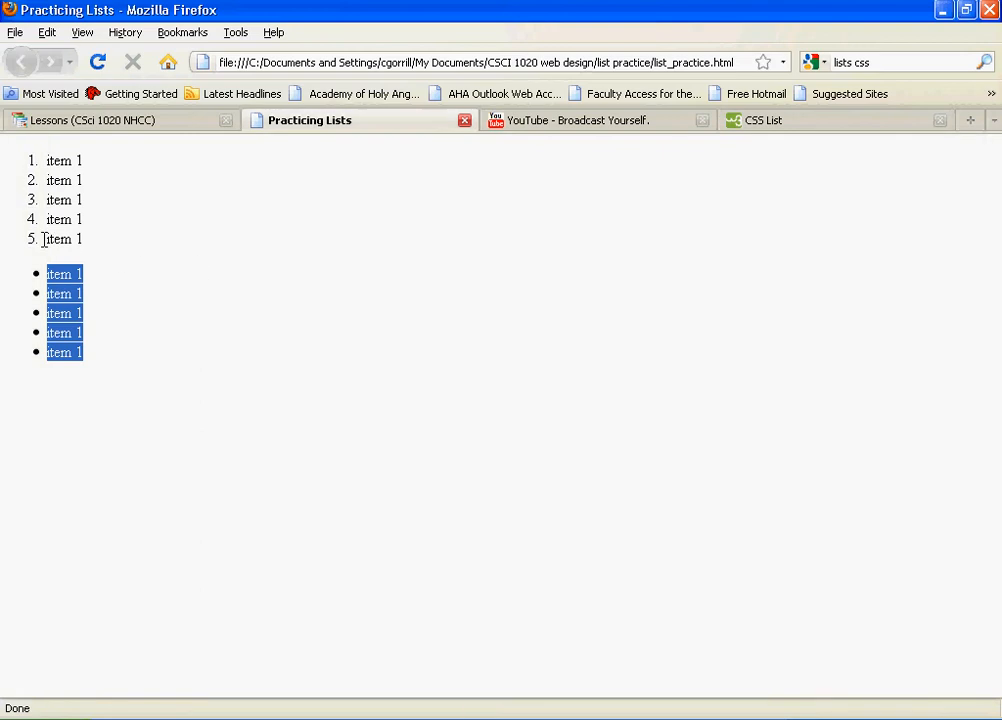
{"action": "left_click", "coordinate": [96, 62]}
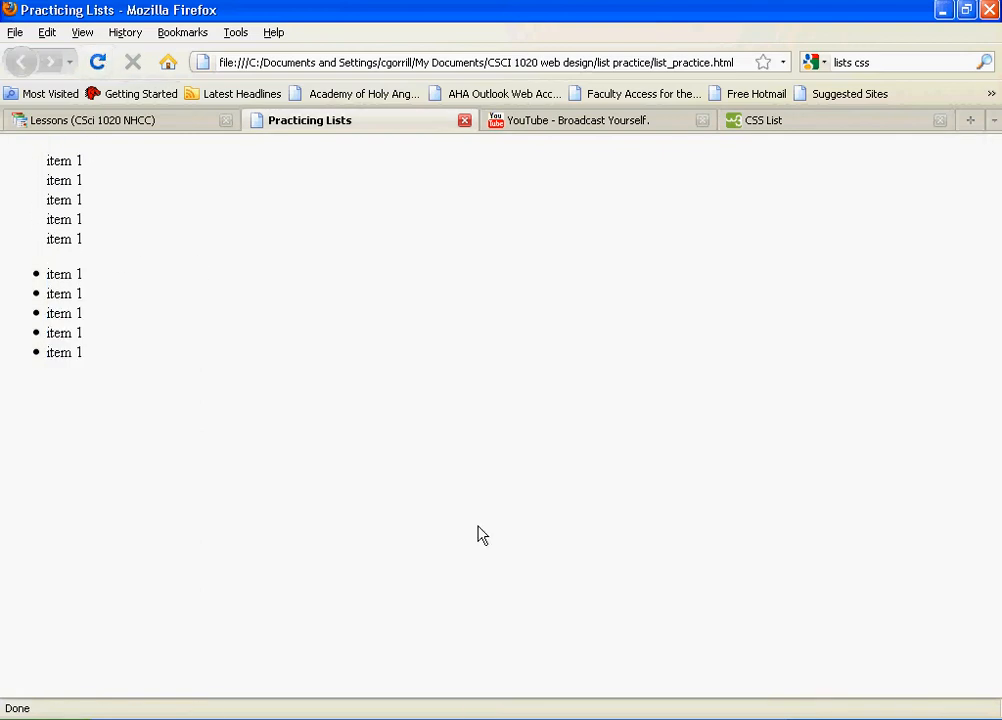
{"action": "mouse_move", "coordinate": [512, 596]}
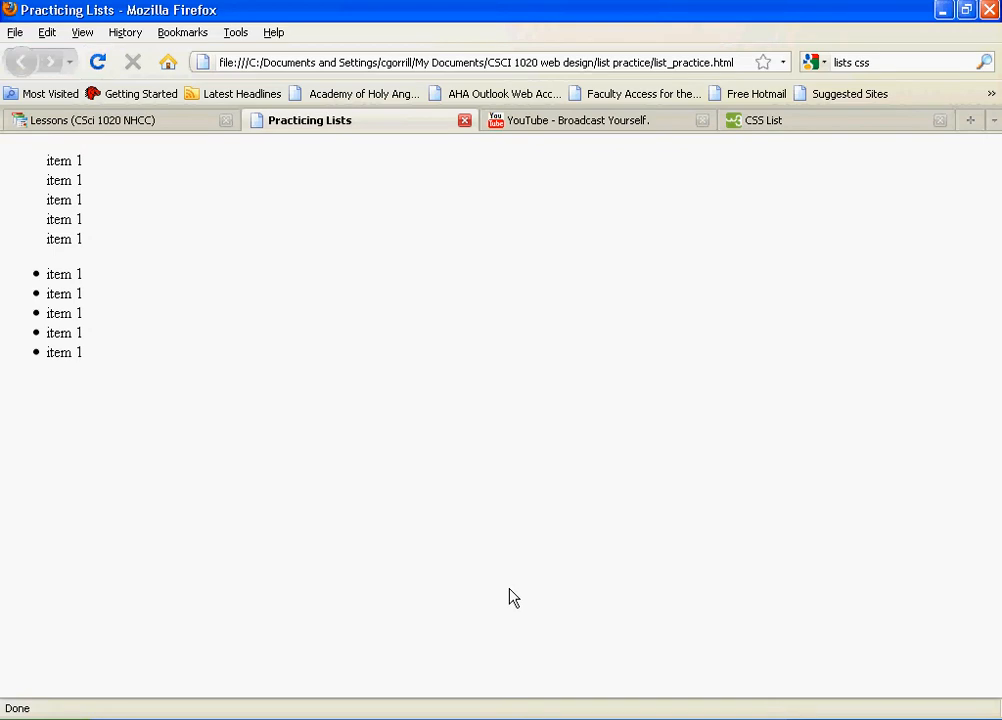
{"action": "mouse_move", "coordinate": [500, 592]}
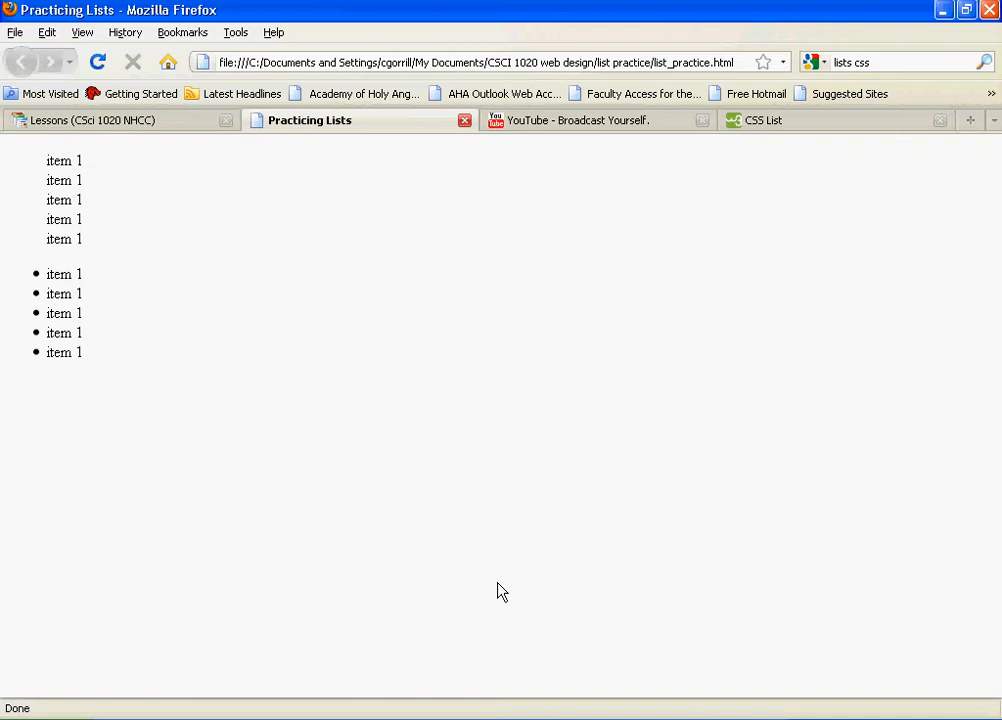
{"action": "mouse_move", "coordinate": [492, 588]}
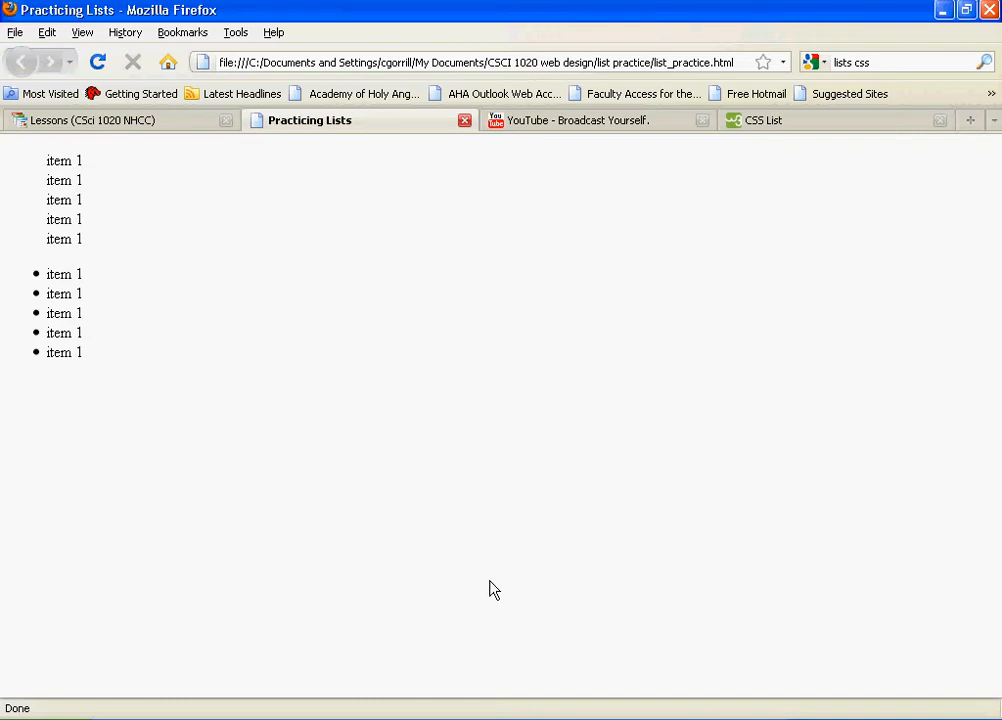
{"action": "mouse_move", "coordinate": [76, 274]}
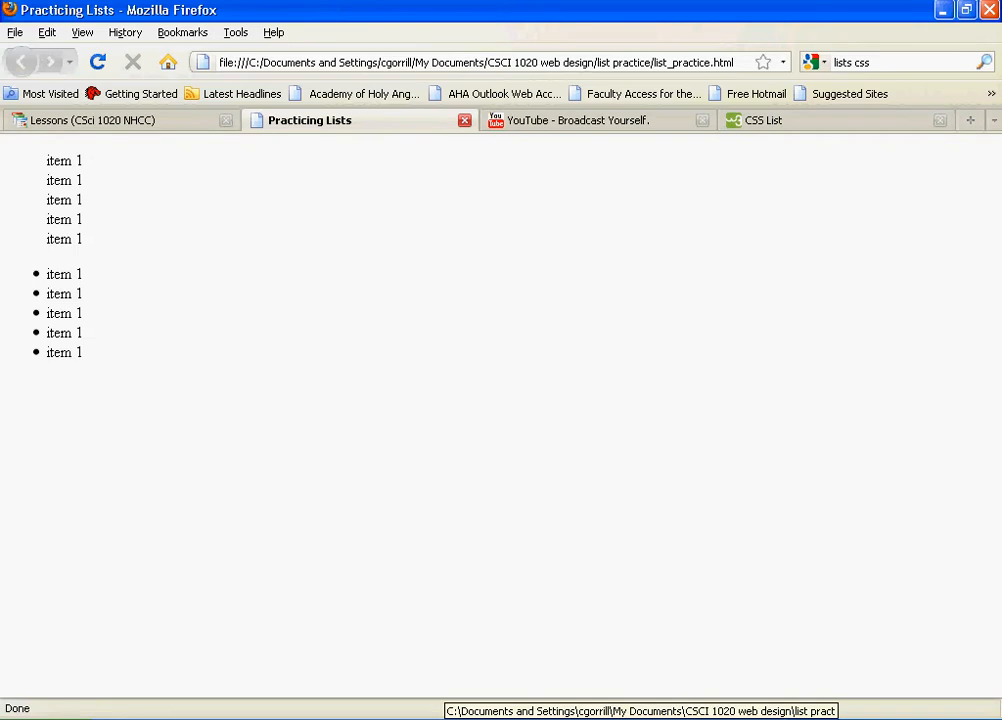
{"action": "mouse_move", "coordinate": [518, 384]}
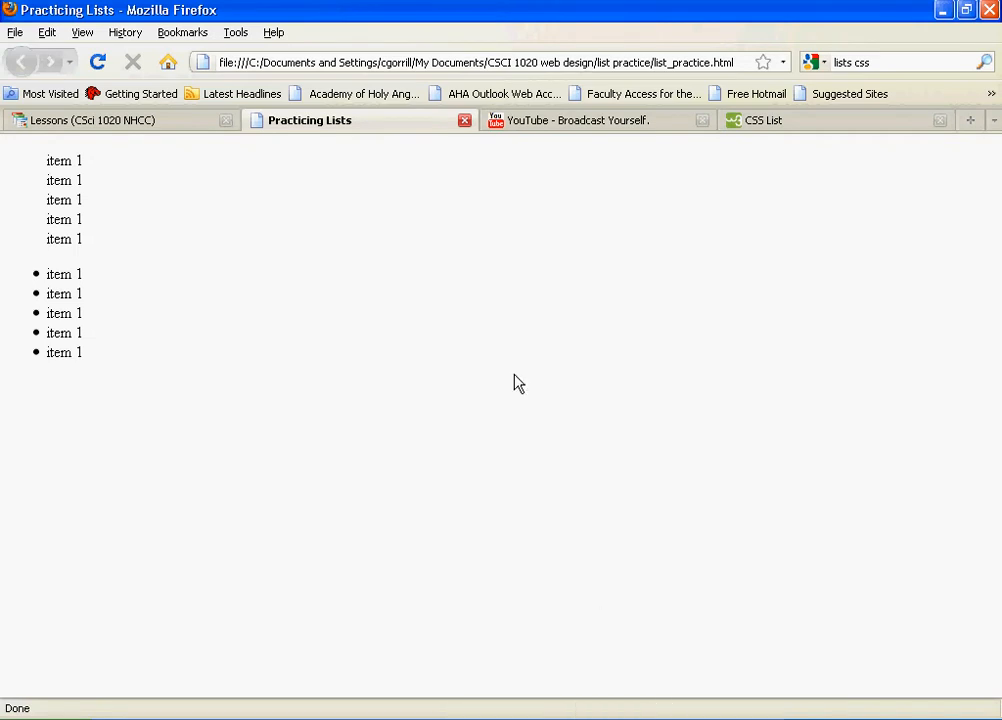
{"action": "left_click", "coordinate": [780, 120]}
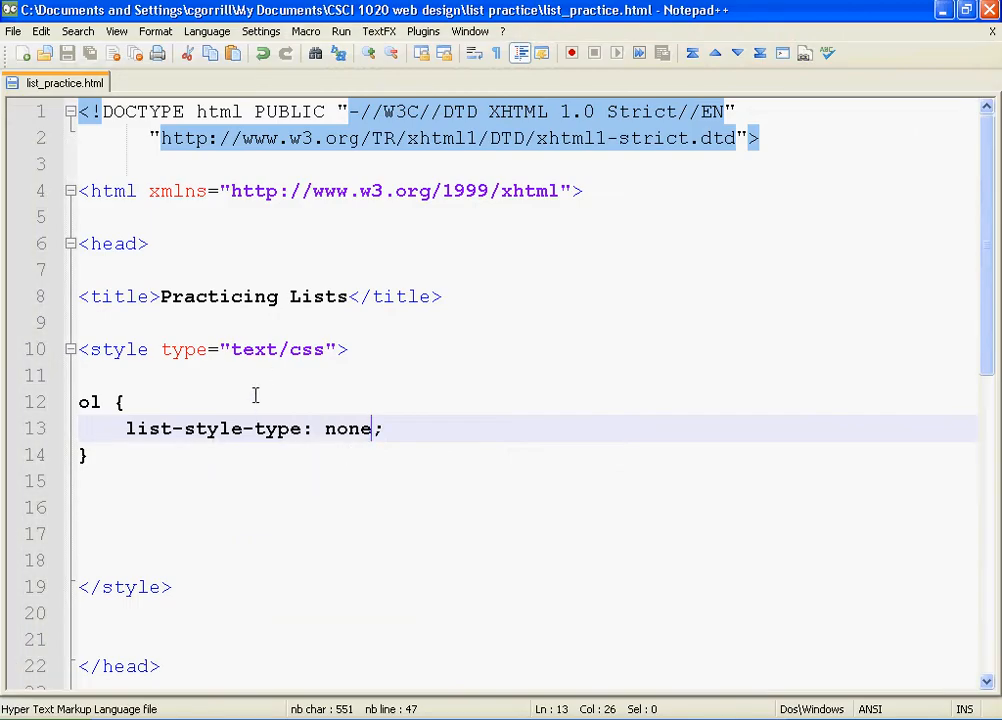
Change the ol value from none to circle and reload the preview to show circle markers
{"action": "double_click", "coordinate": [348, 428]}
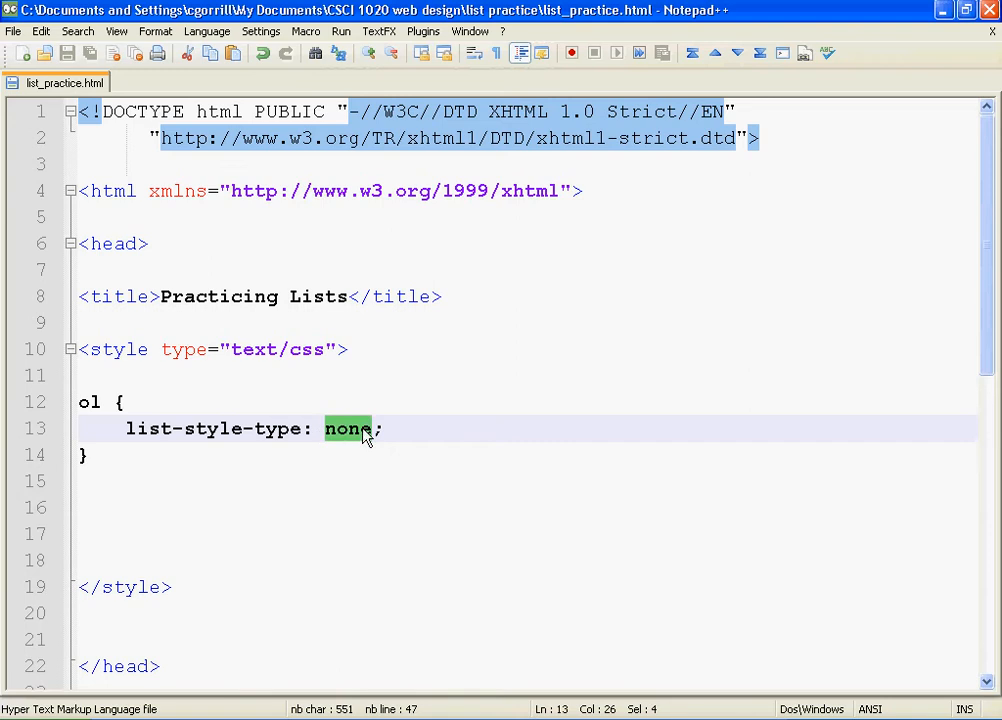
{"action": "type", "text": "circle"}
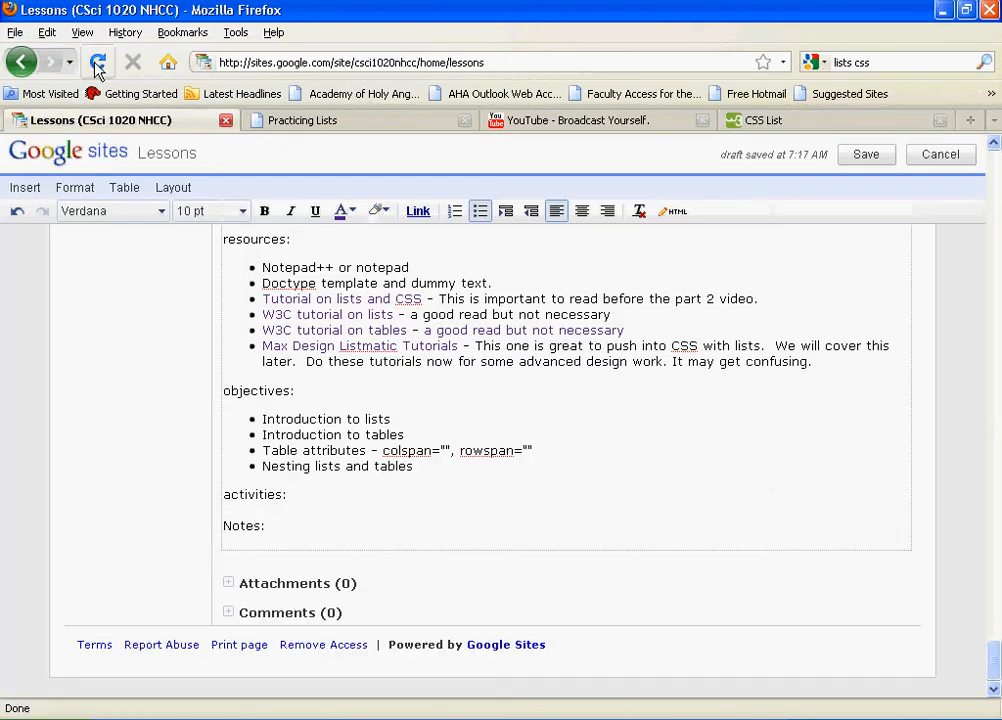
{"action": "left_click", "coordinate": [940, 154]}
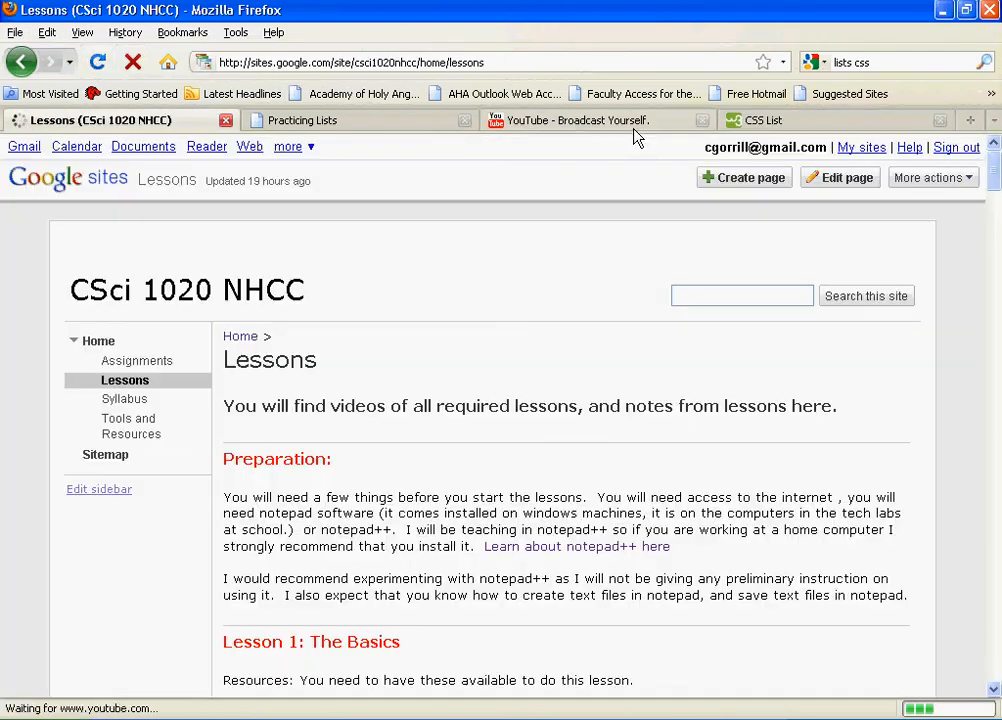
{"action": "left_click", "coordinate": [310, 120]}
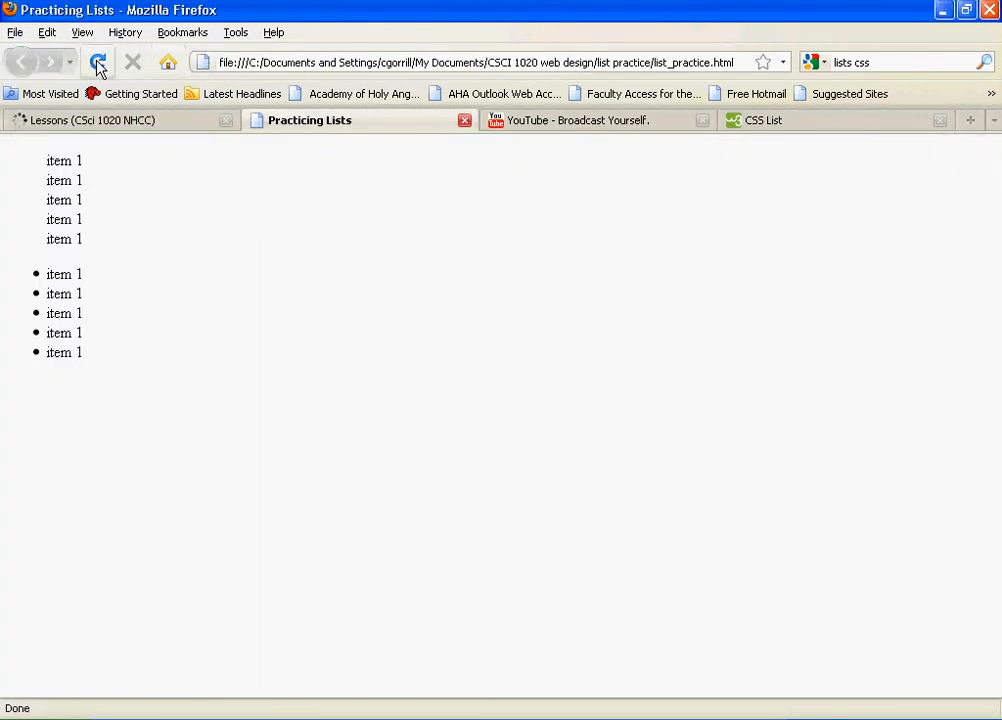
{"action": "left_click", "coordinate": [98, 62]}
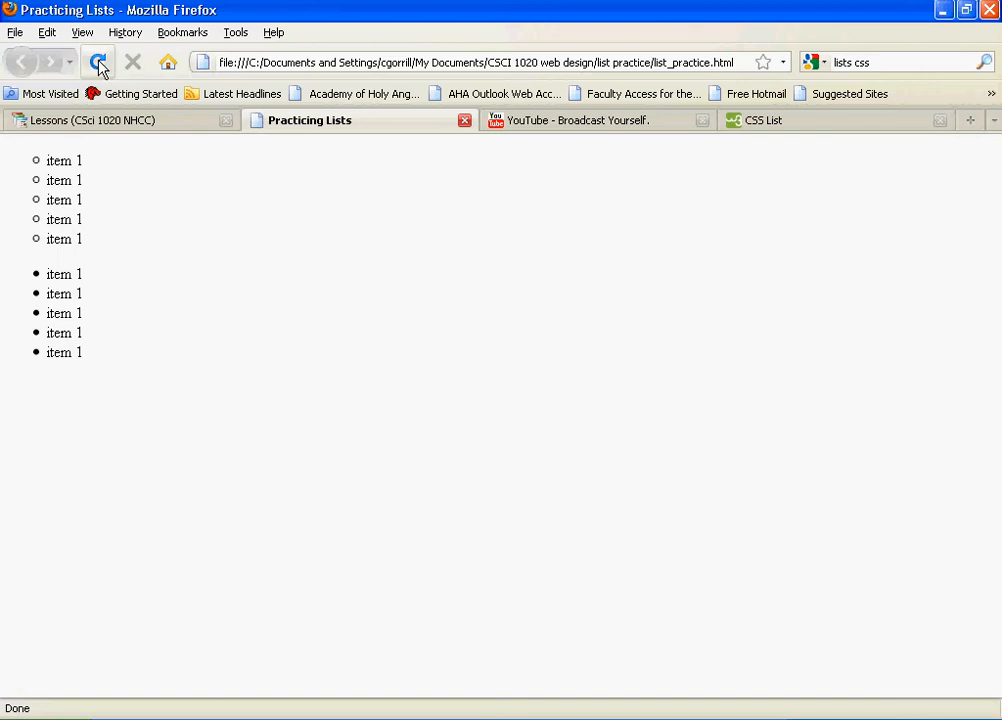
{"action": "left_click", "coordinate": [96, 60]}
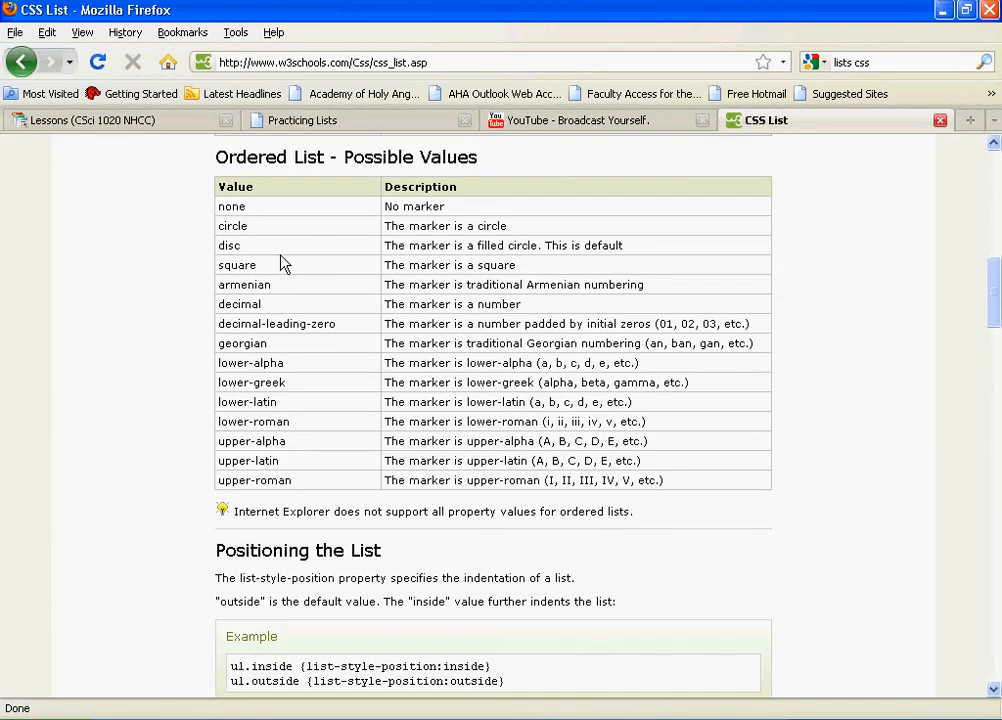
{"action": "mouse_move", "coordinate": [244, 248]}
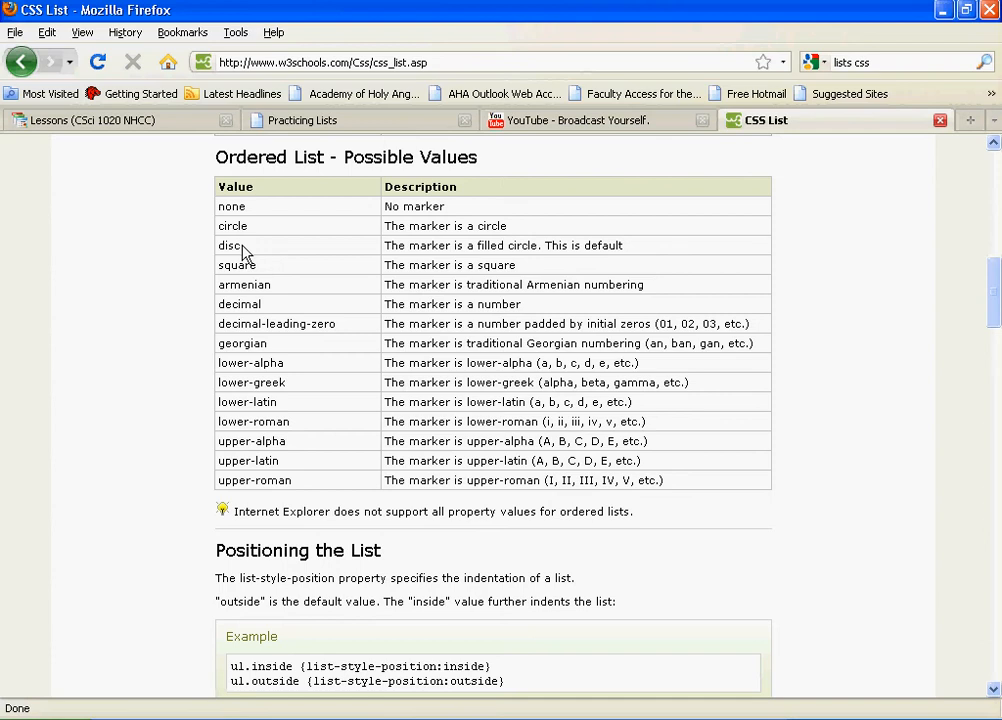
{"action": "mouse_move", "coordinate": [268, 268]}
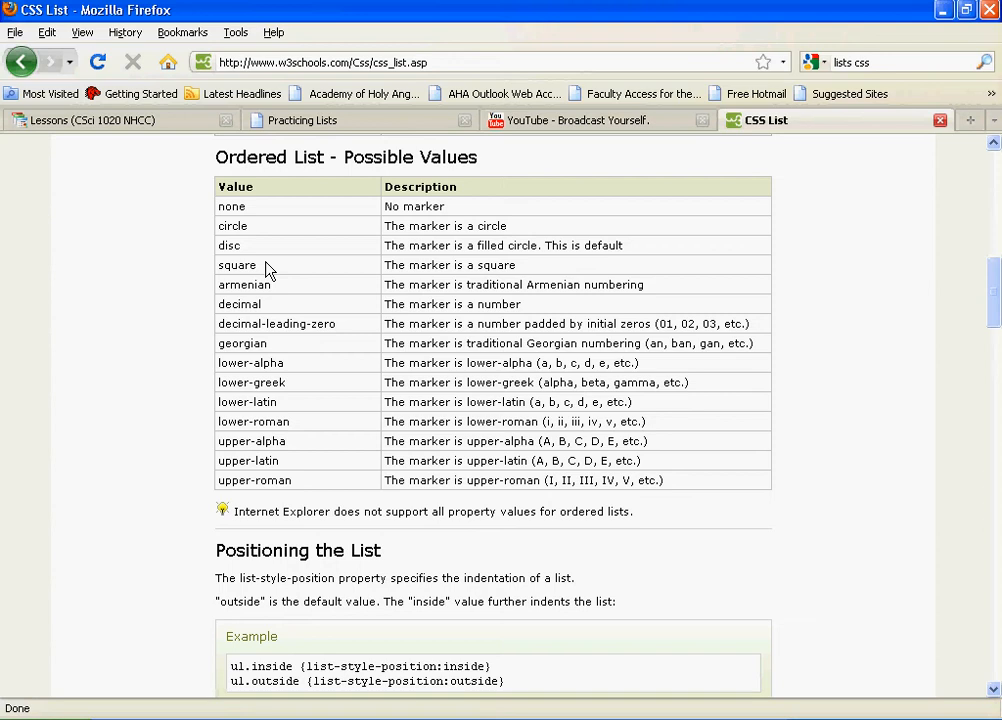
{"action": "mouse_move", "coordinate": [276, 292]}
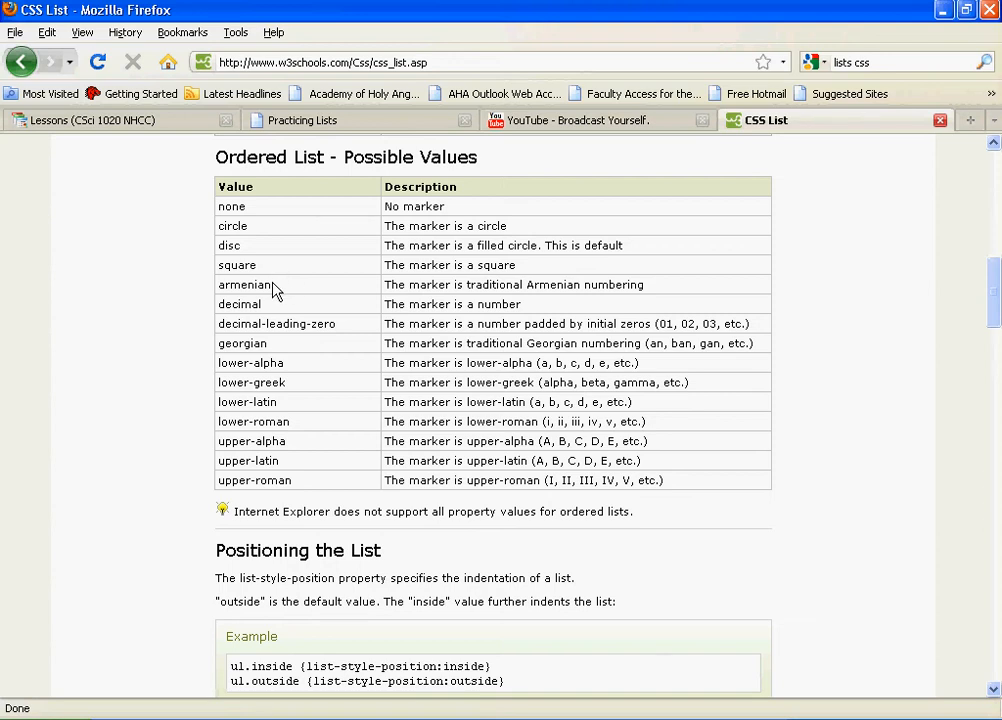
Change the ol value to armenian and reload the preview to show Armenian numbering
{"action": "double_click", "coordinate": [244, 284]}
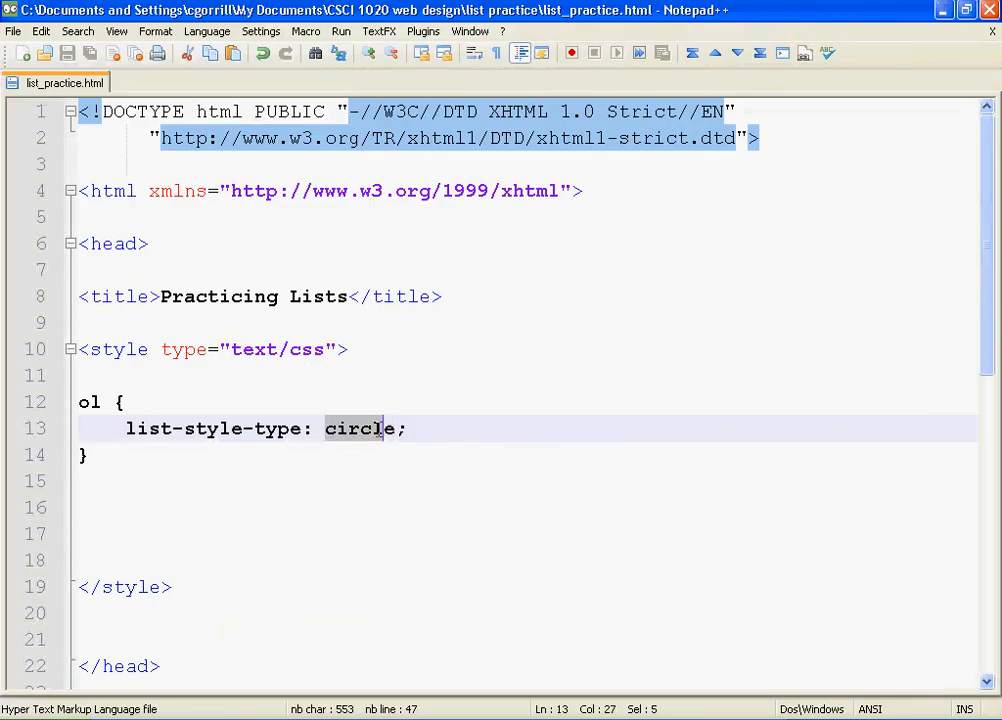
{"action": "type", "text": "armenian"}
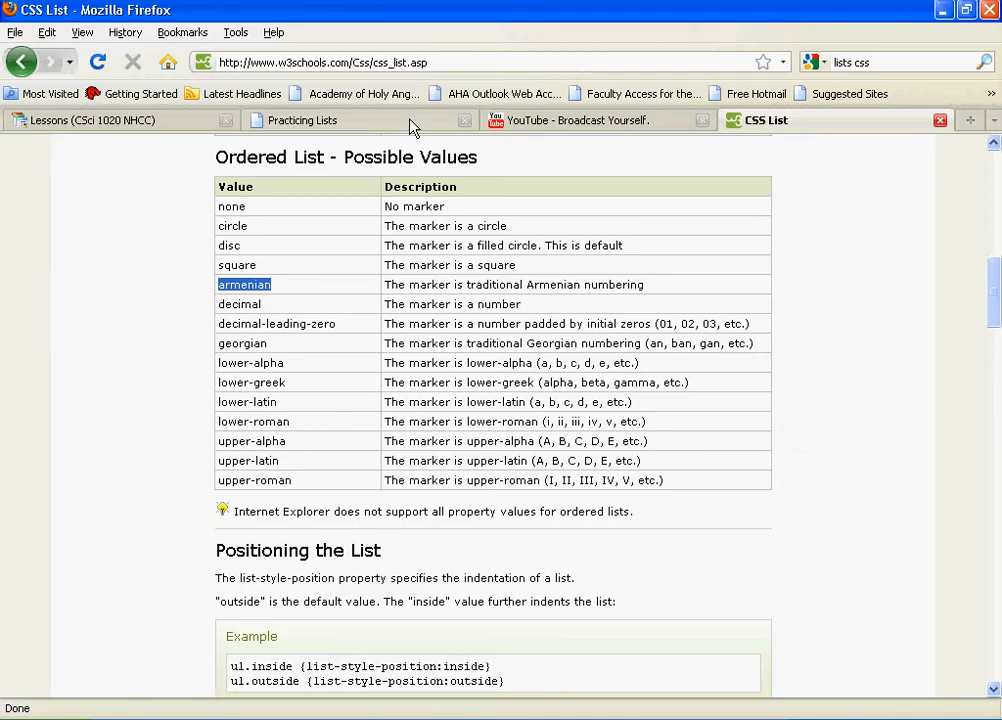
{"action": "left_click", "coordinate": [304, 120]}
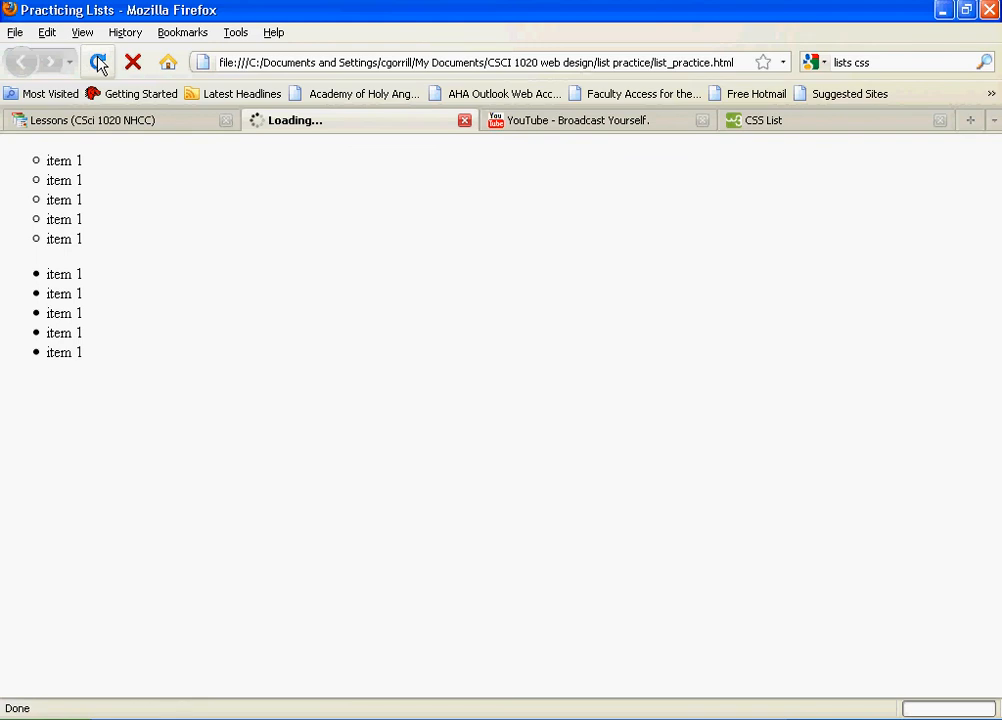
{"action": "left_click", "coordinate": [96, 62]}
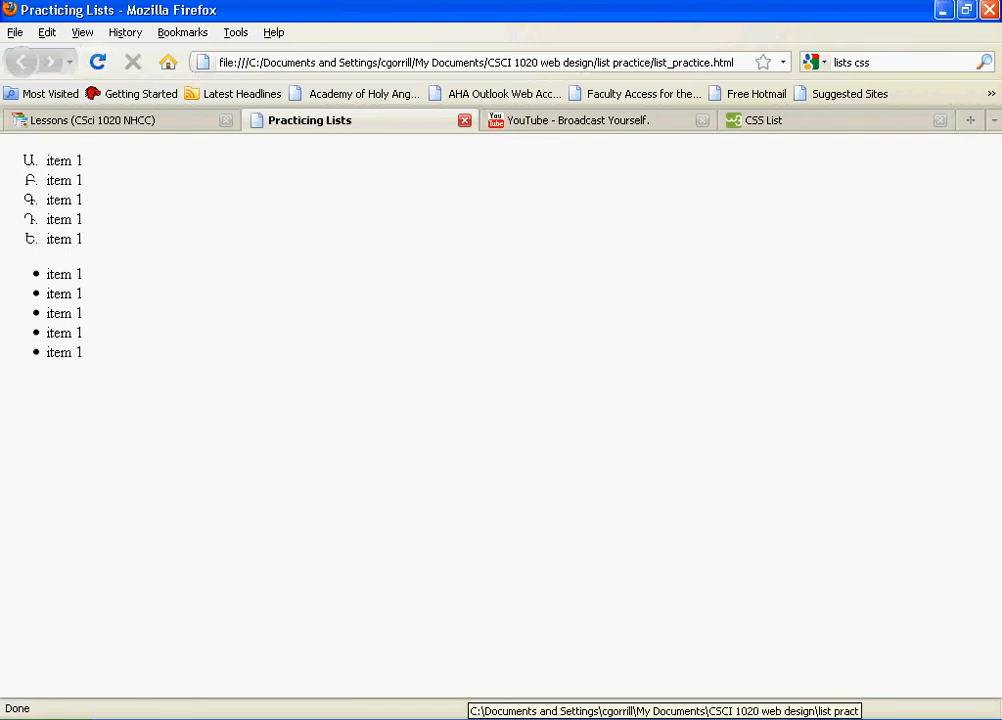
{"action": "left_click", "coordinate": [764, 120]}
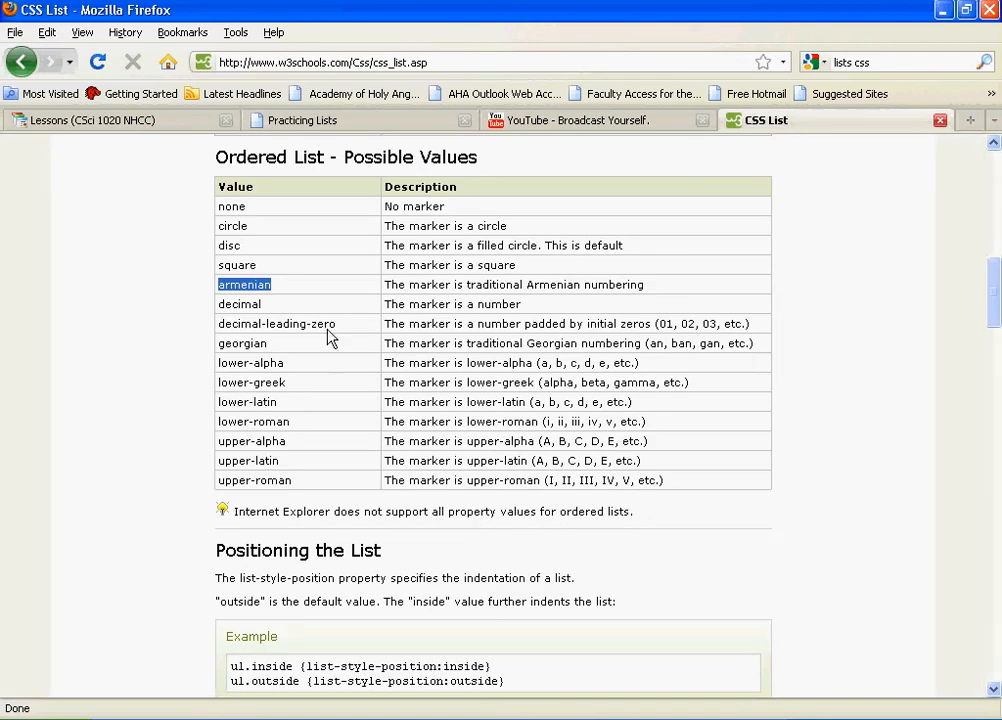
{"action": "mouse_move", "coordinate": [272, 312]}
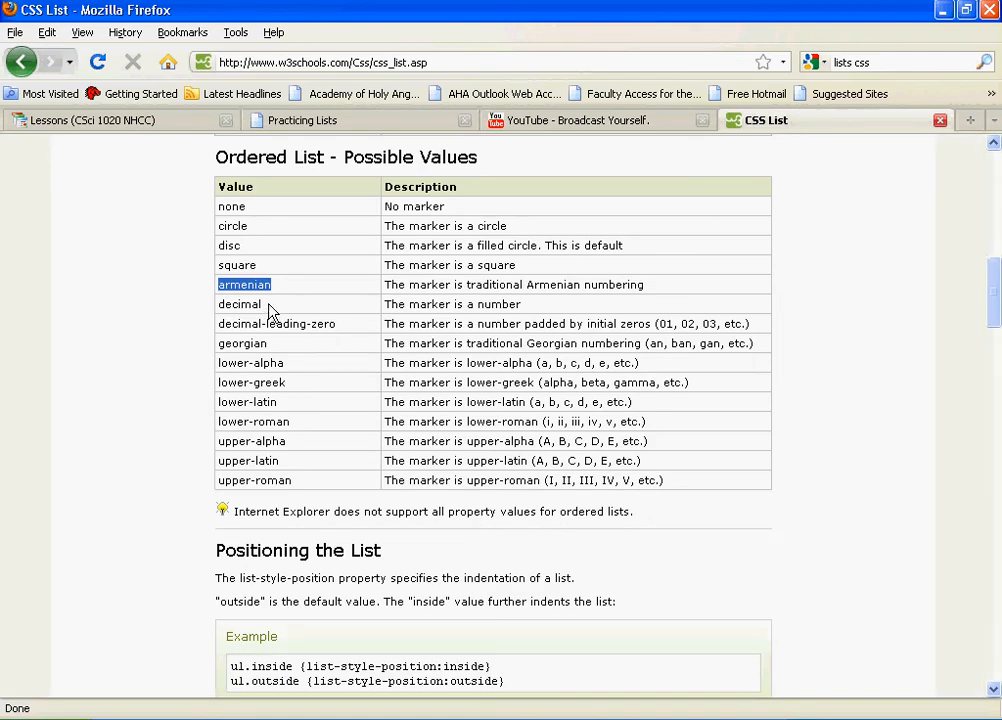
{"action": "mouse_move", "coordinate": [330, 324]}
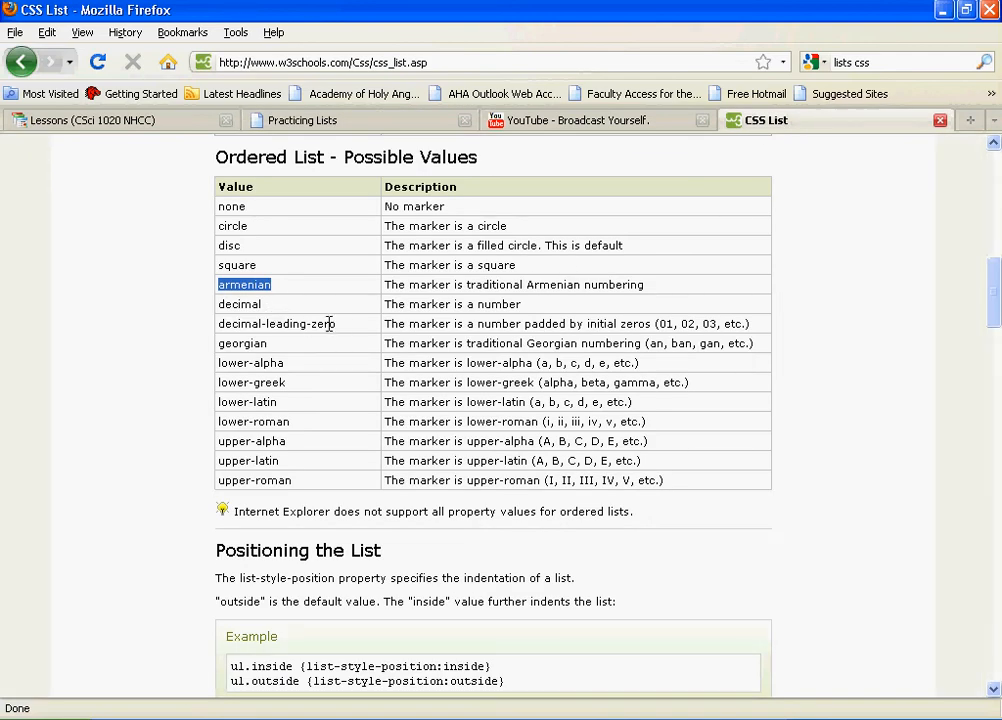
{"action": "mouse_move", "coordinate": [576, 338]}
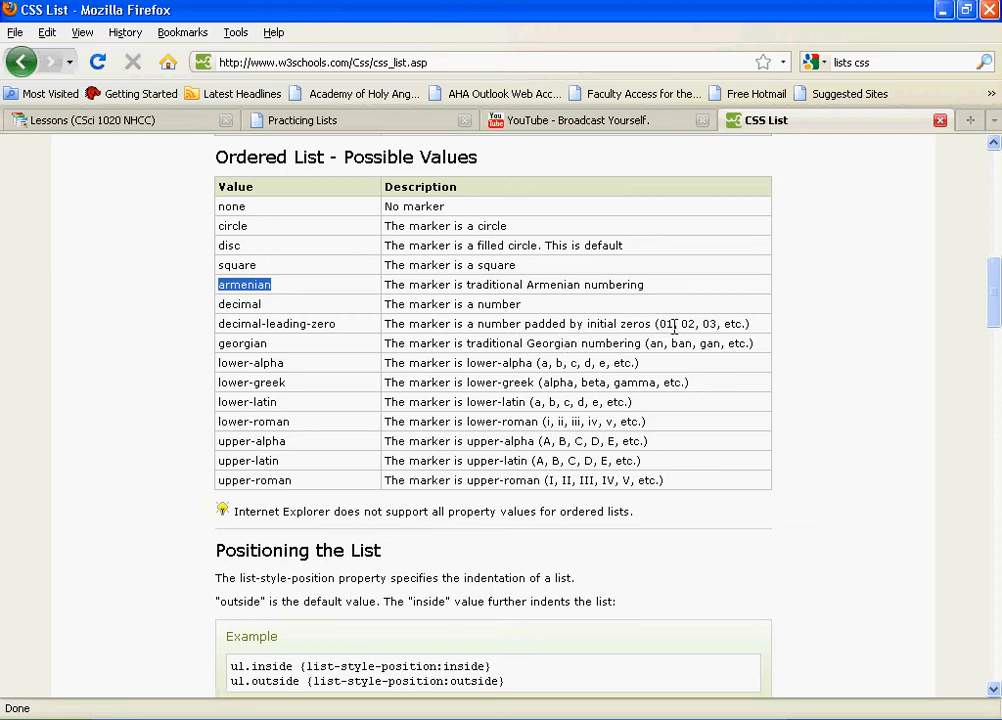
{"action": "mouse_move", "coordinate": [296, 356]}
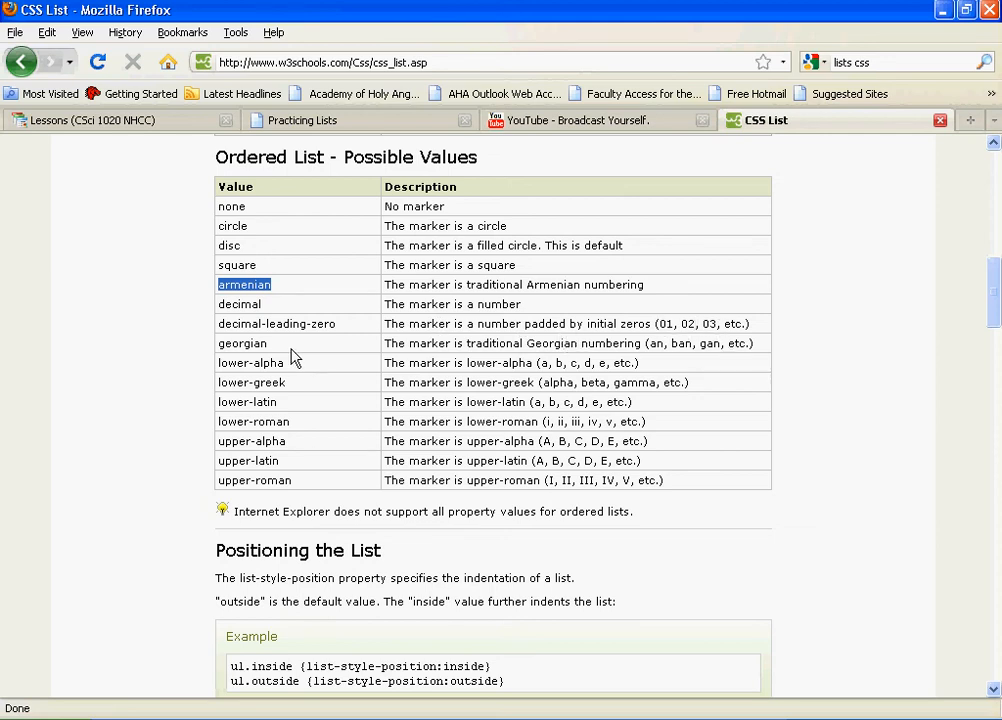
{"action": "mouse_move", "coordinate": [498, 344]}
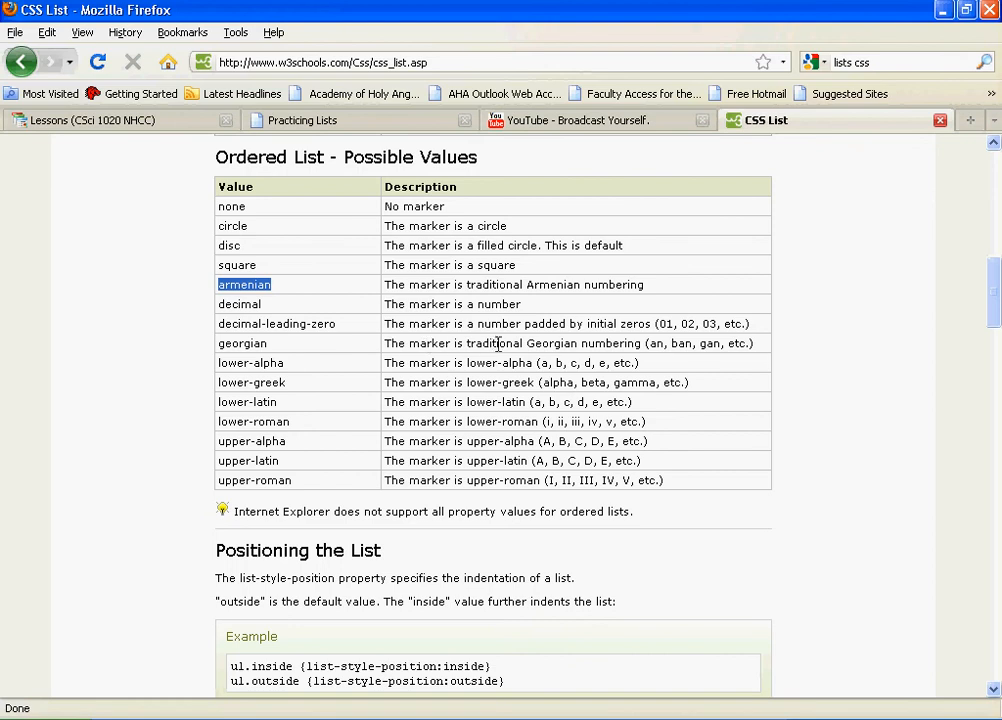
{"action": "mouse_move", "coordinate": [680, 356]}
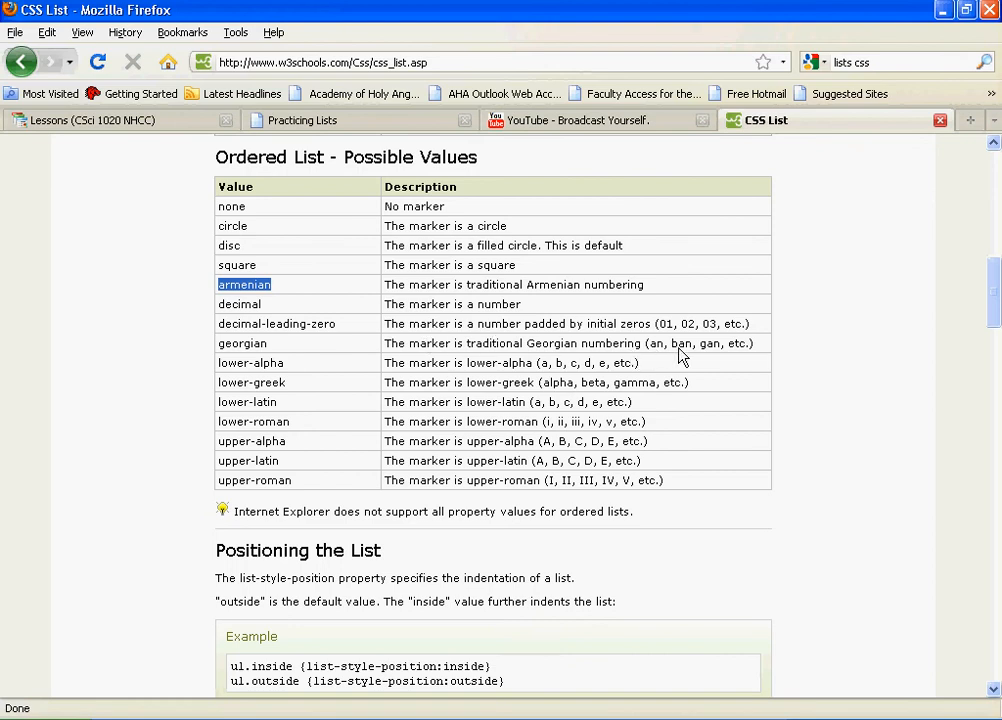
{"action": "mouse_move", "coordinate": [340, 390]}
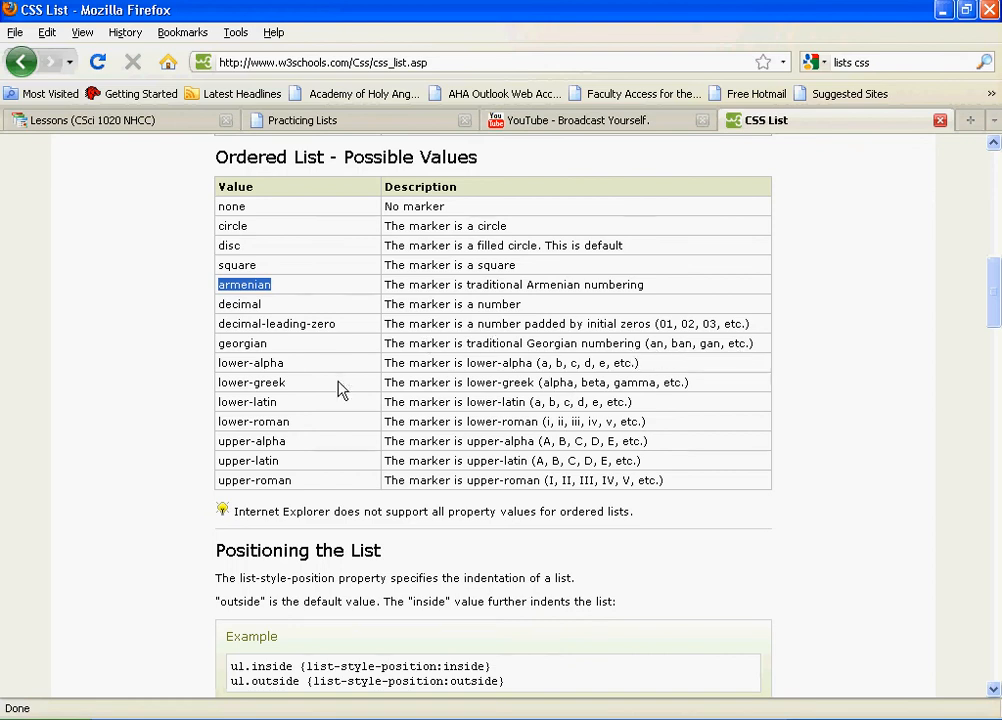
{"action": "mouse_move", "coordinate": [288, 370]}
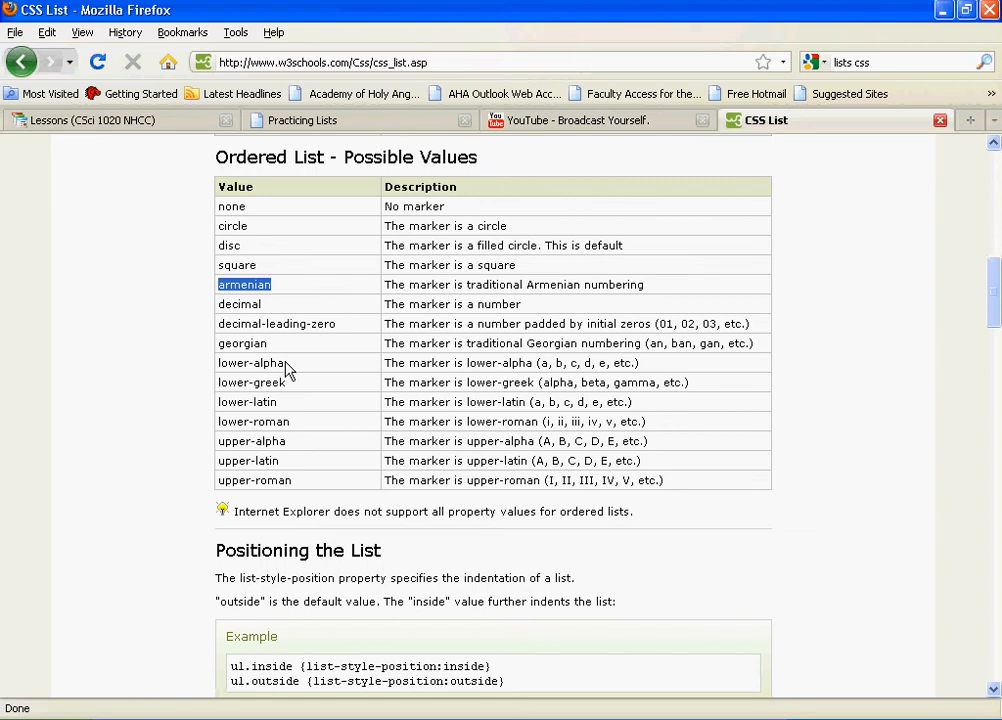
Replace armenian with lower-alpha in the ol rule and return to the Practicing Lists preview
{"action": "double_click", "coordinate": [248, 362]}
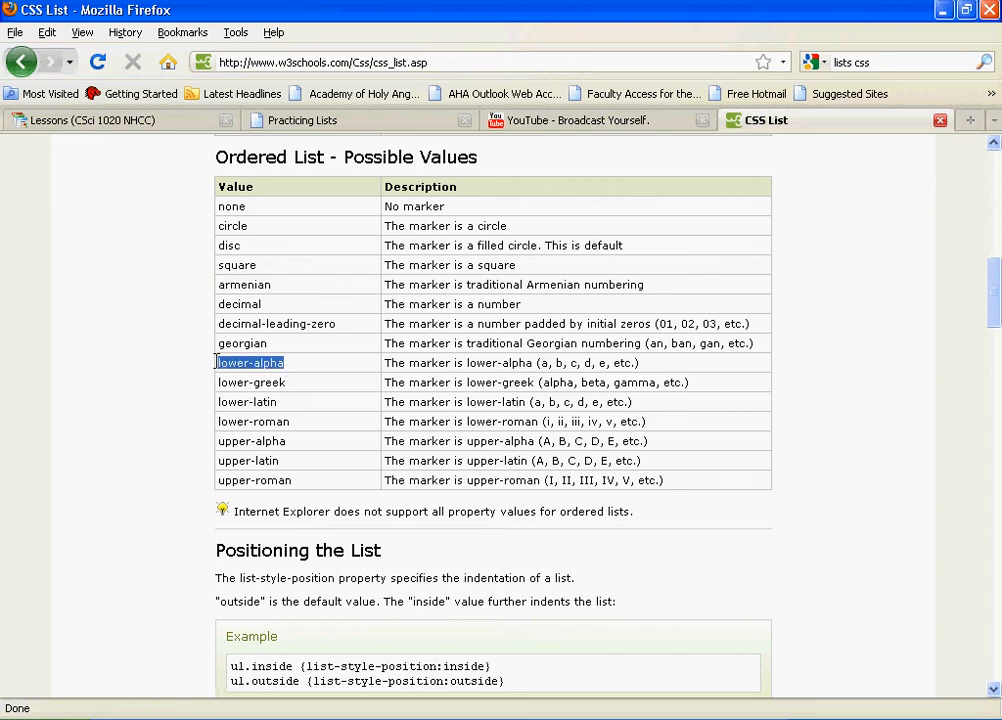
{"action": "mouse_move", "coordinate": [348, 418]}
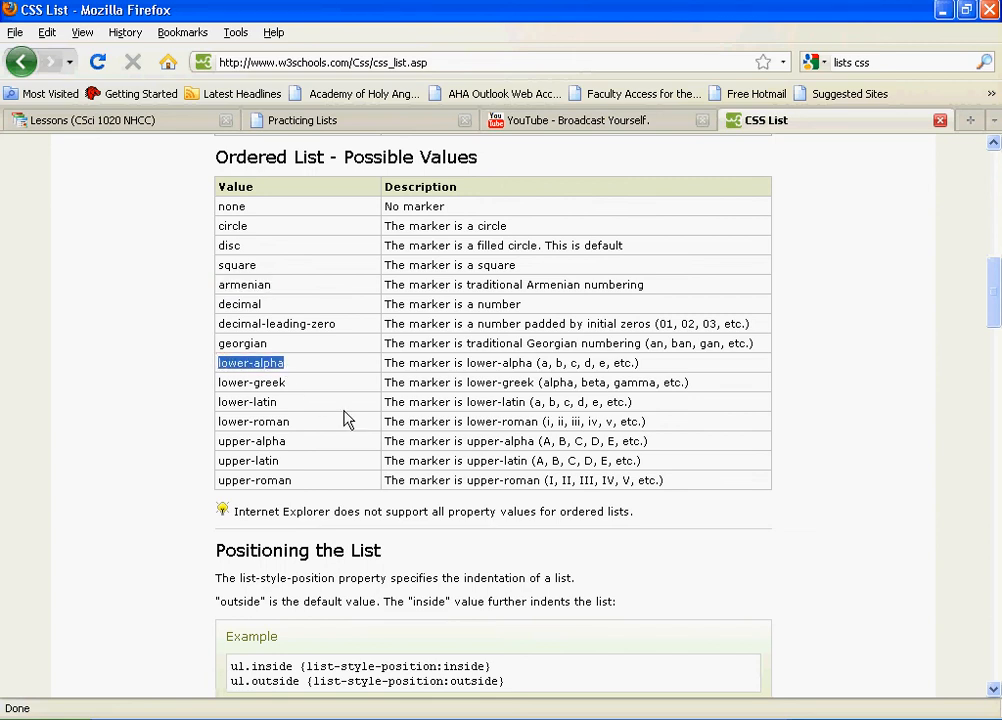
{"action": "mouse_move", "coordinate": [350, 130]}
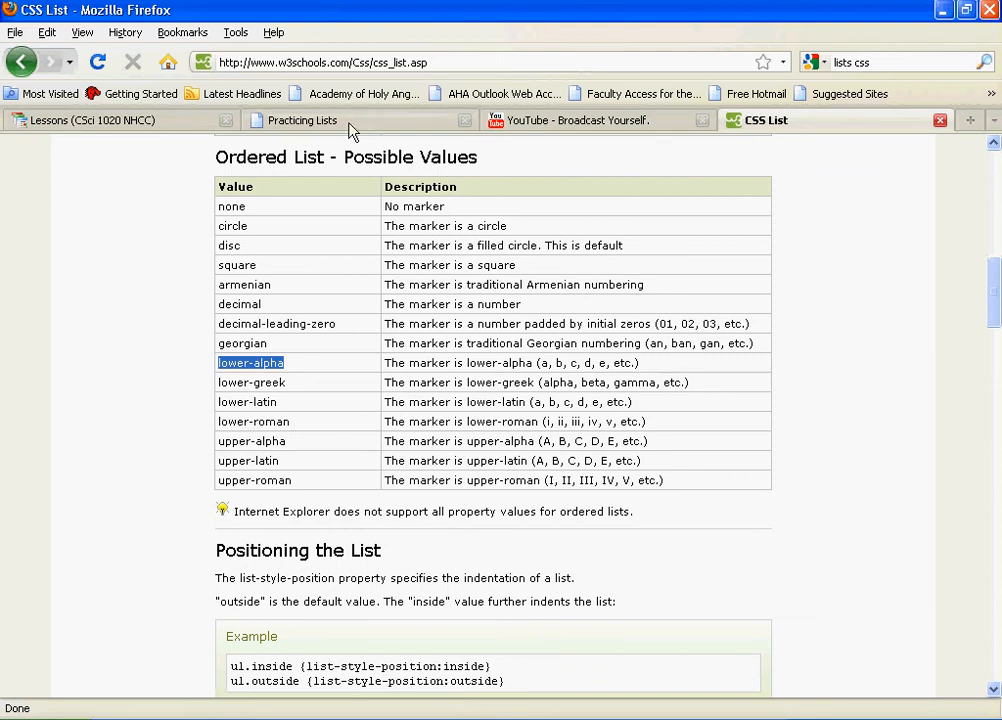
{"action": "mouse_move", "coordinate": [308, 540]}
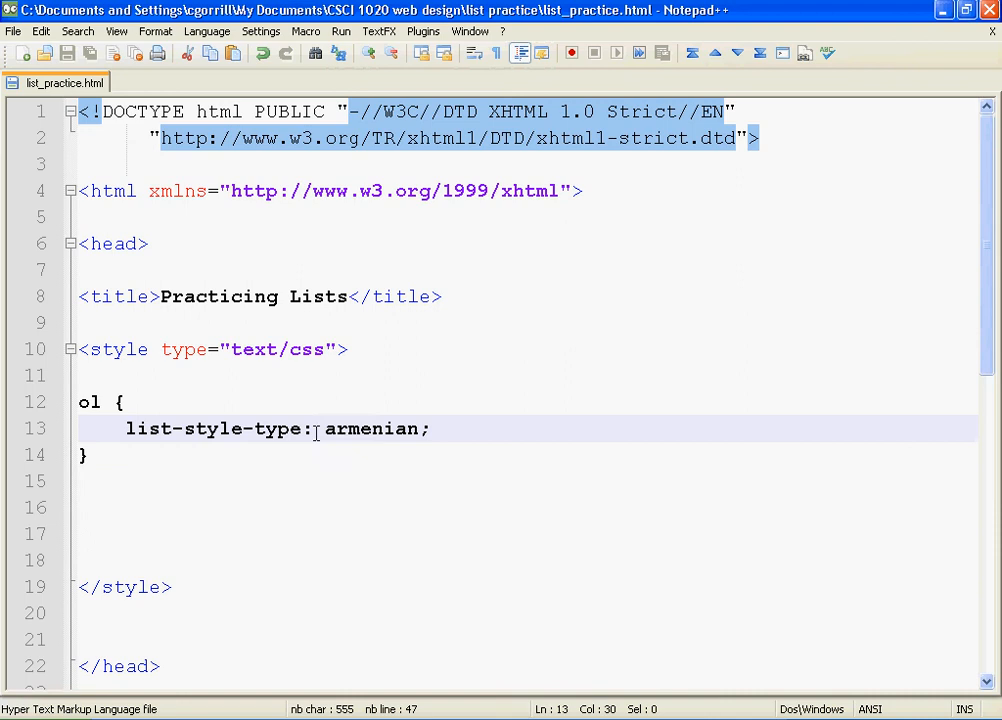
{"action": "double_click", "coordinate": [372, 428]}
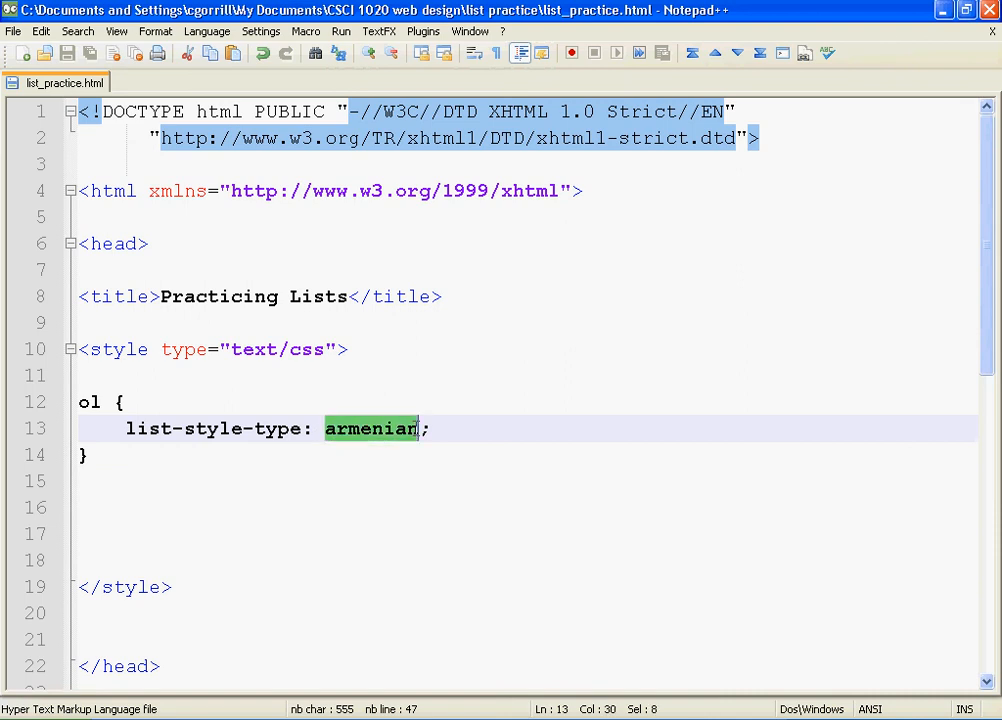
{"action": "type", "text": "lower-alpha"}
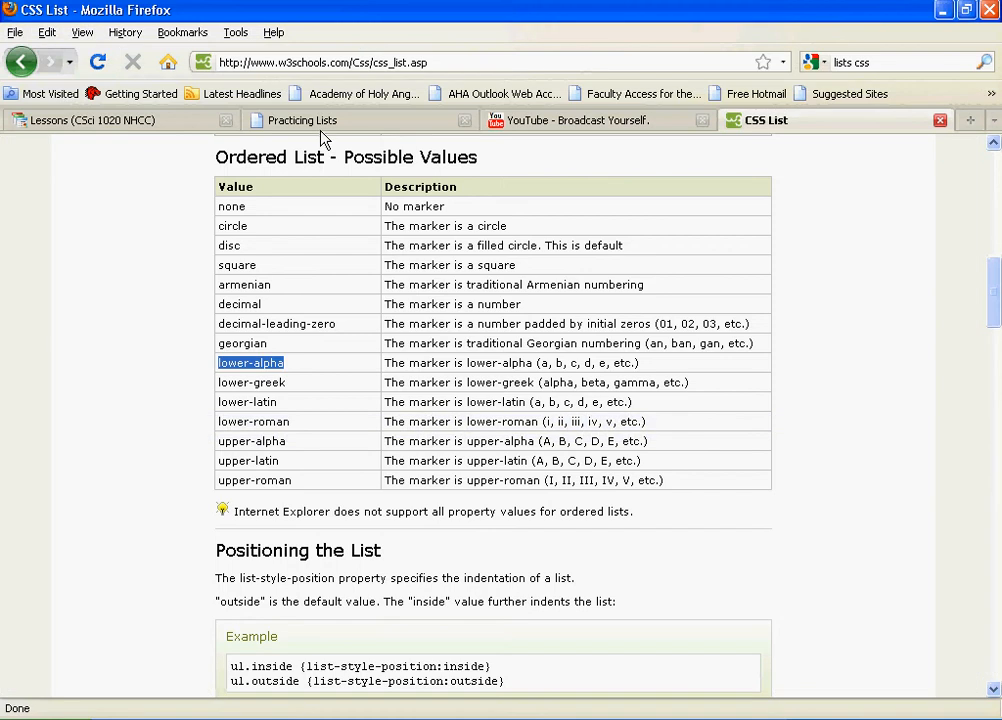
{"action": "left_click", "coordinate": [310, 120]}
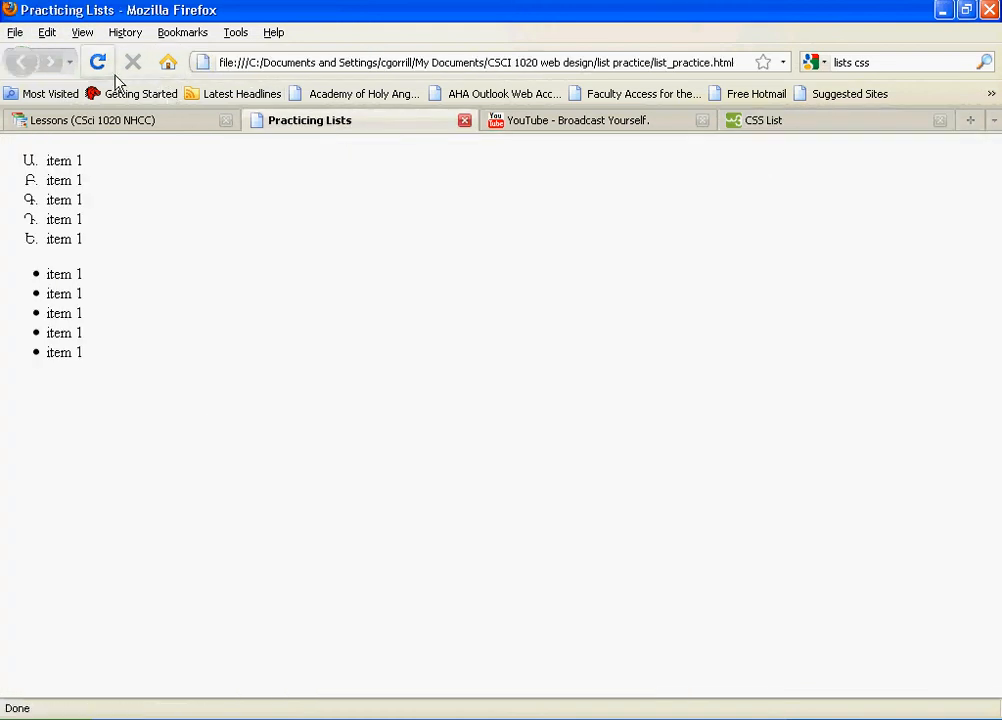
{"action": "left_click", "coordinate": [96, 62]}
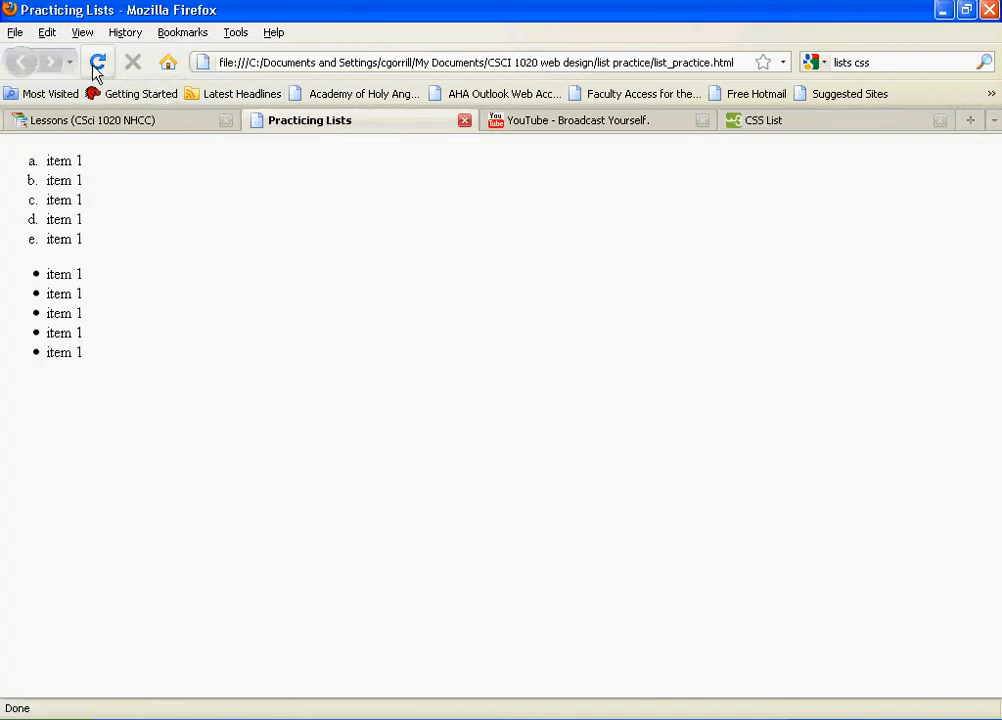
{"action": "left_click", "coordinate": [96, 62]}
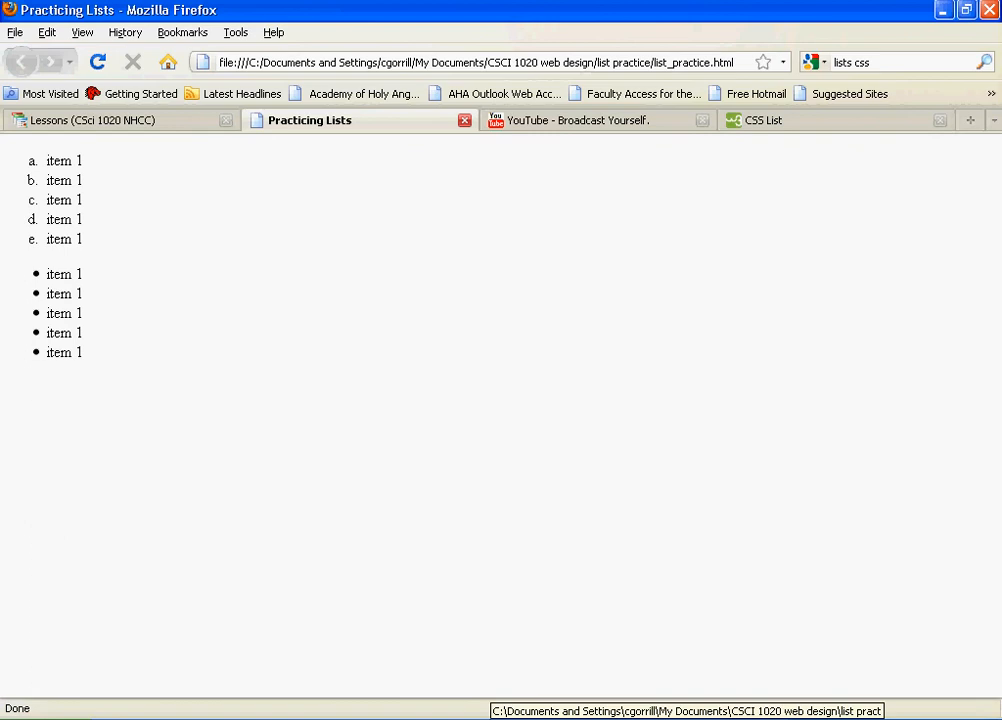
{"action": "mouse_move", "coordinate": [772, 148]}
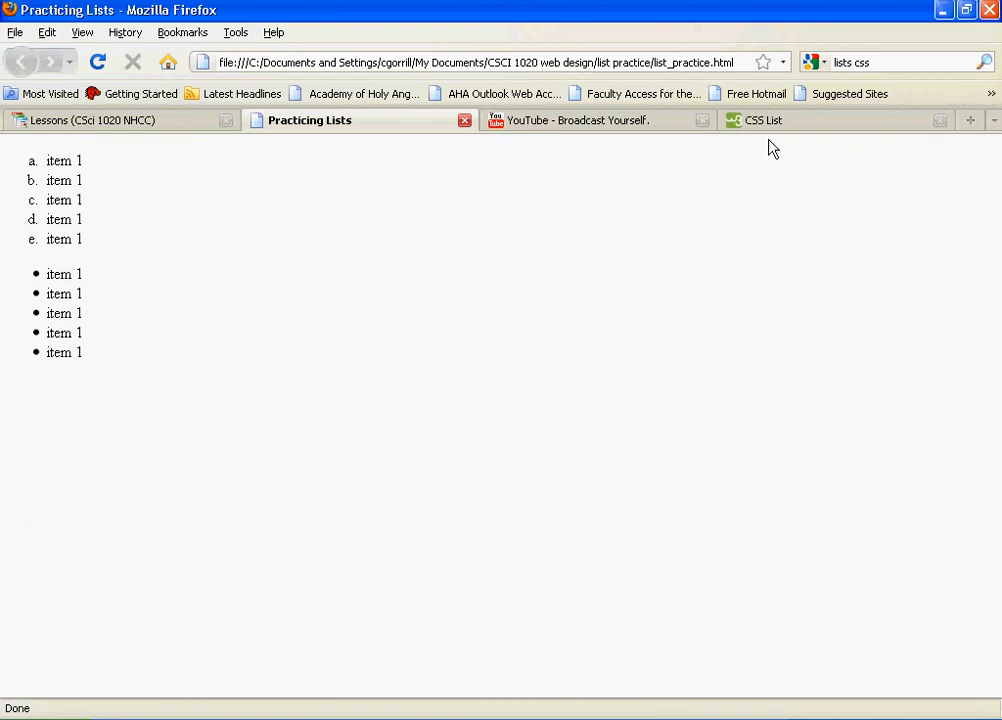
{"action": "left_click", "coordinate": [784, 120]}
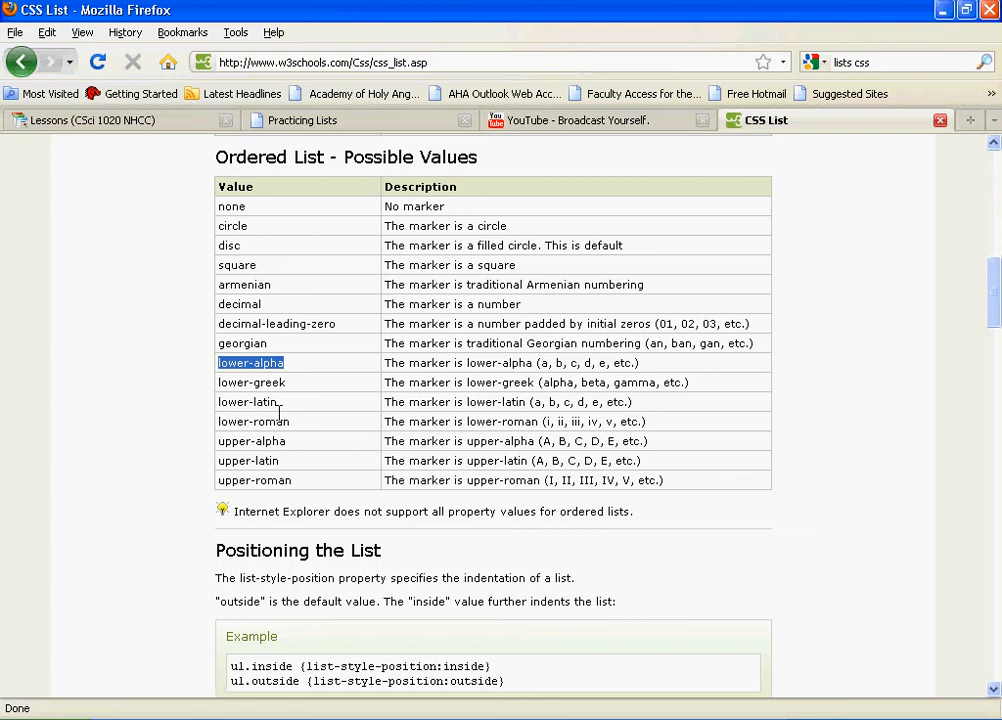
{"action": "mouse_move", "coordinate": [422, 424]}
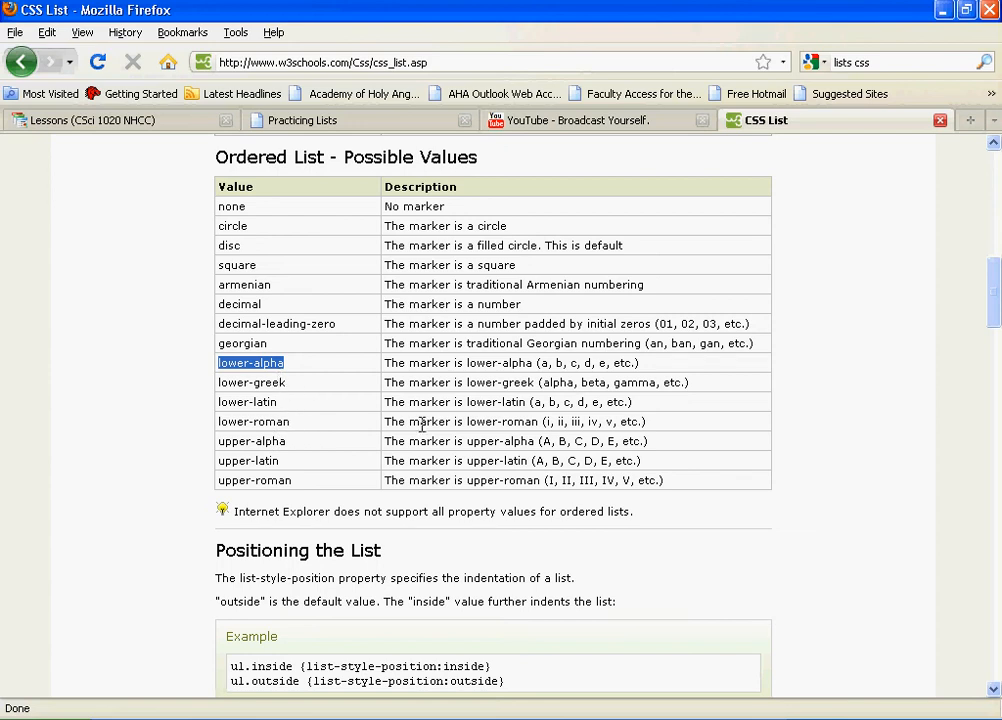
{"action": "mouse_move", "coordinate": [348, 476]}
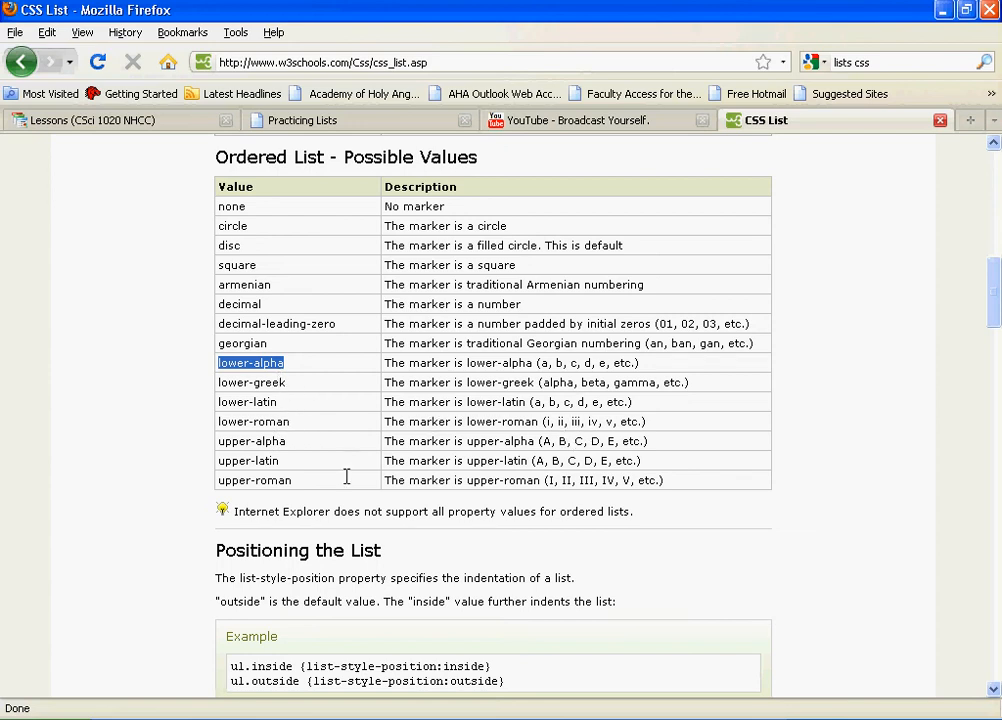
{"action": "mouse_move", "coordinate": [218, 442]}
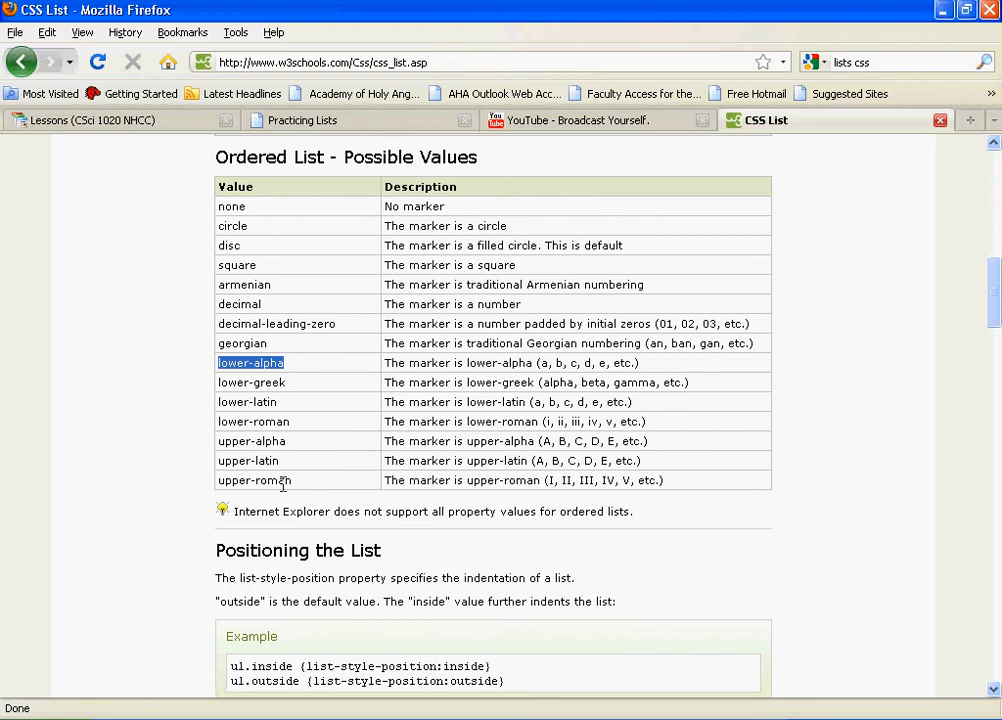
{"action": "mouse_move", "coordinate": [194, 340]}
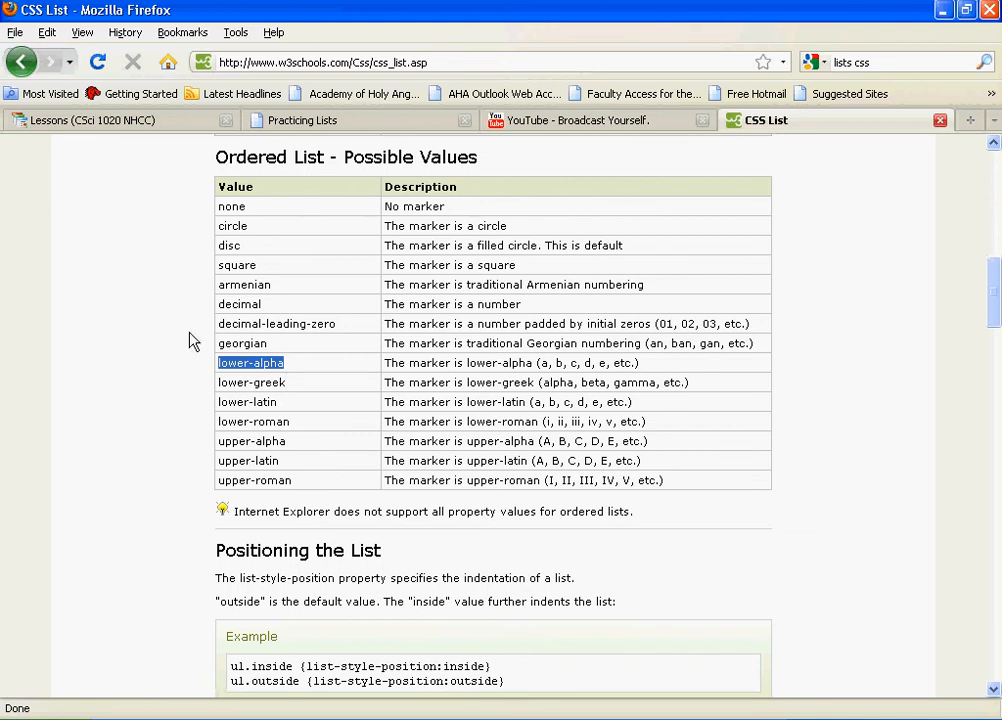
{"action": "mouse_move", "coordinate": [222, 210]}
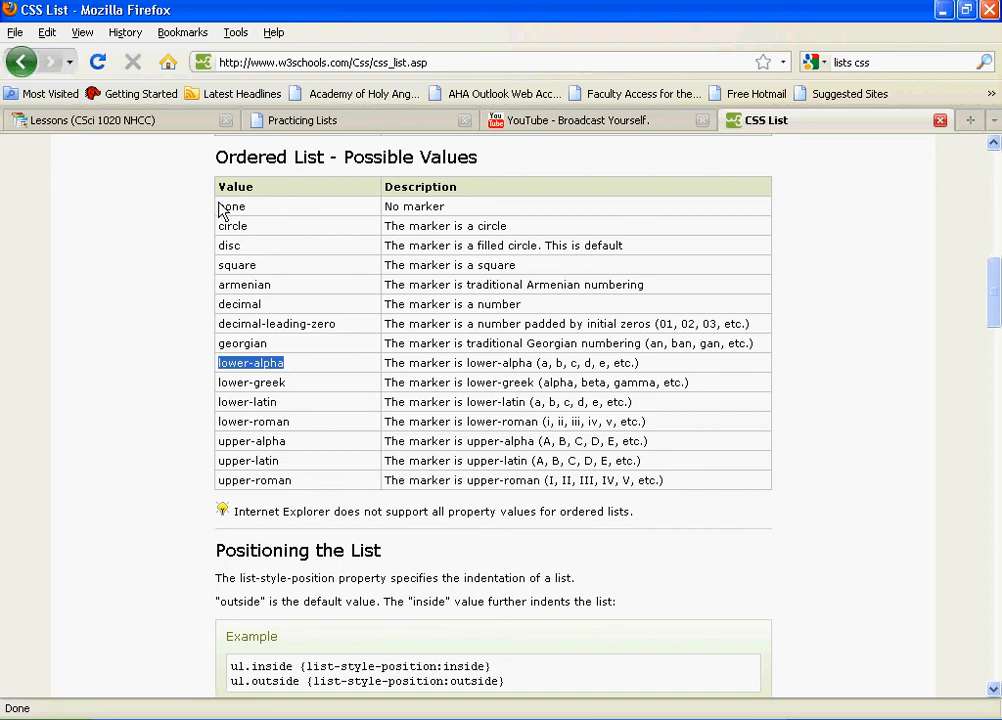
{"action": "mouse_move", "coordinate": [220, 208]}
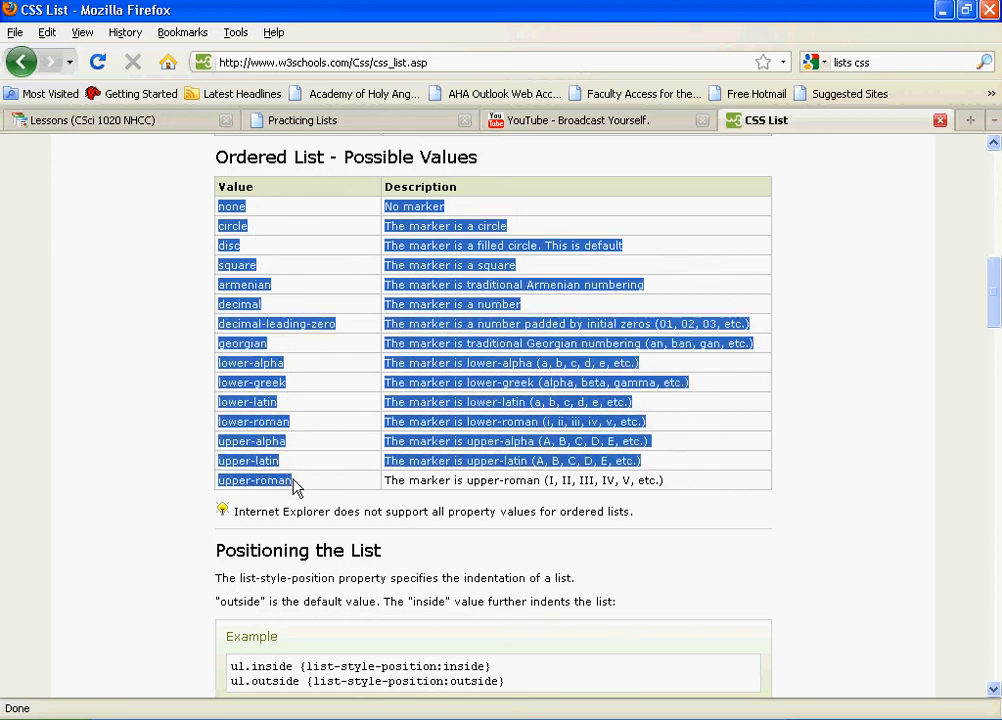
{"action": "scroll", "scroll_direction": "up", "scroll_amount": 3}
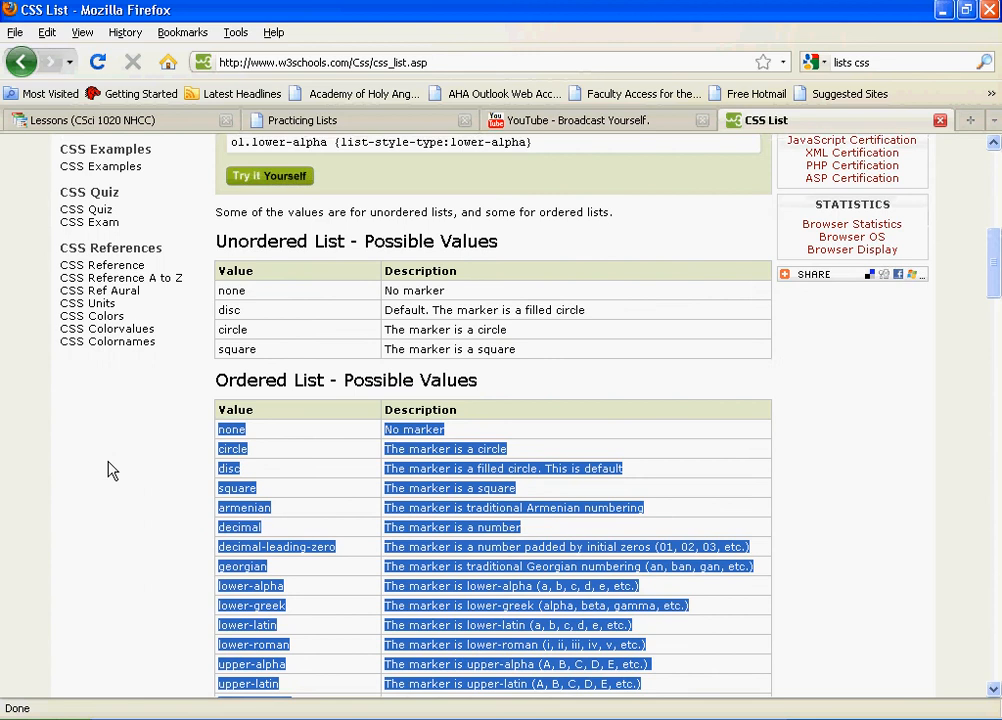
{"action": "scroll", "scroll_direction": "up", "scroll_amount": 3}
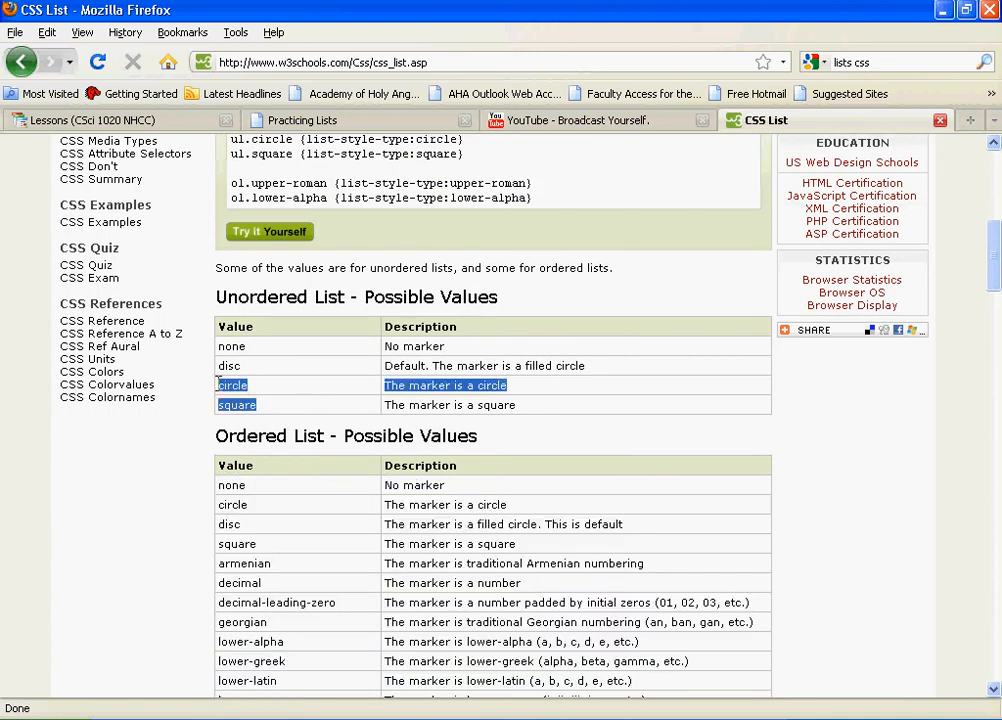
Add a ul { } rule below the ol rule with braces on separate lines
{"action": "left_click_drag", "start_coordinate": [236, 404], "coordinate": [236, 346]}
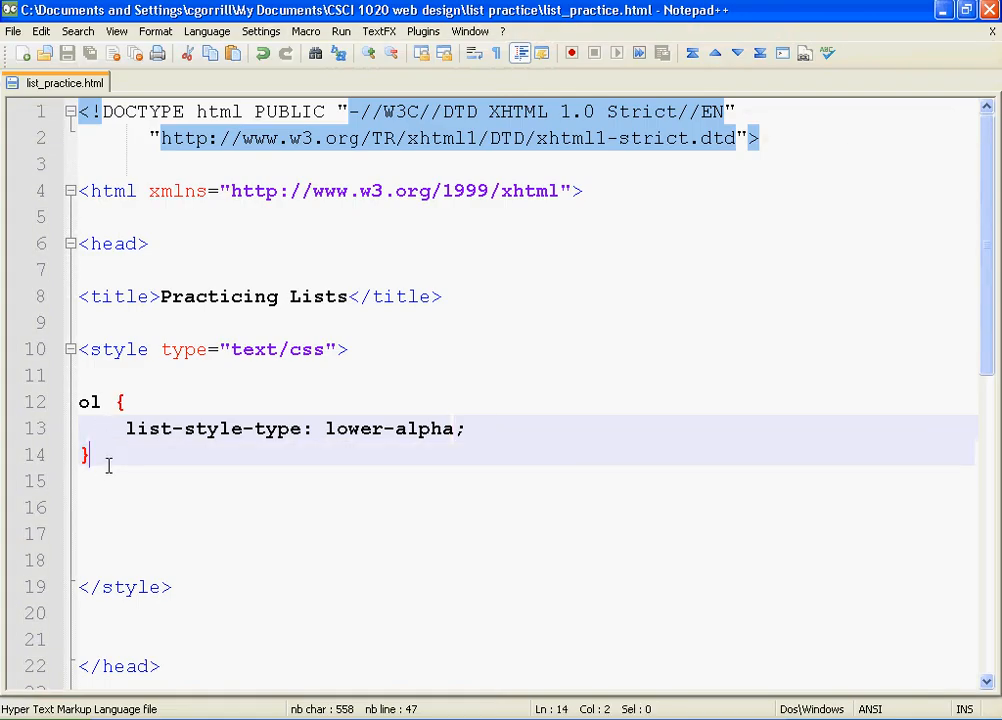
{"action": "key", "text": "enter"}
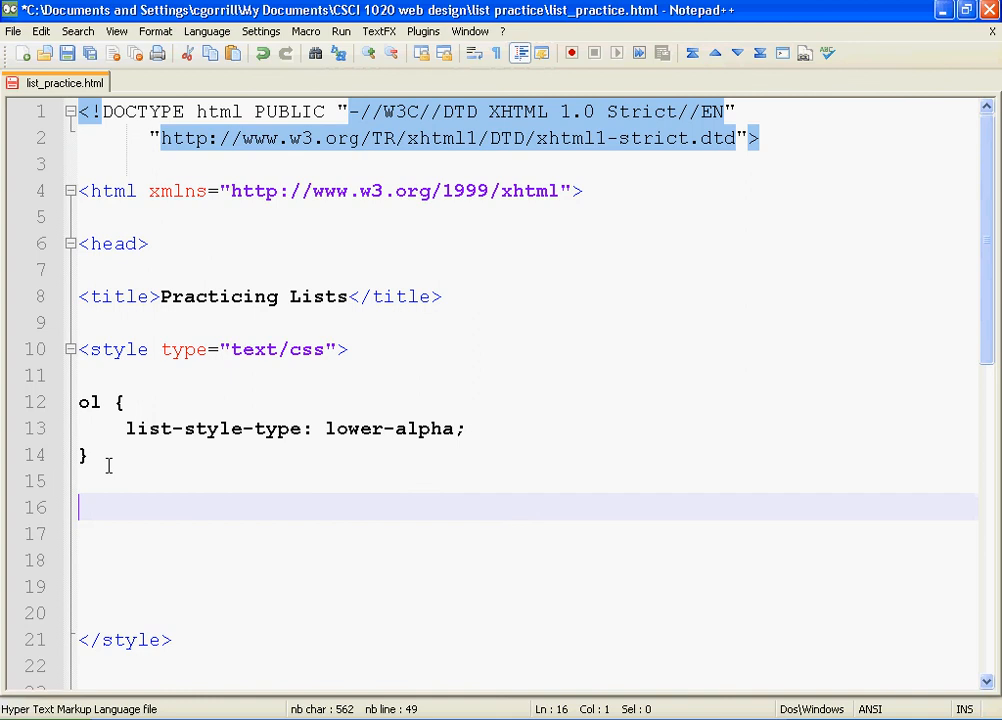
{"action": "type", "text": "ul {}"}
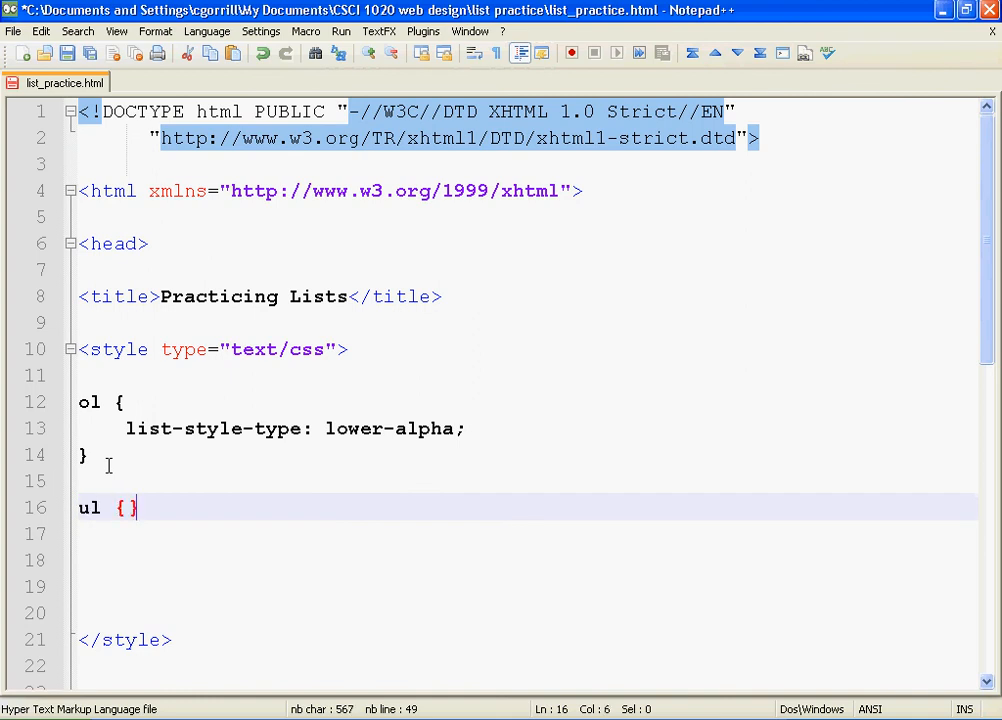
{"action": "key", "text": "Enter"}
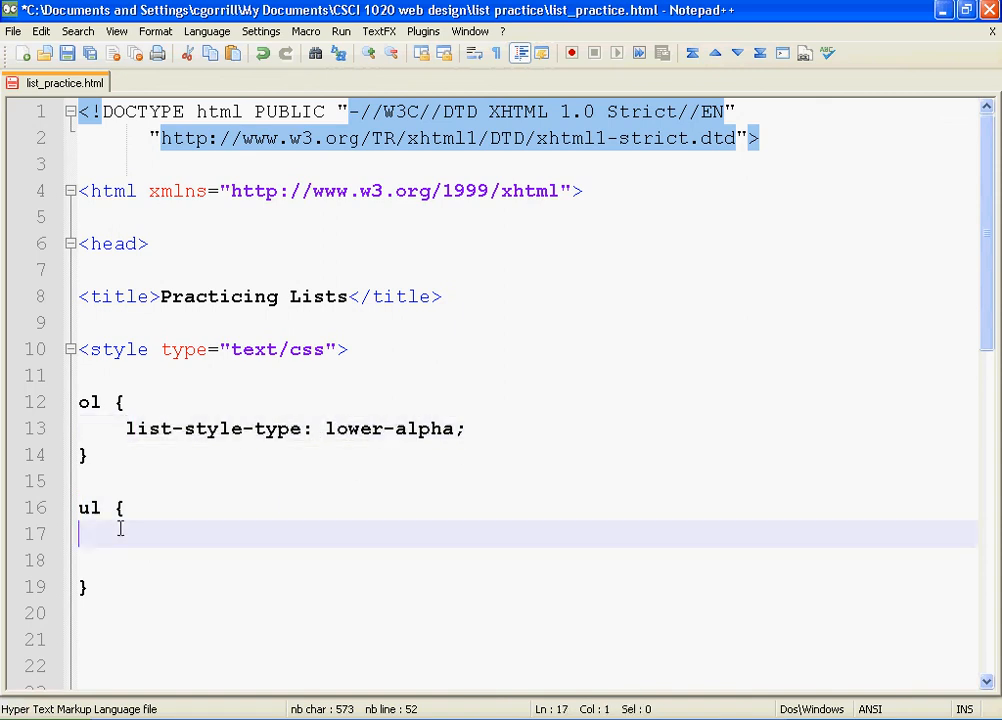
Give the ul rule list-style-type: square; and go back to the preview
{"action": "type", "text": "list-style-type: lower-alpha;"}
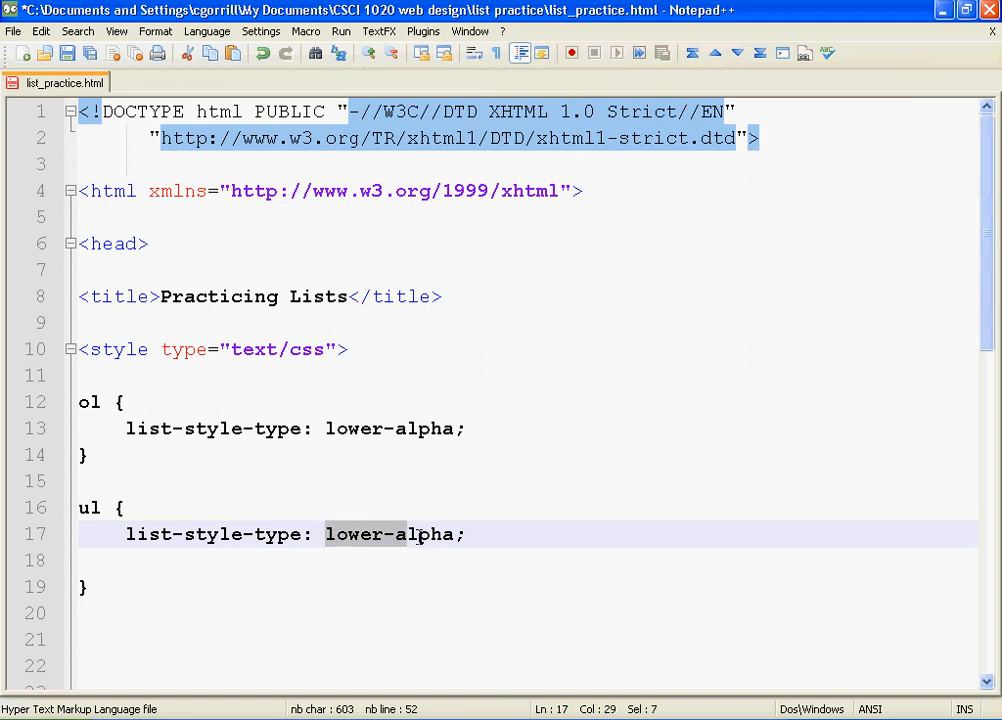
{"action": "type", "text": "squ"}
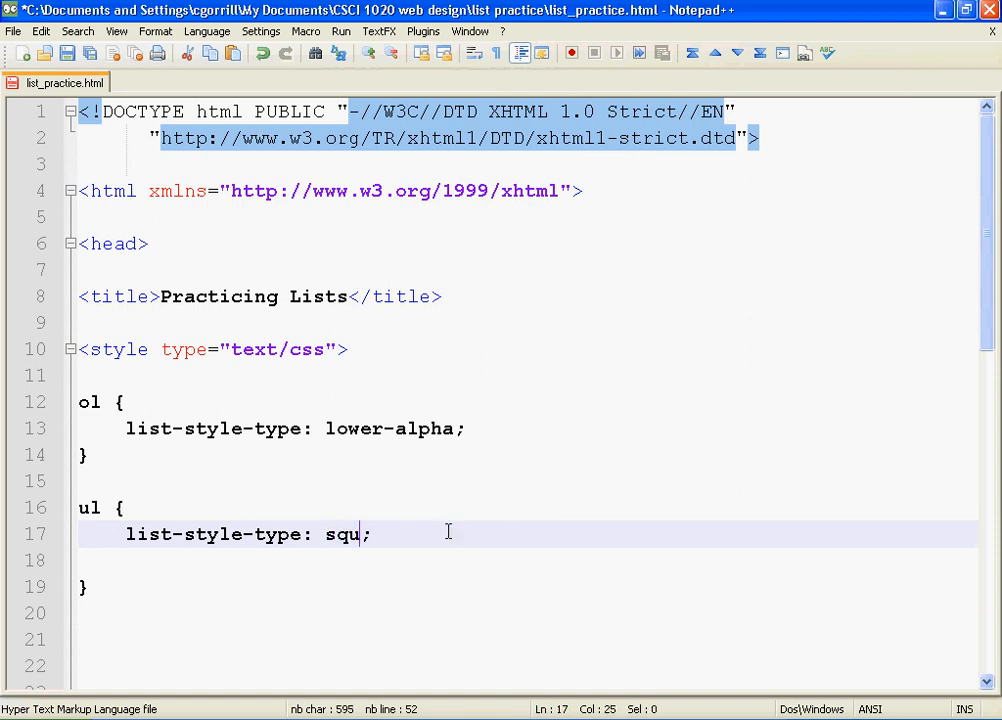
{"action": "type", "text": "are"}
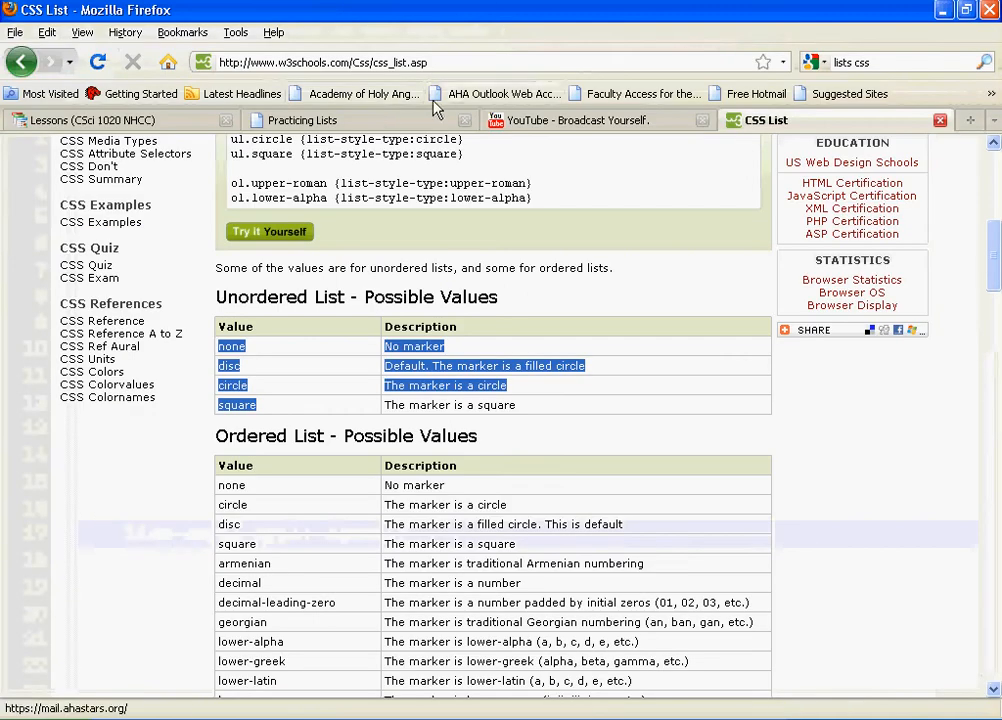
{"action": "left_click", "coordinate": [308, 120]}
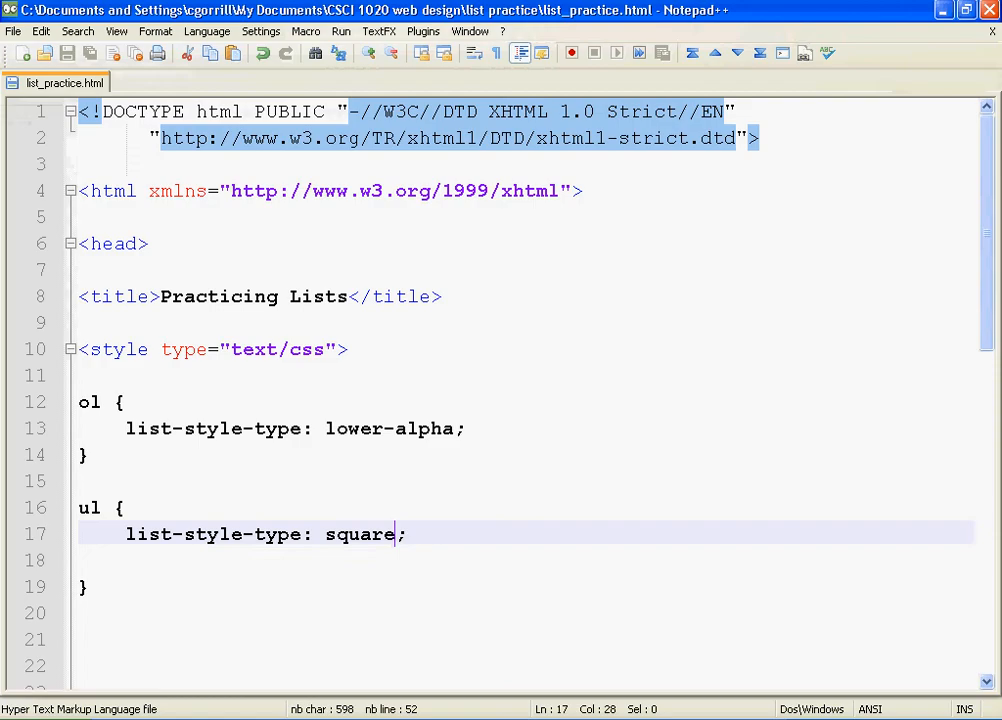
{"action": "scroll", "scroll_direction": "down", "scroll_amount": 3}
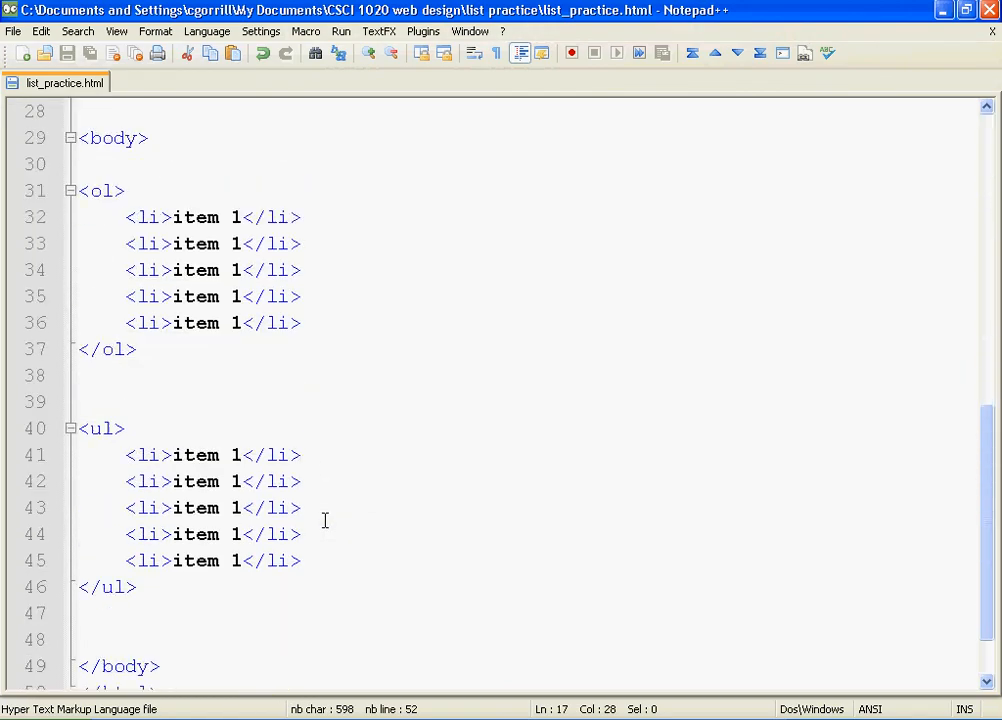
{"action": "scroll", "scroll_direction": "up", "scroll_amount": 3}
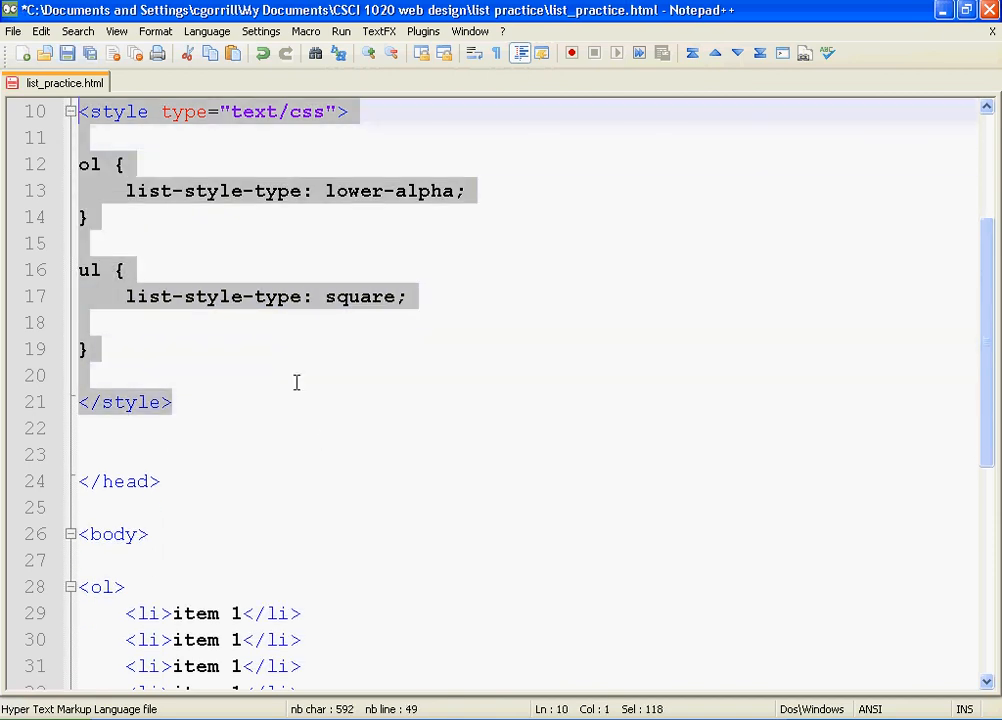
{"action": "left_click", "coordinate": [96, 164]}
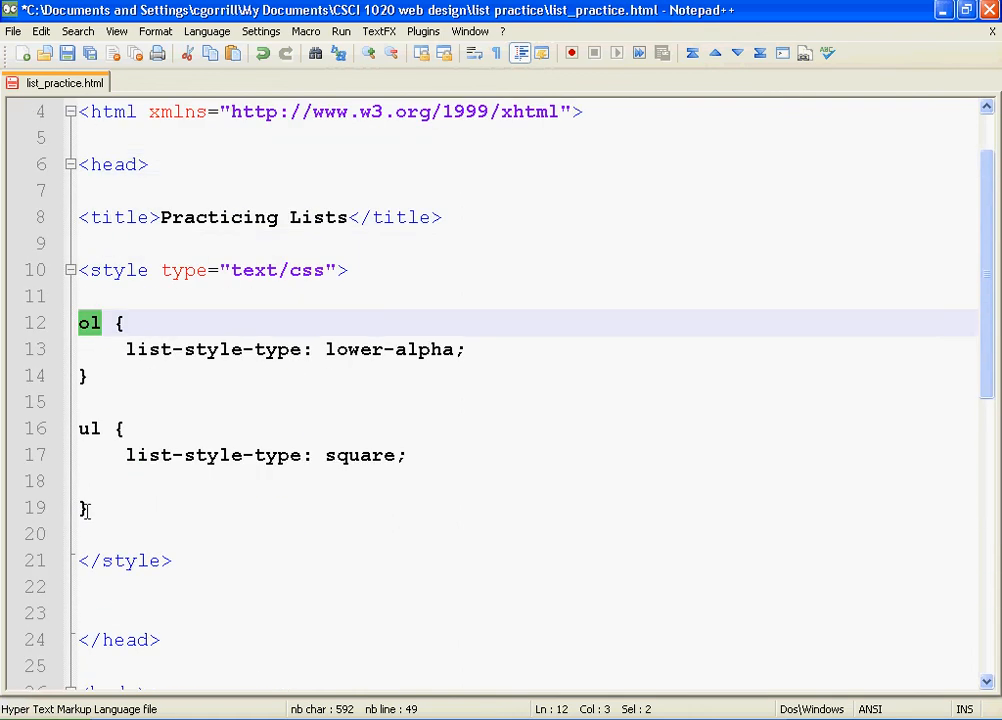
{"action": "scroll", "scroll_direction": "down", "scroll_amount": 3}
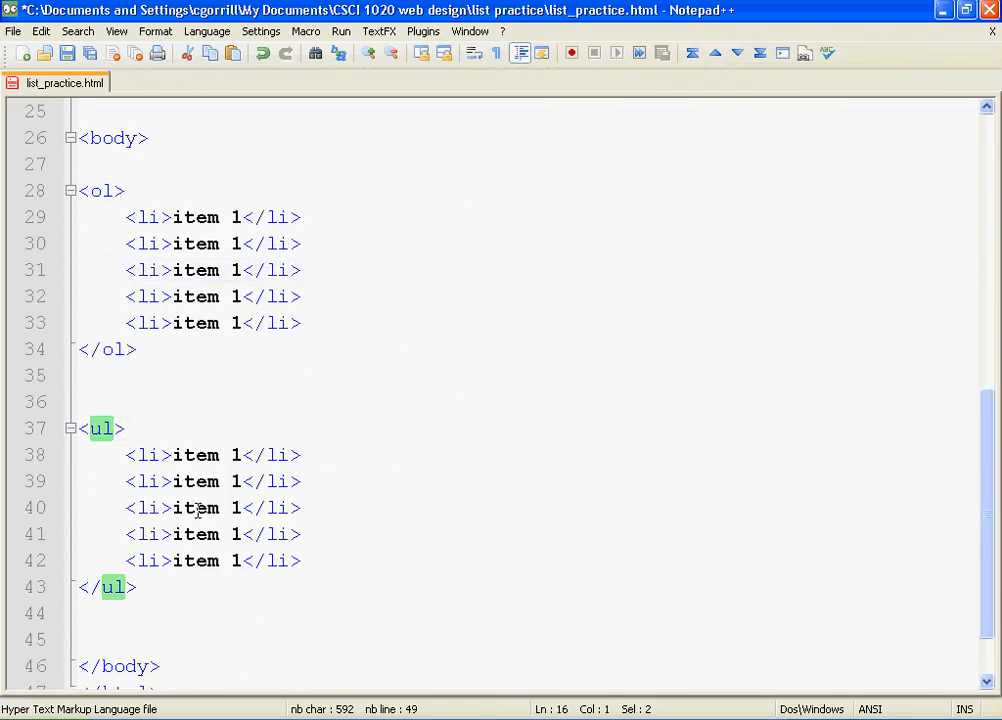
{"action": "scroll", "scroll_direction": "up", "scroll_amount": 3}
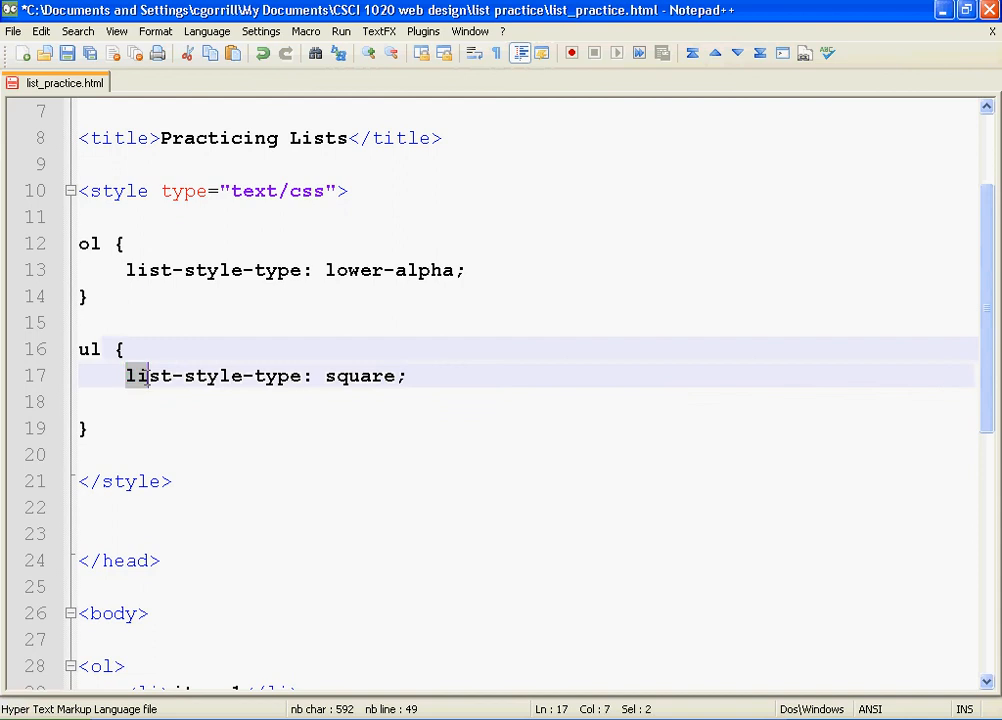
{"action": "double_click", "coordinate": [216, 376]}
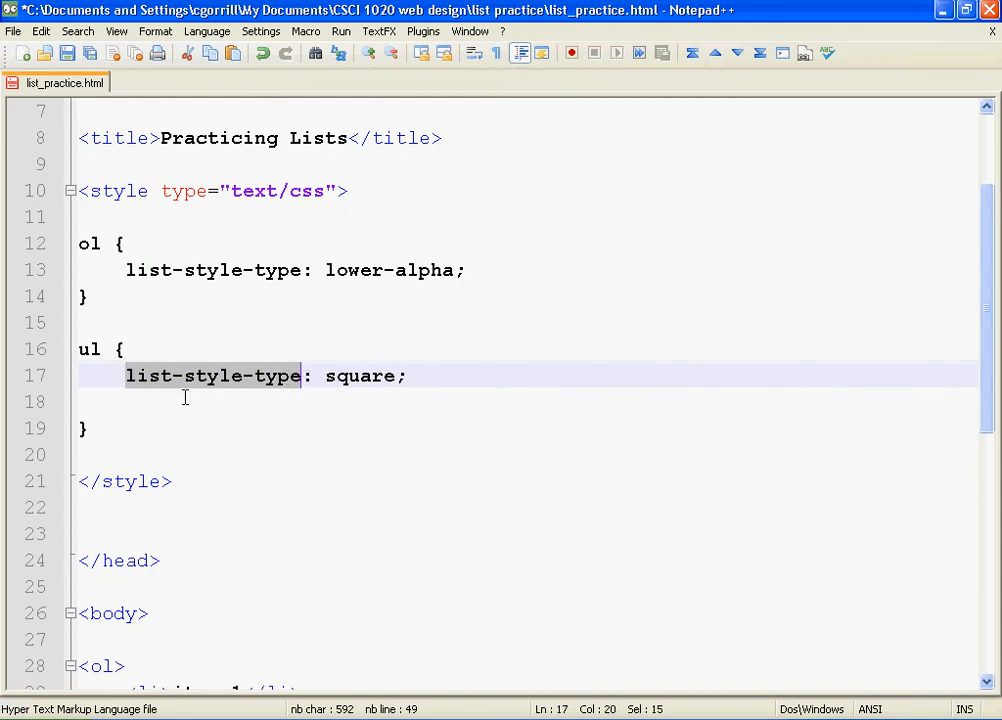
{"action": "mouse_move", "coordinate": [268, 388]}
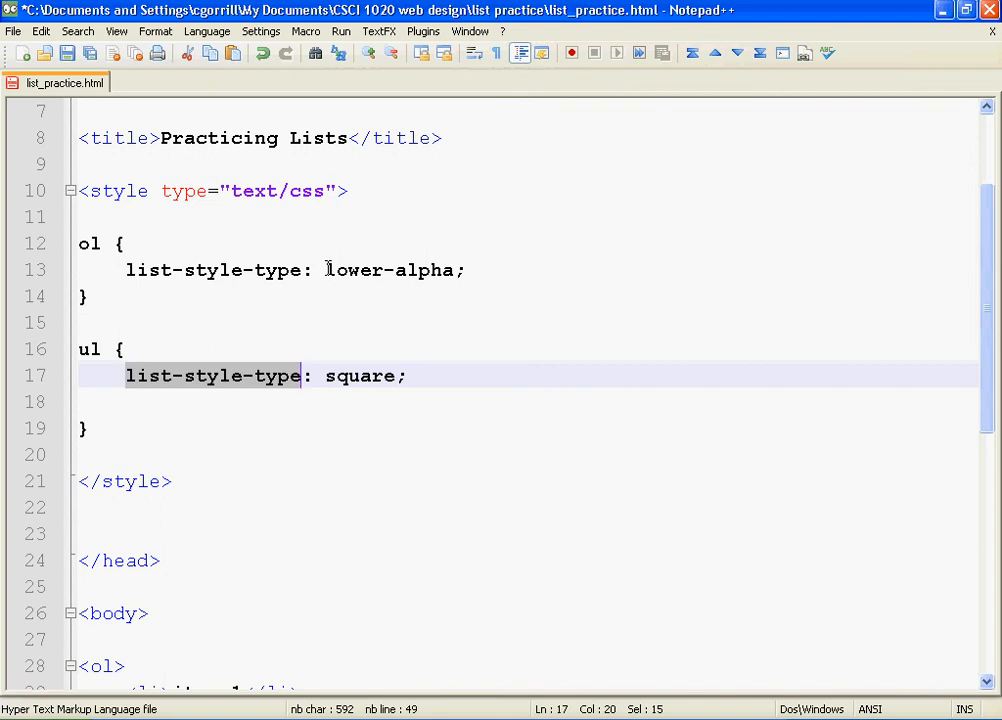
{"action": "mouse_move", "coordinate": [322, 376]}
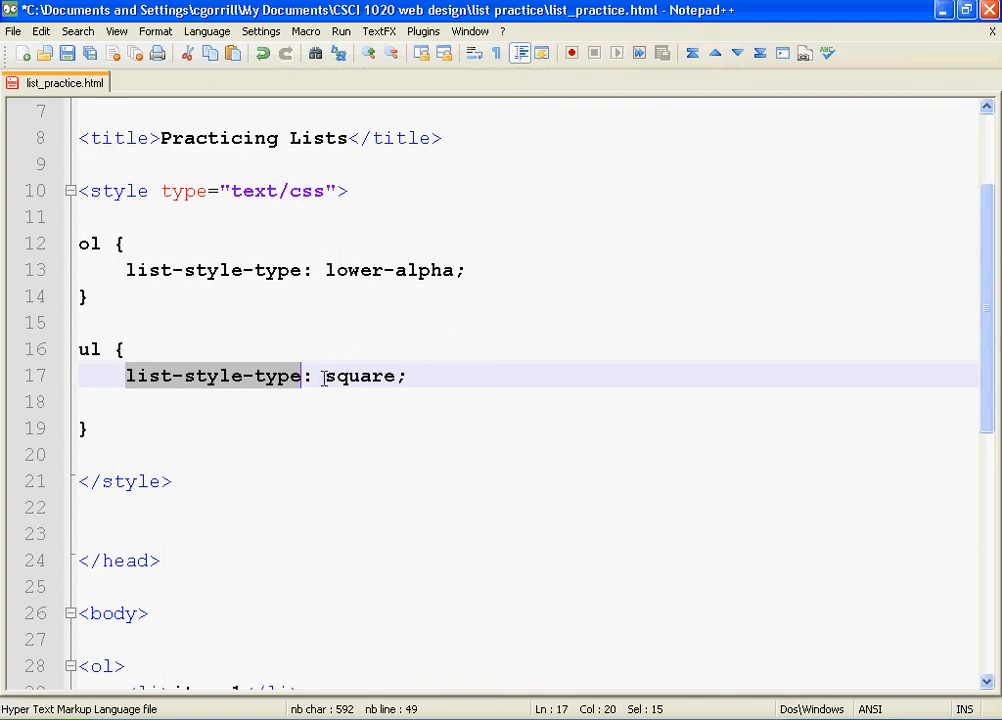
{"action": "double_click", "coordinate": [360, 376]}
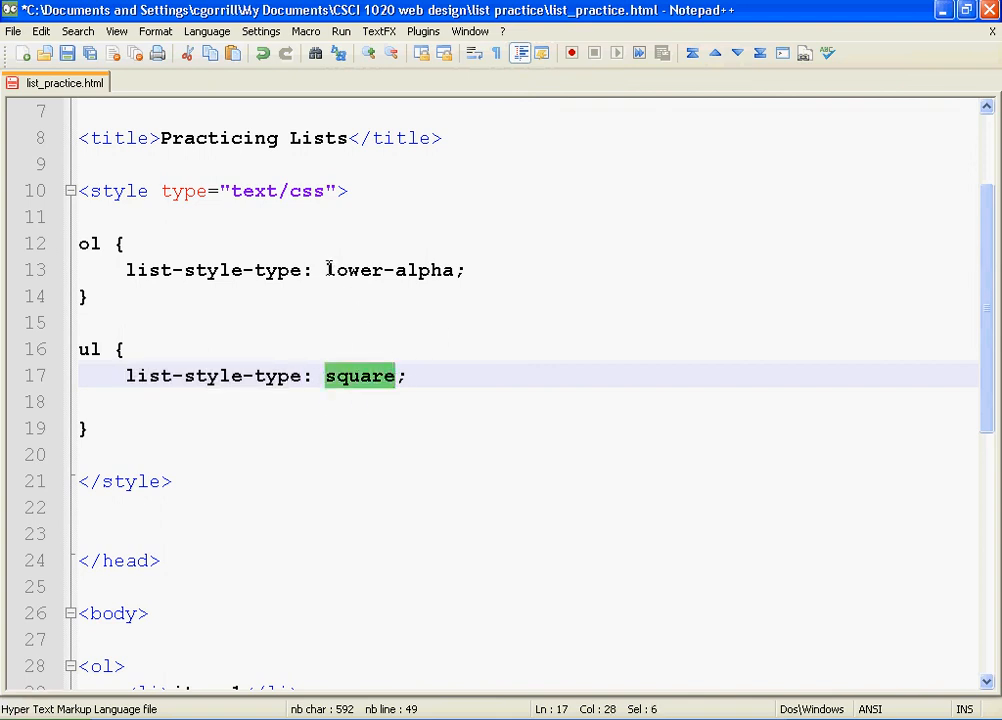
{"action": "double_click", "coordinate": [388, 270]}
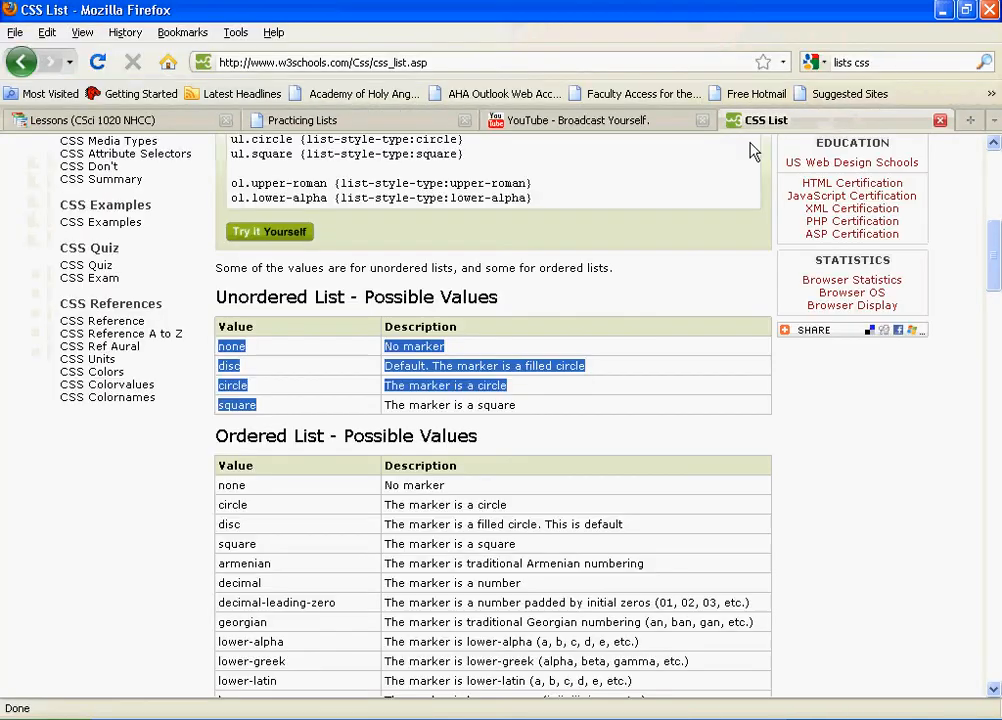
{"action": "mouse_move", "coordinate": [132, 512]}
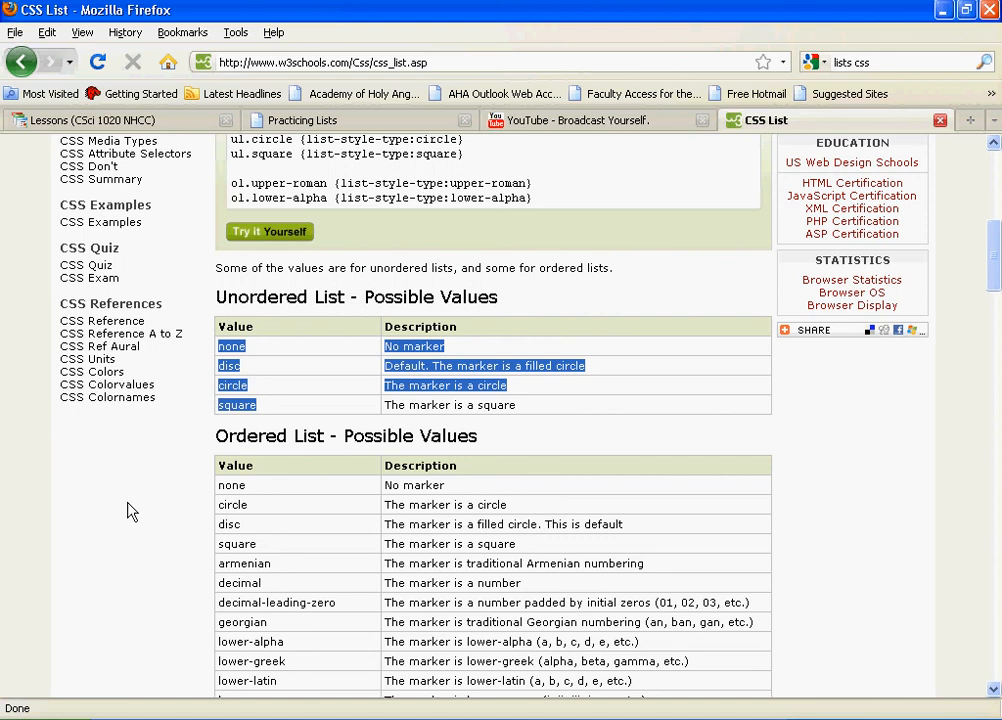
Scroll the w3schools CSS List page down to the ordered-list value table
{"action": "scroll", "scroll_direction": "down", "scroll_amount": 3}
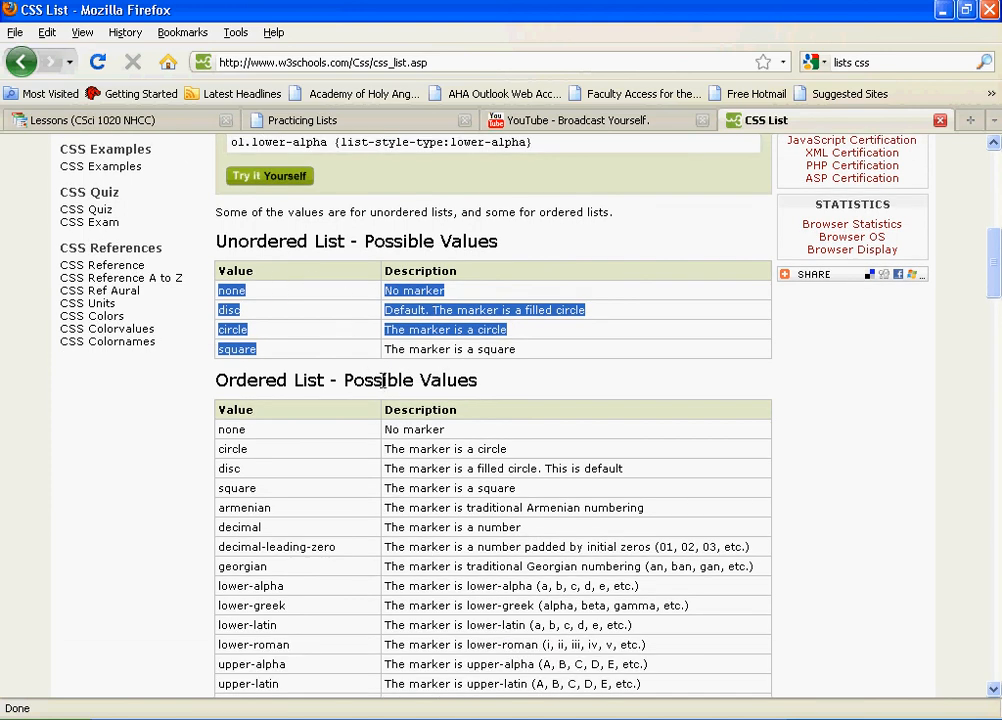
{"action": "scroll", "scroll_direction": "down", "scroll_amount": 3}
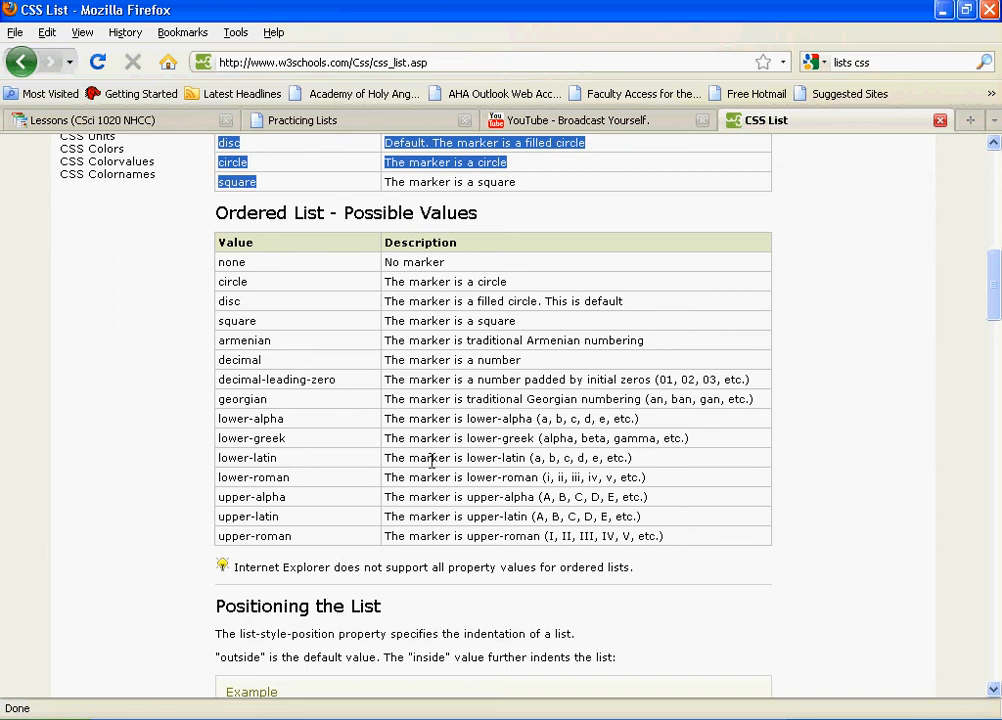